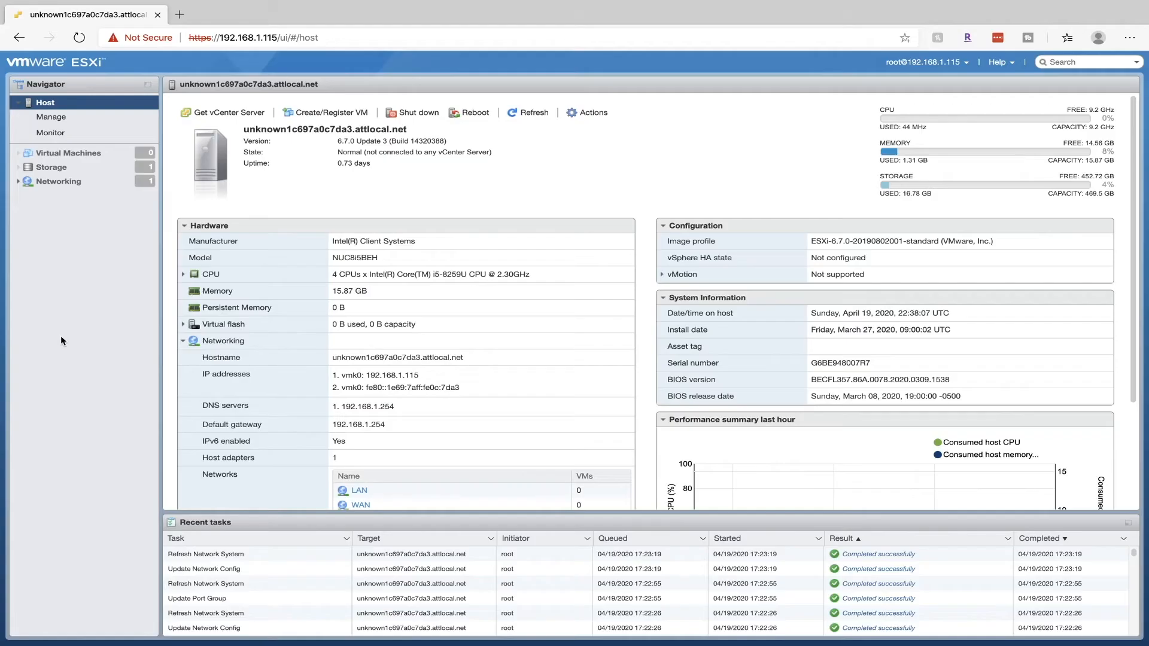
- Start a new virtual machine and name it pfSense
left_click(69, 152)
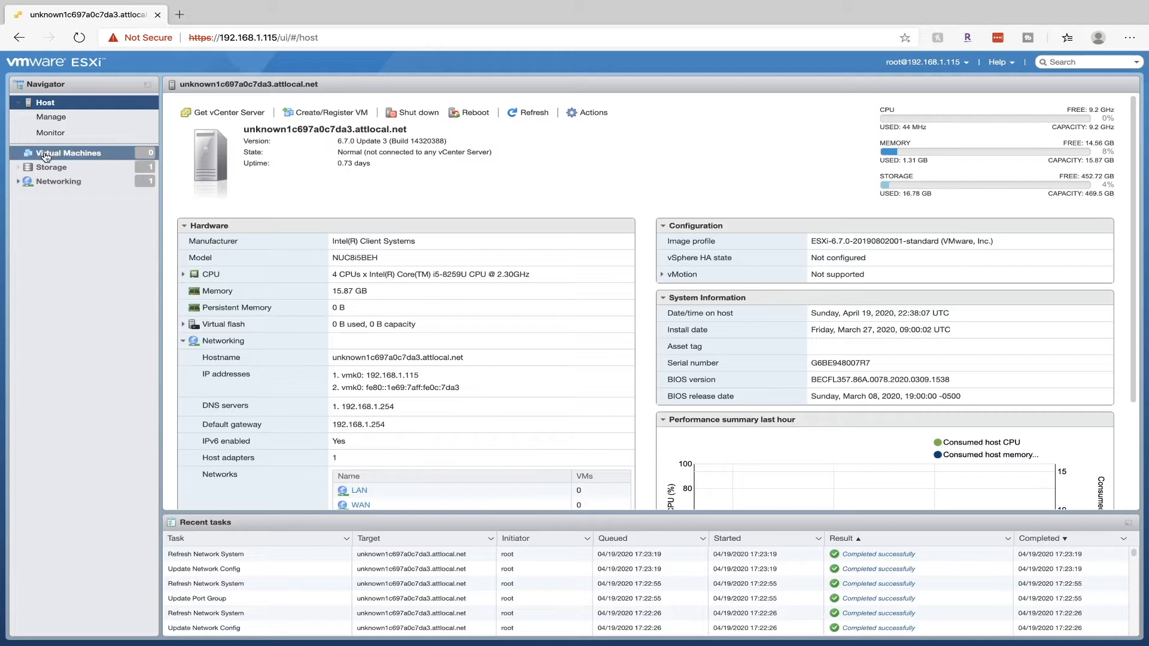
left_click(69, 152)
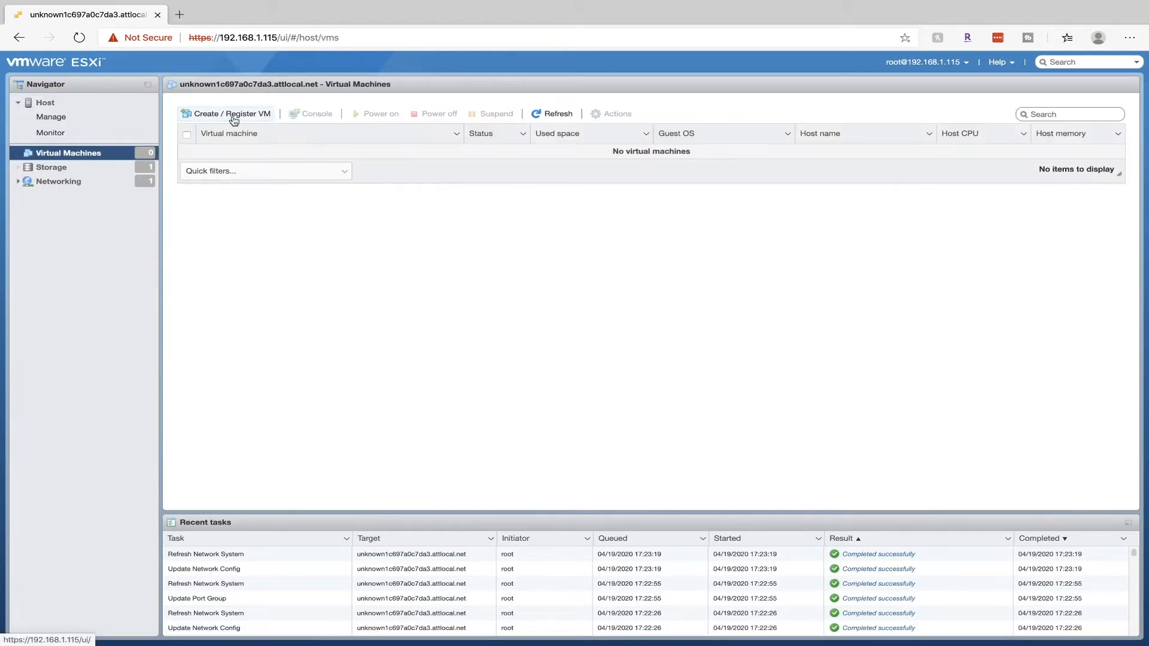
left_click(230, 114)
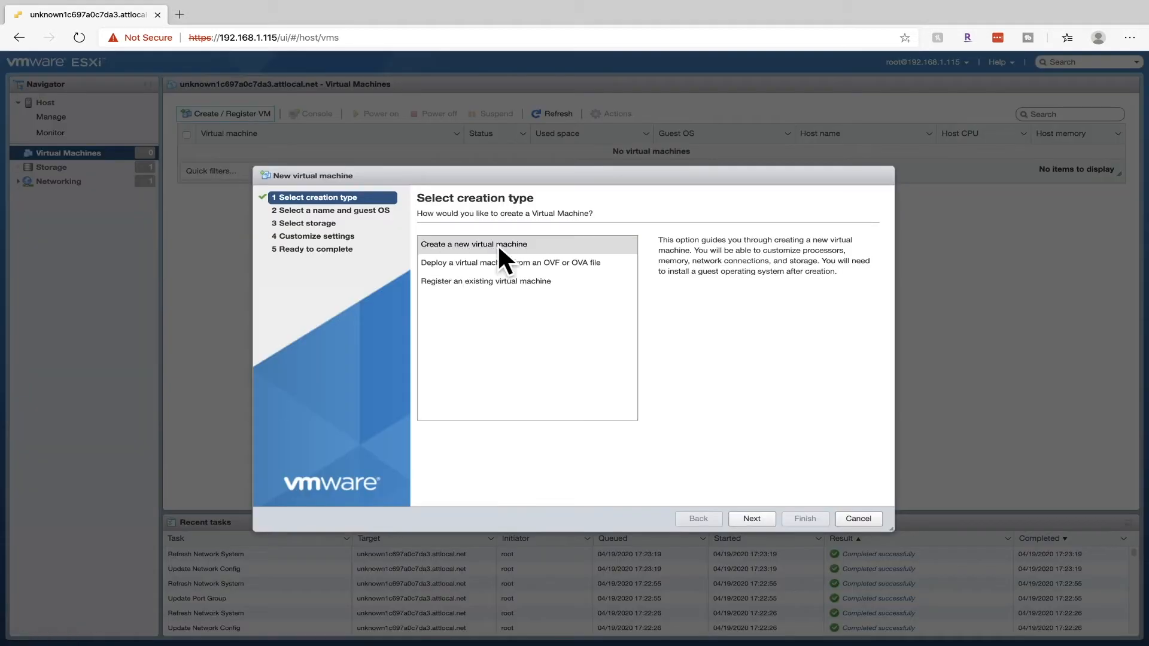
left_click(751, 518)
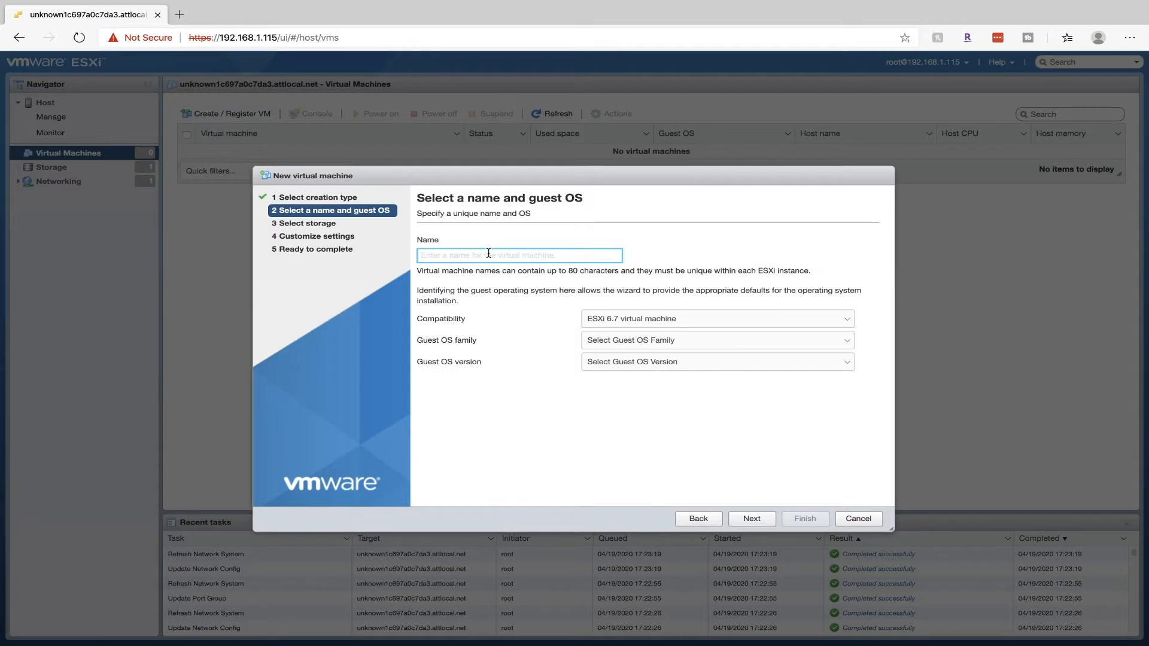
type("pf")
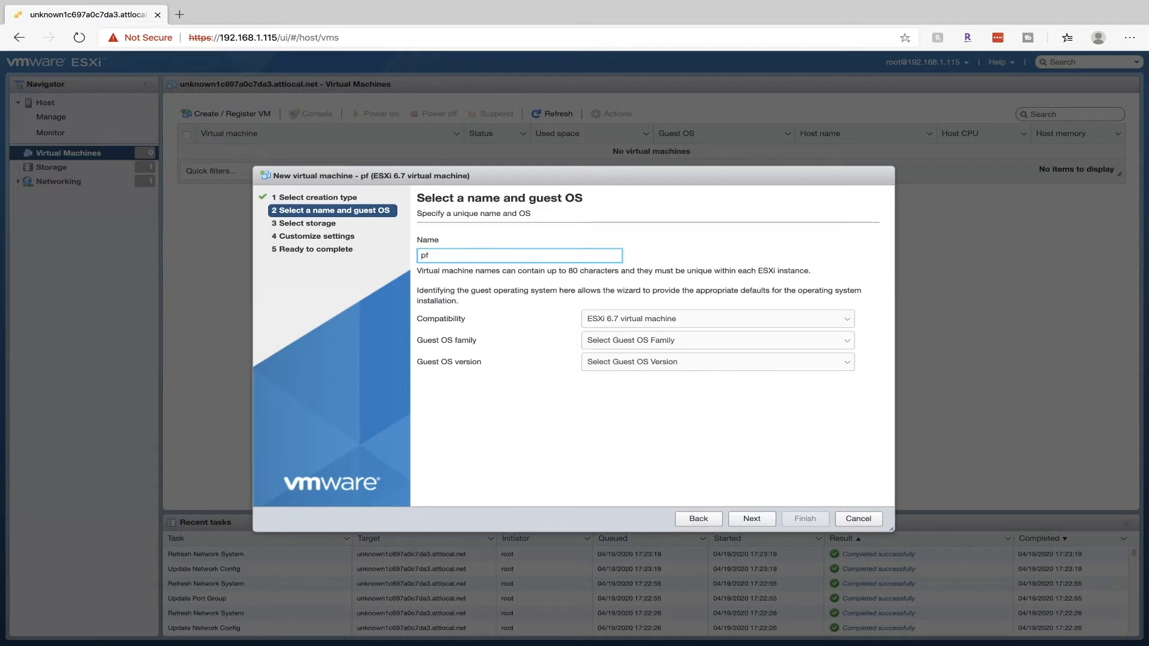
type("Sense")
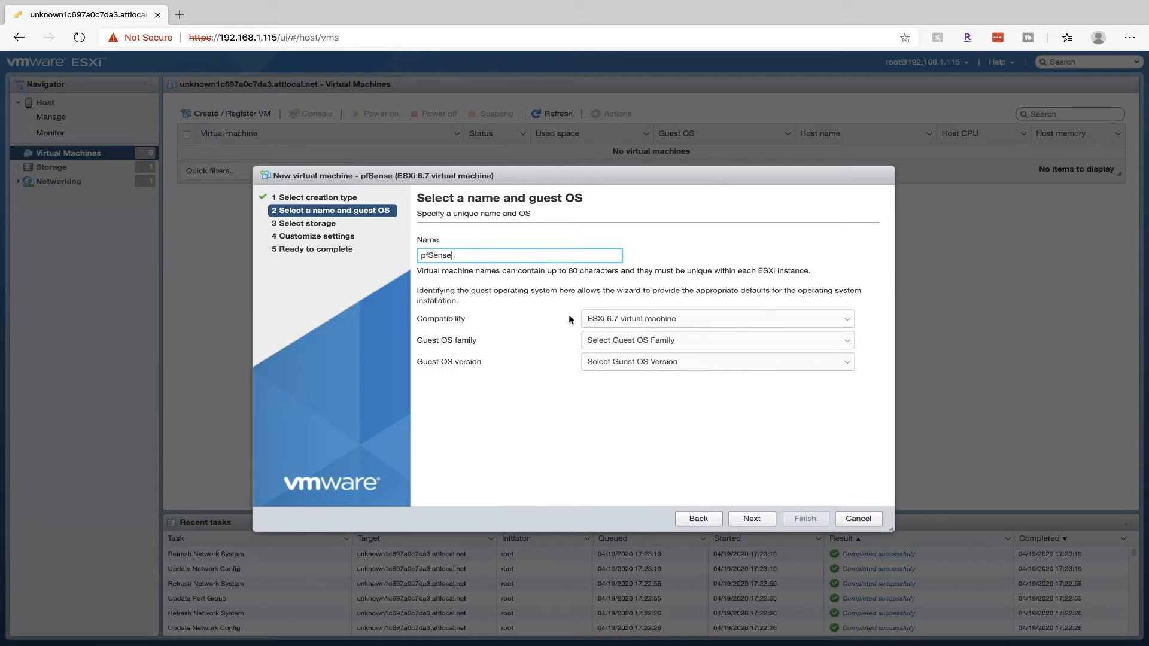
mouse_move(486, 342)
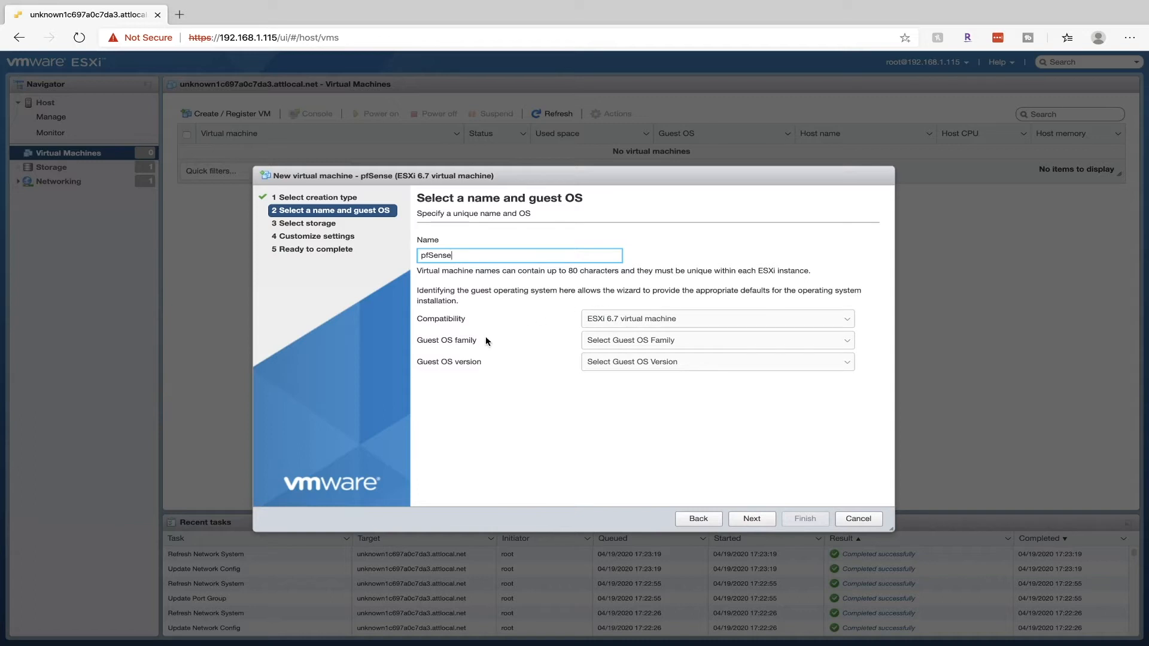
- Set guest OS family Other, version FreeBSD 12 or later 64-bit, and continue to storage
left_click(715, 340)
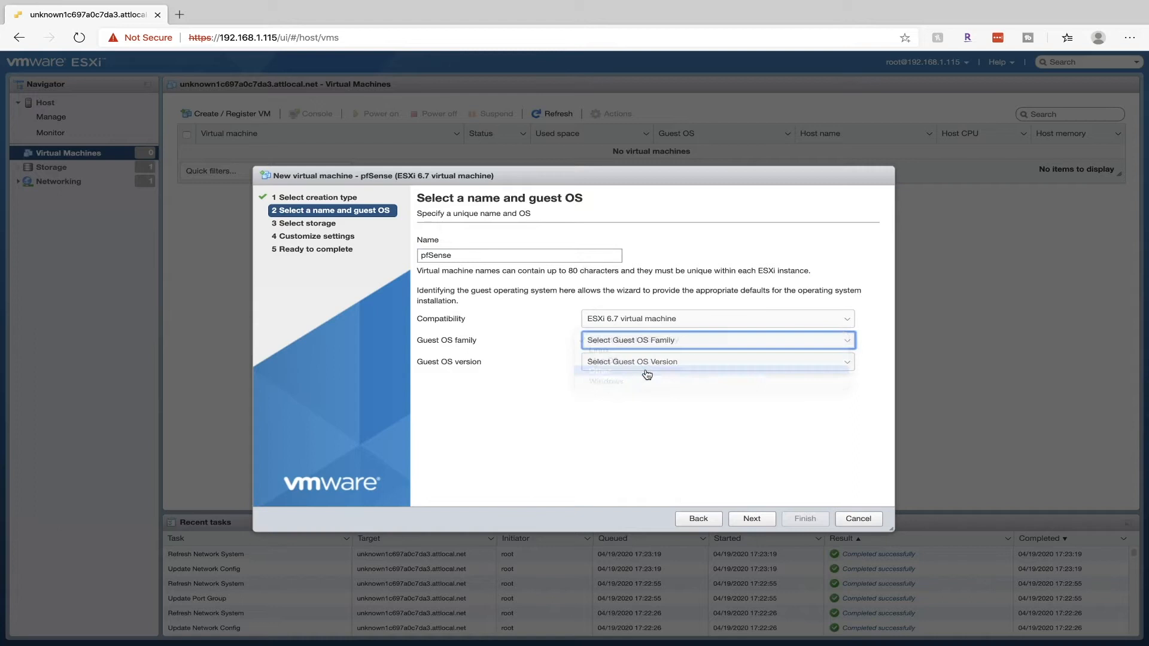
left_click(717, 339)
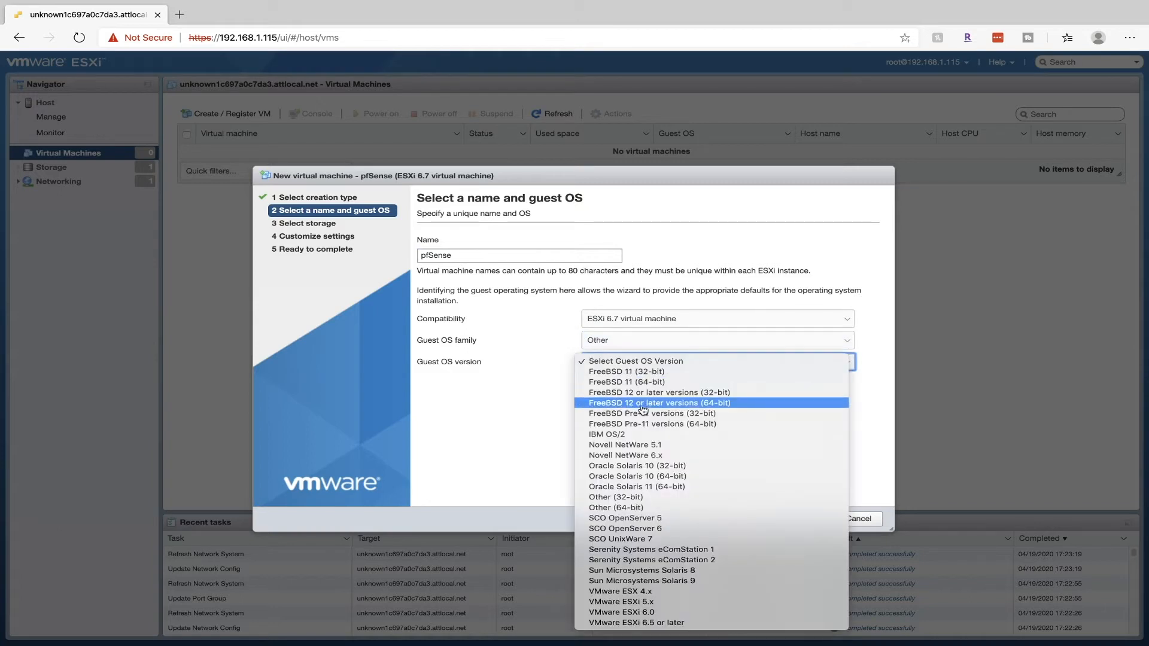
mouse_move(742, 409)
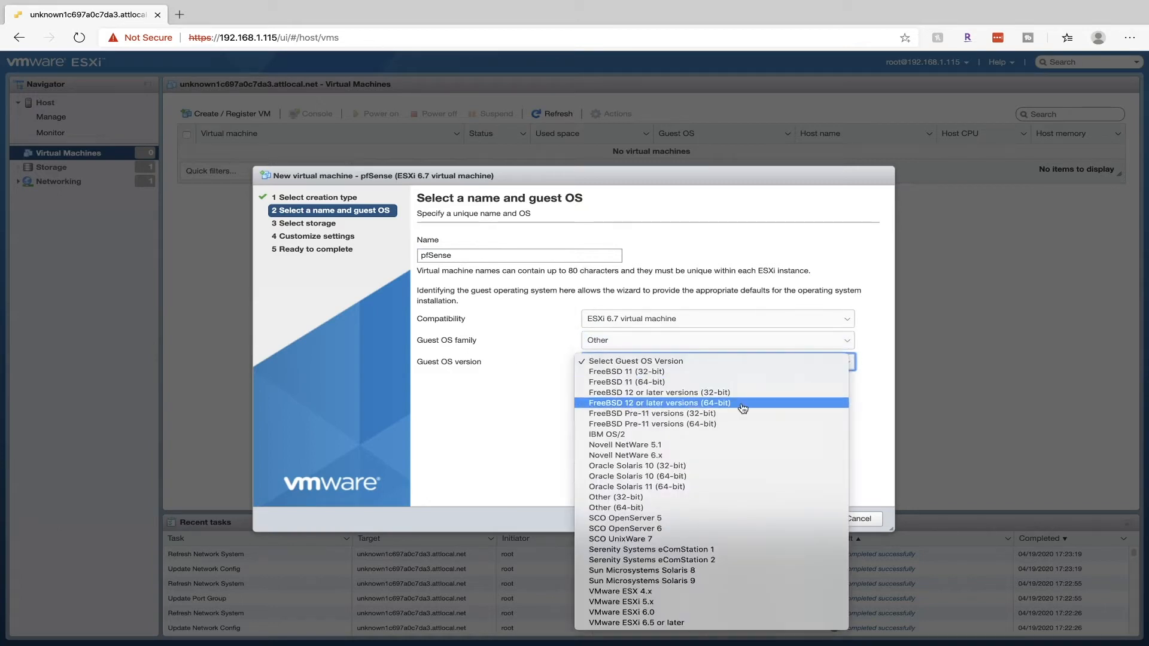
left_click(659, 404)
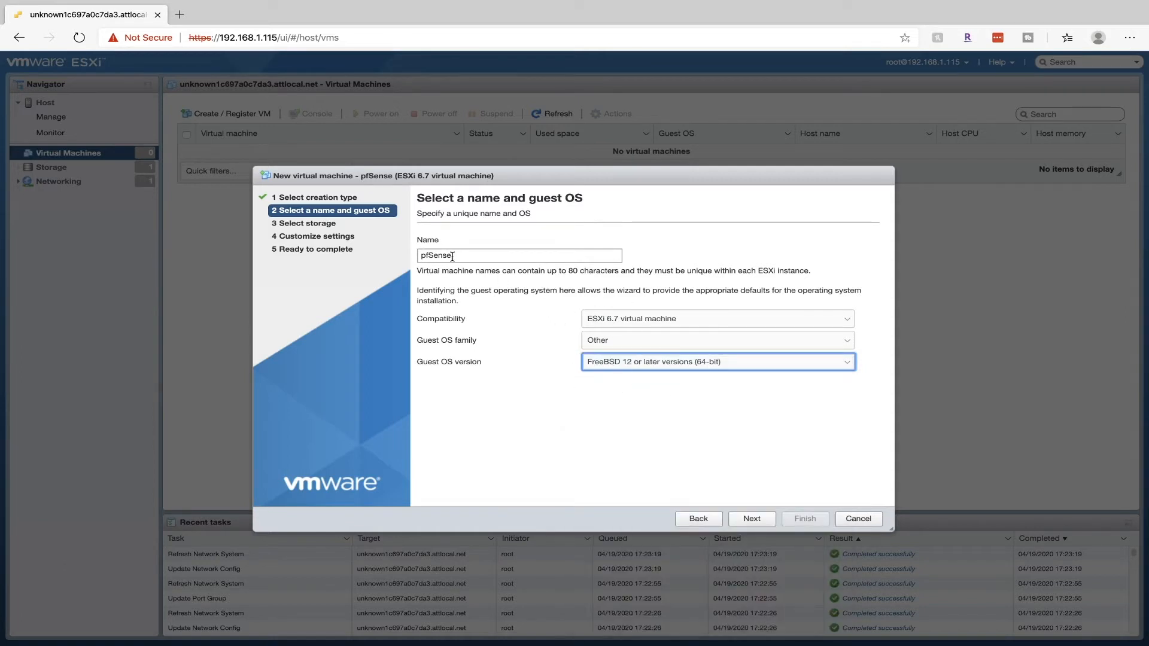
left_click(752, 518)
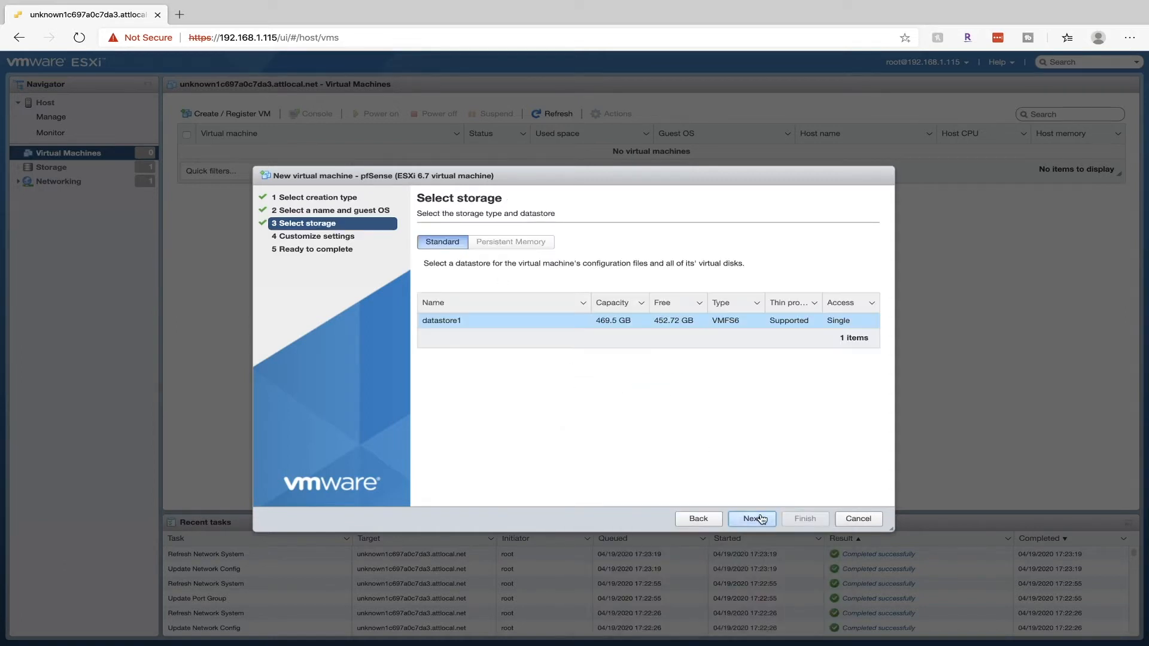
- Accept datastore1 and add a second network adapter on the WAN port group
left_click(752, 519)
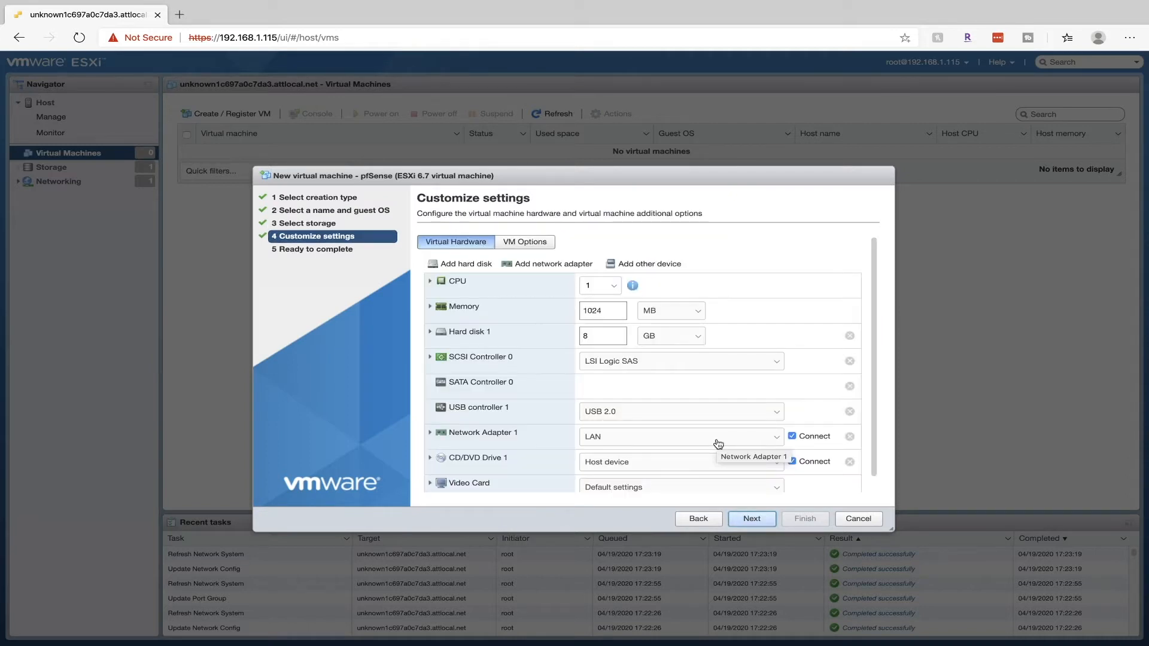
mouse_move(586, 448)
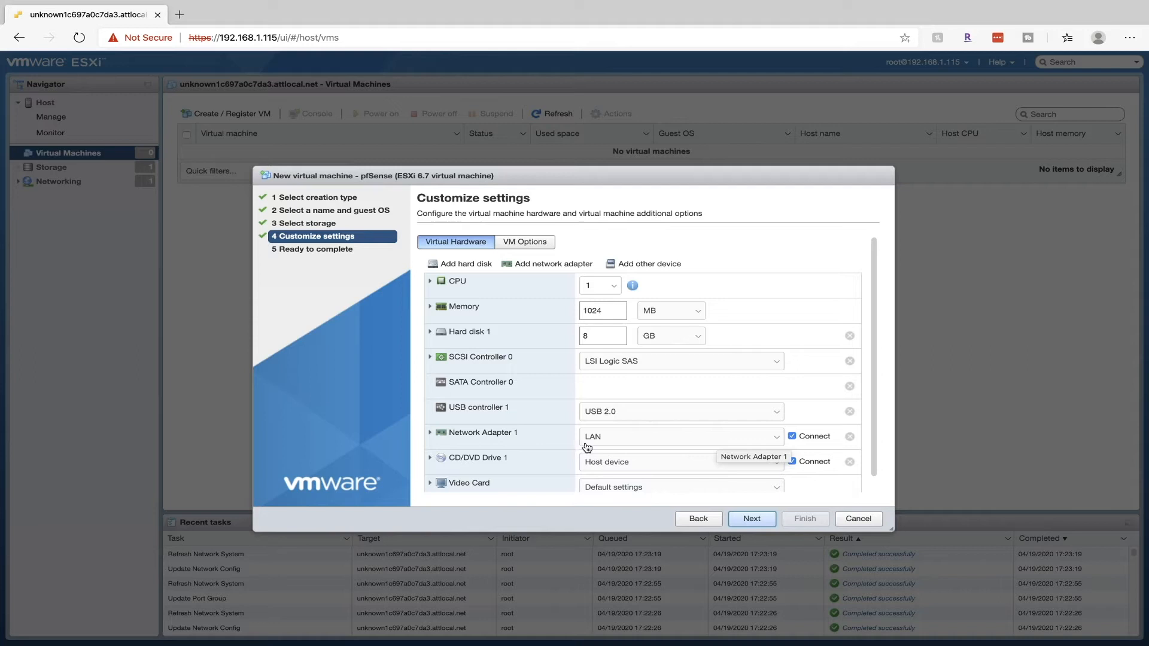
mouse_move(606, 442)
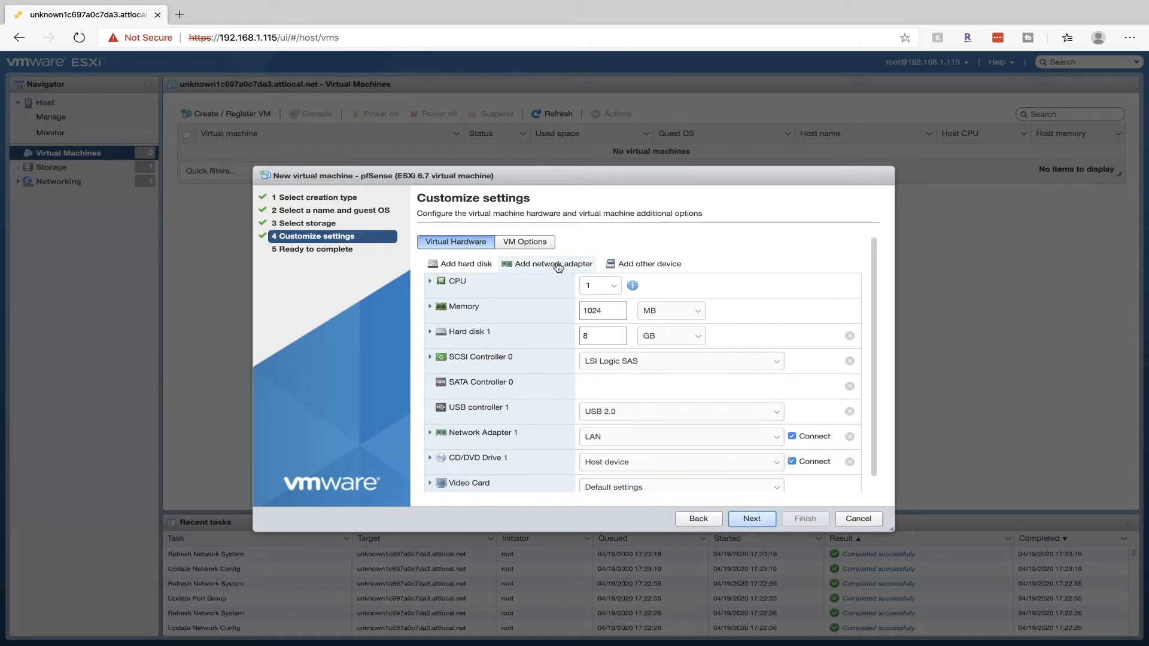
left_click(550, 264)
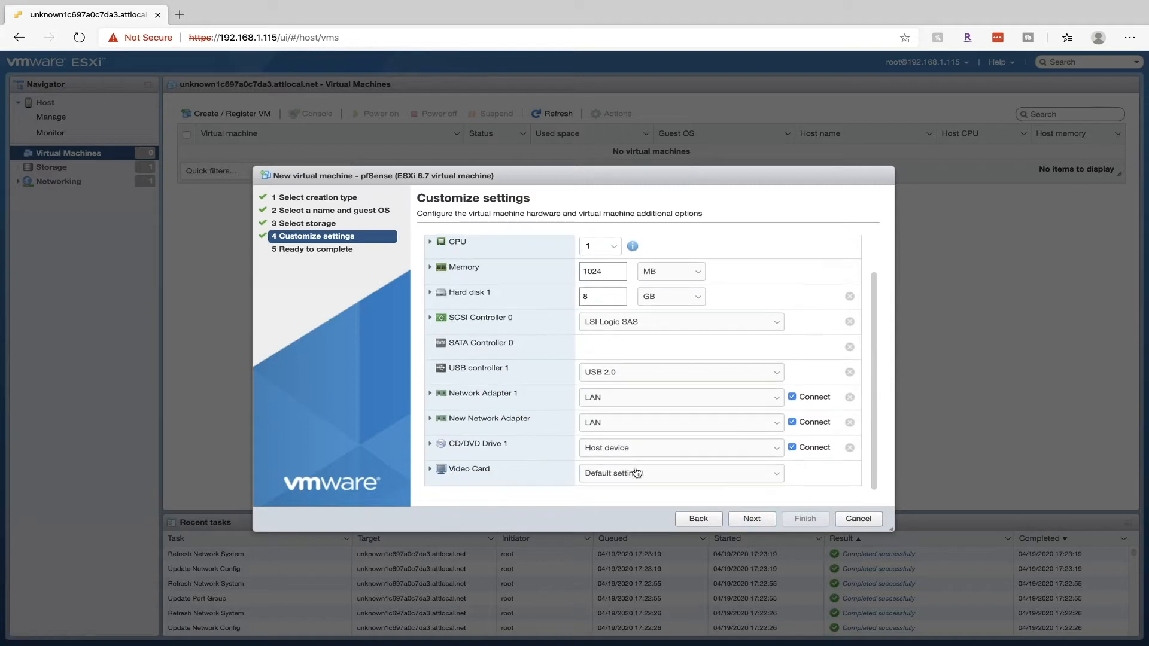
left_click(680, 422)
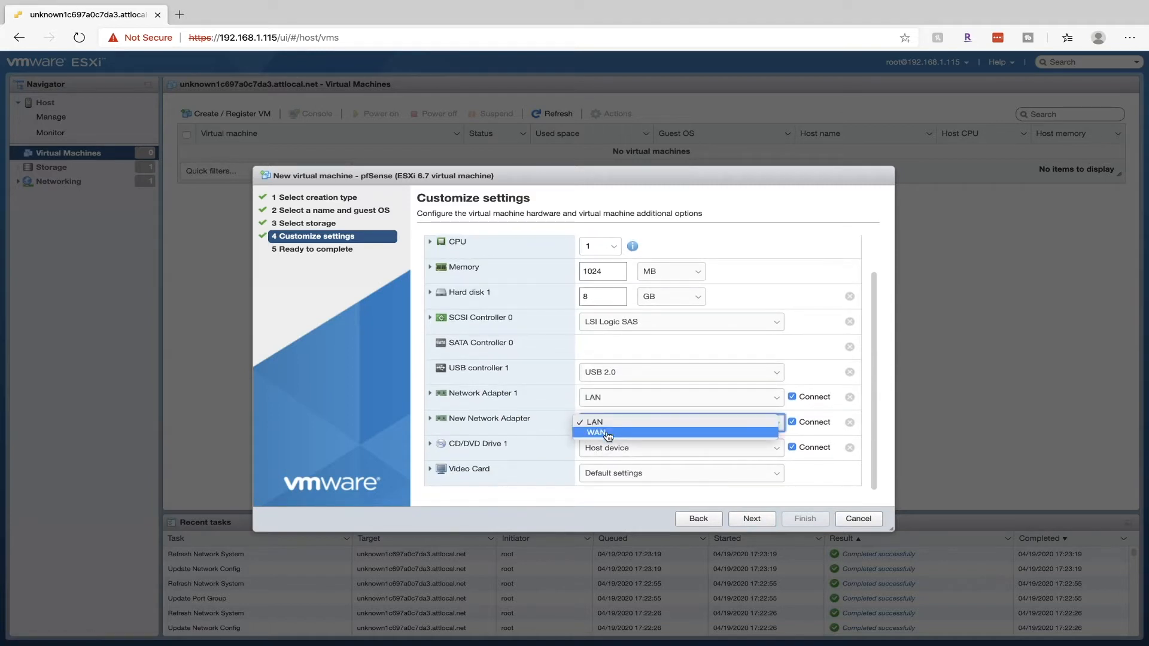
left_click(599, 433)
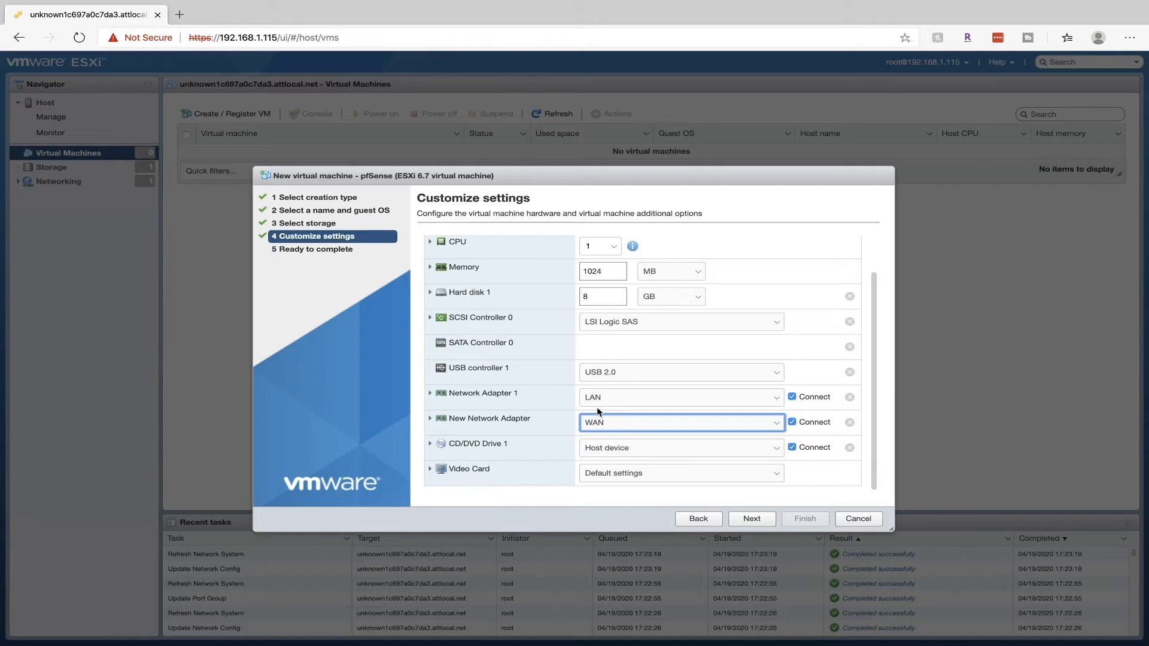
- Attach ISOs/pfSense.iso from the datastore as the CD drive and finish creating the VM
left_click(678, 448)
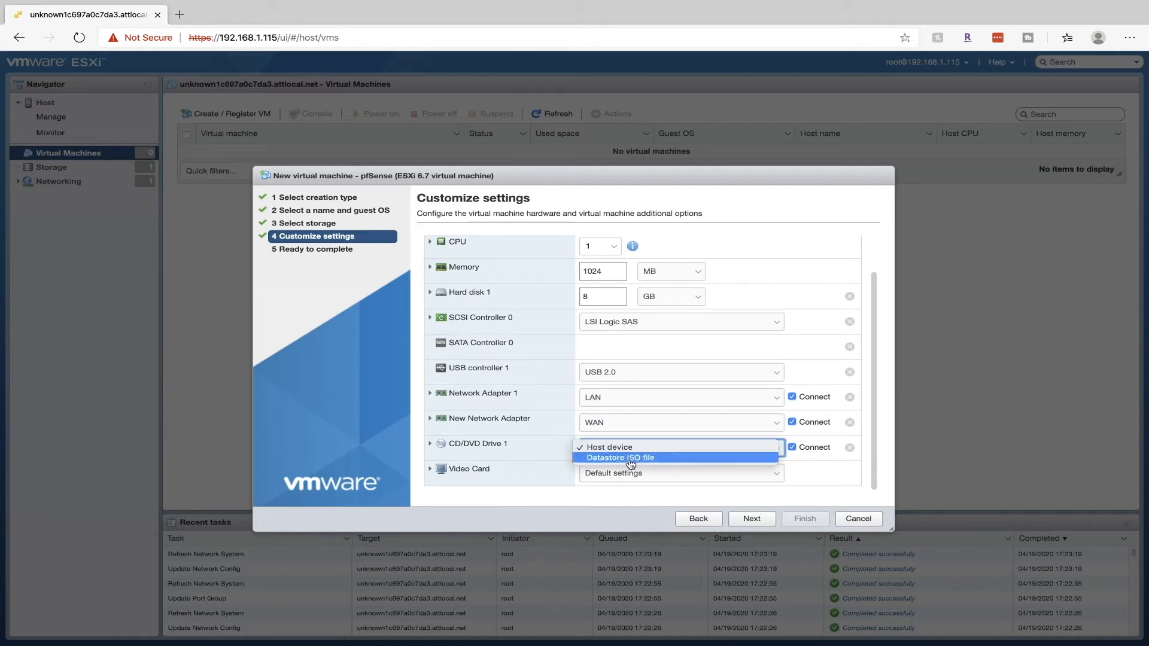
left_click(620, 458)
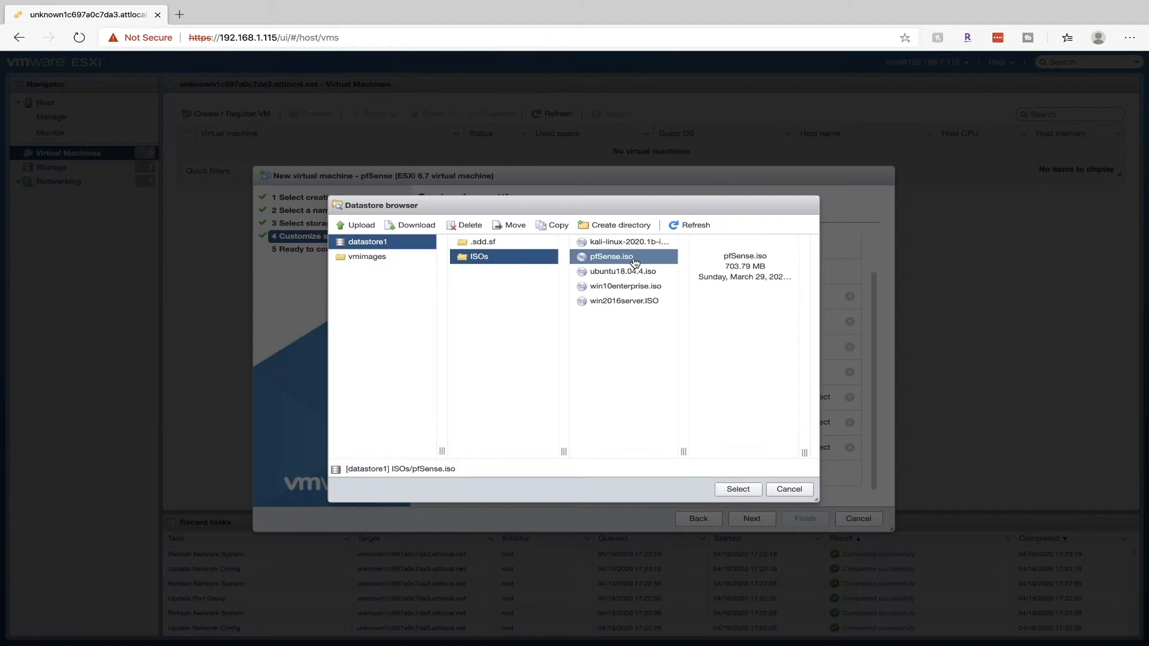
left_click(739, 488)
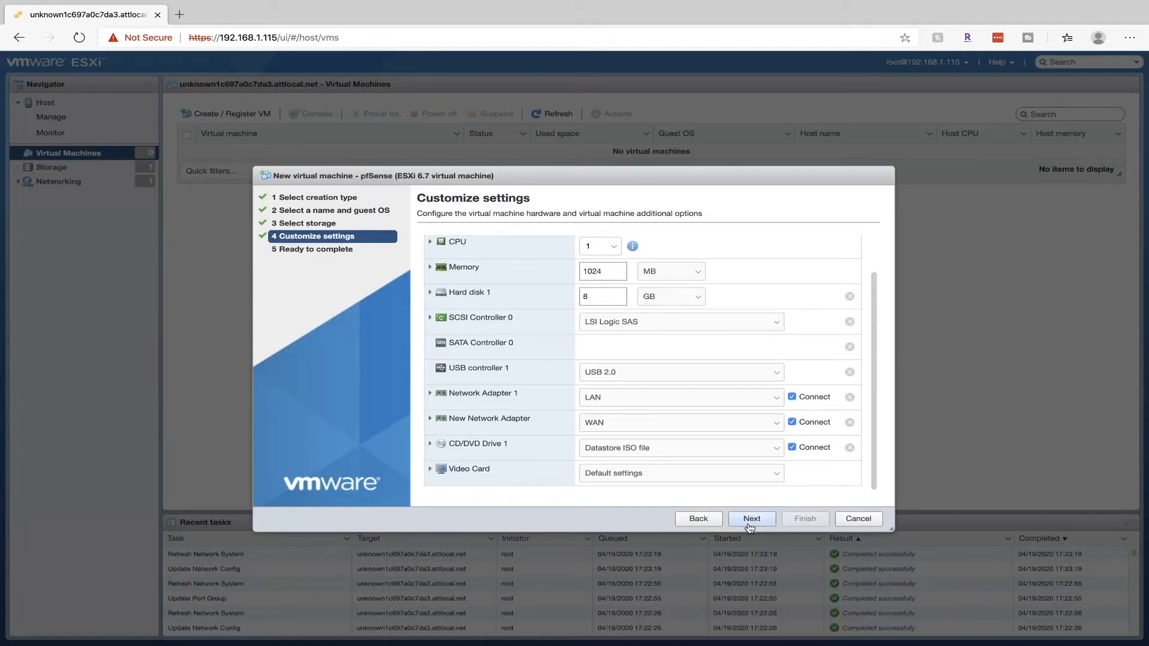
left_click(752, 518)
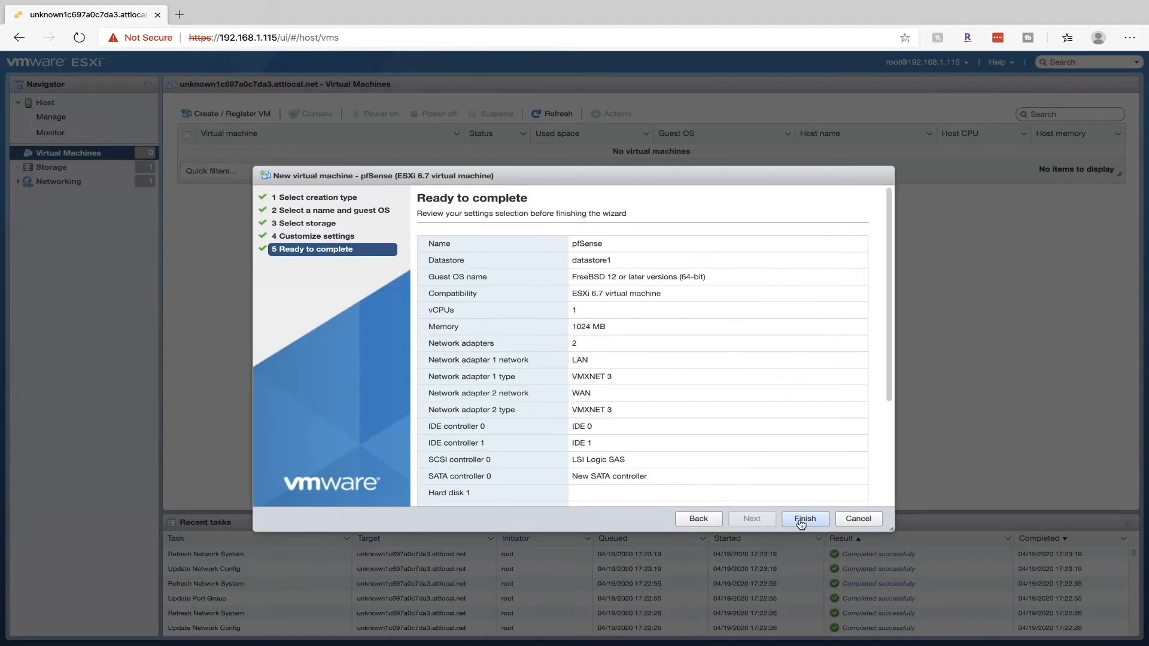
left_click(805, 518)
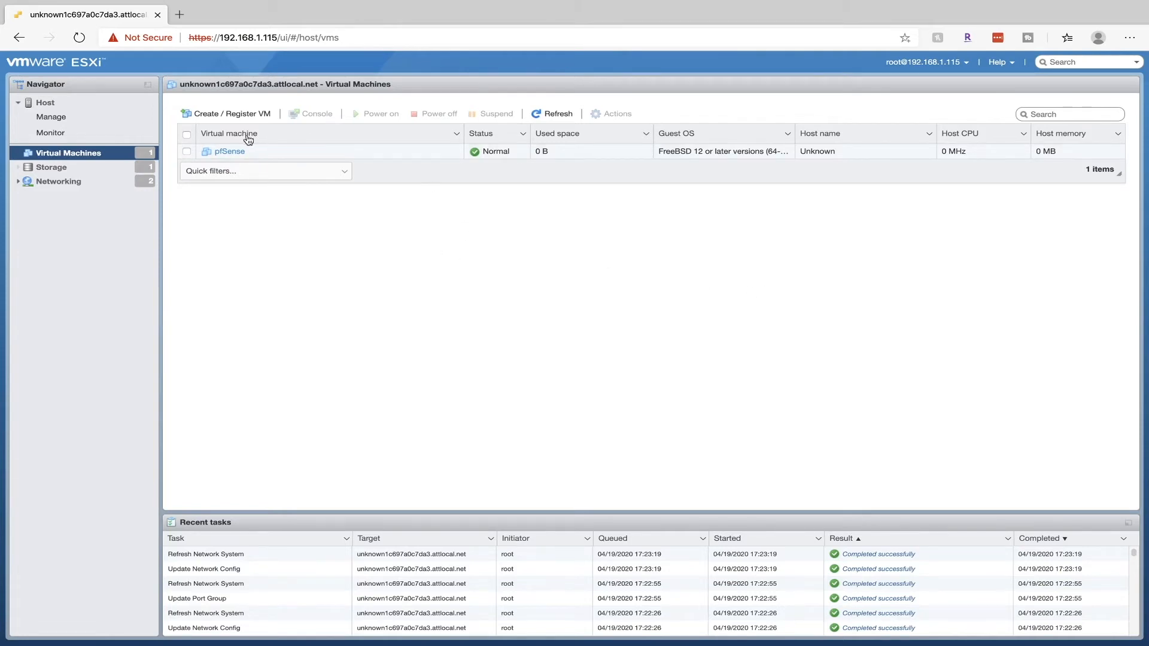
- Power on the pfSense VM and launch its remote console to the installer
left_click(228, 150)
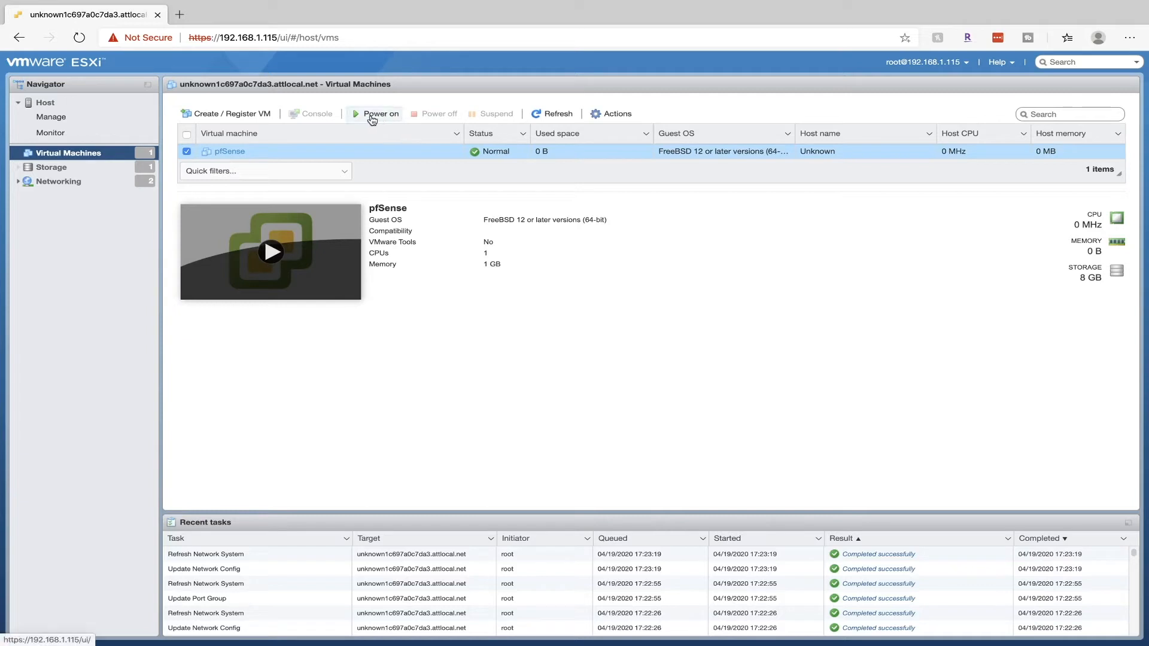
left_click(378, 114)
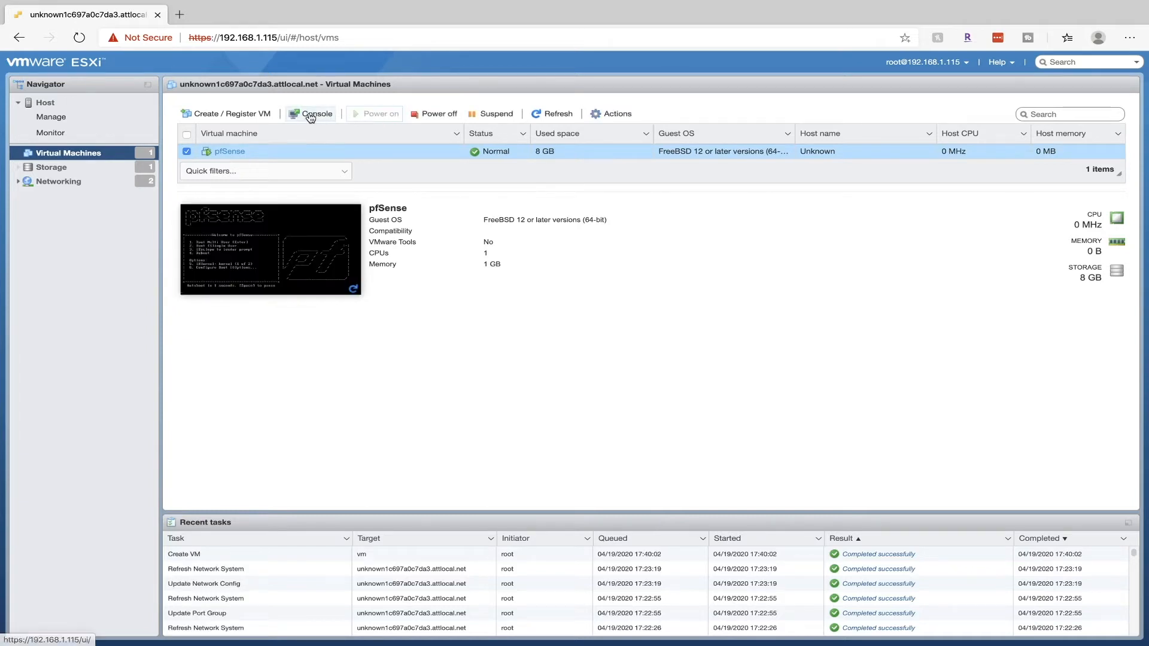
left_click(314, 113)
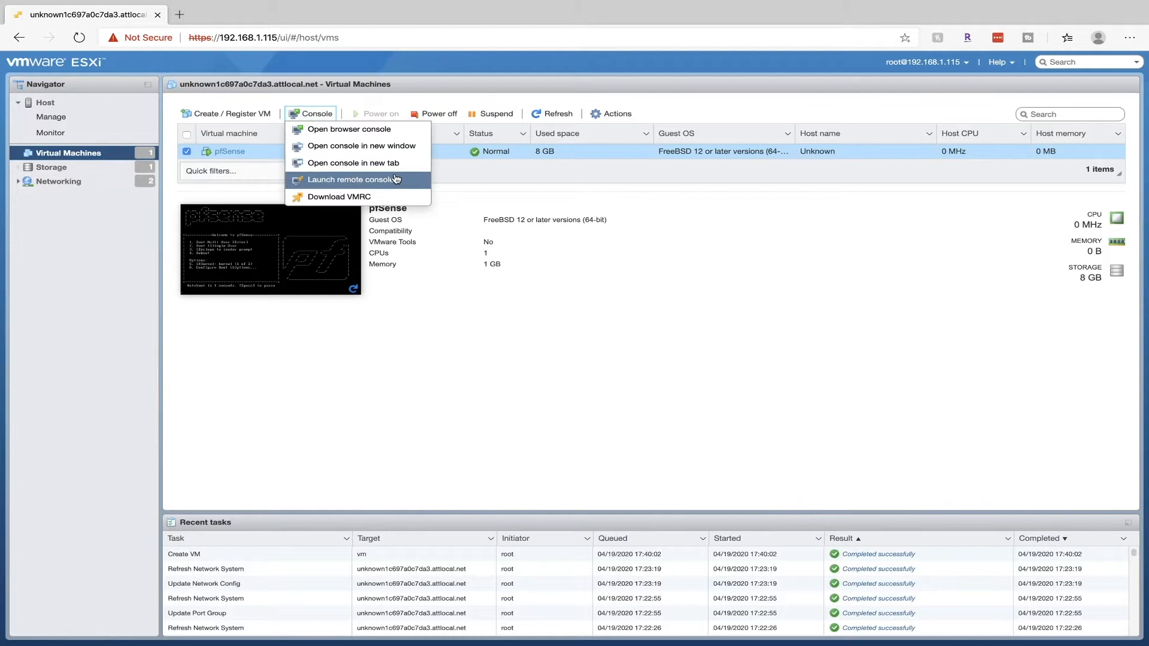
mouse_move(400, 180)
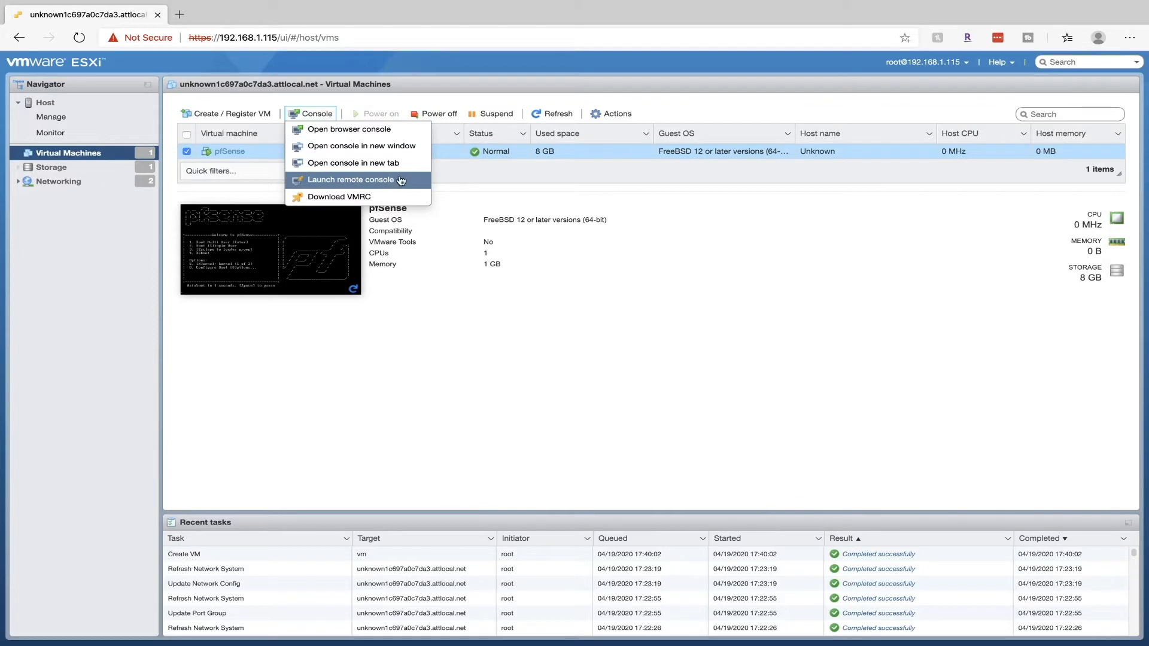
mouse_move(363, 196)
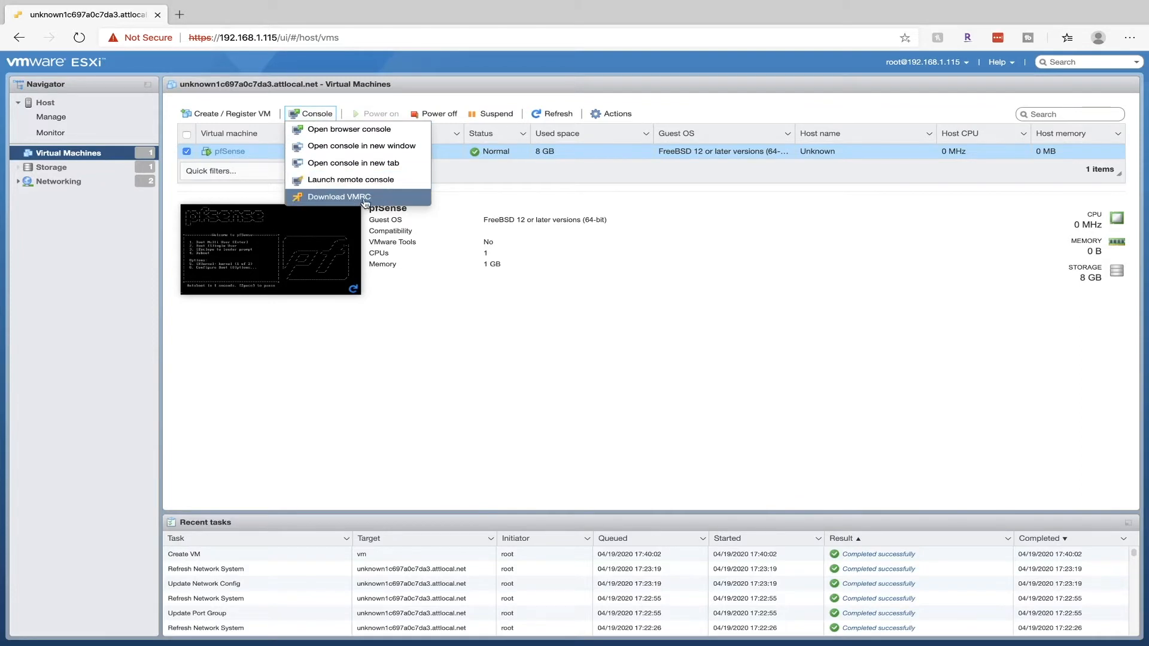
mouse_move(342, 201)
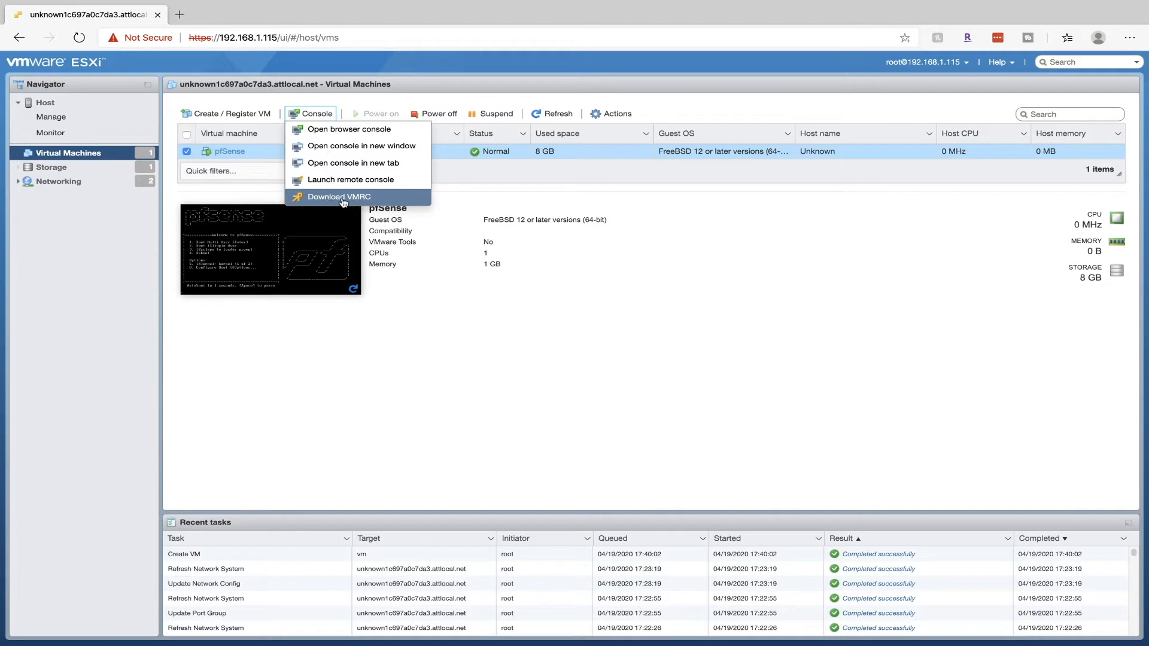
mouse_move(338, 197)
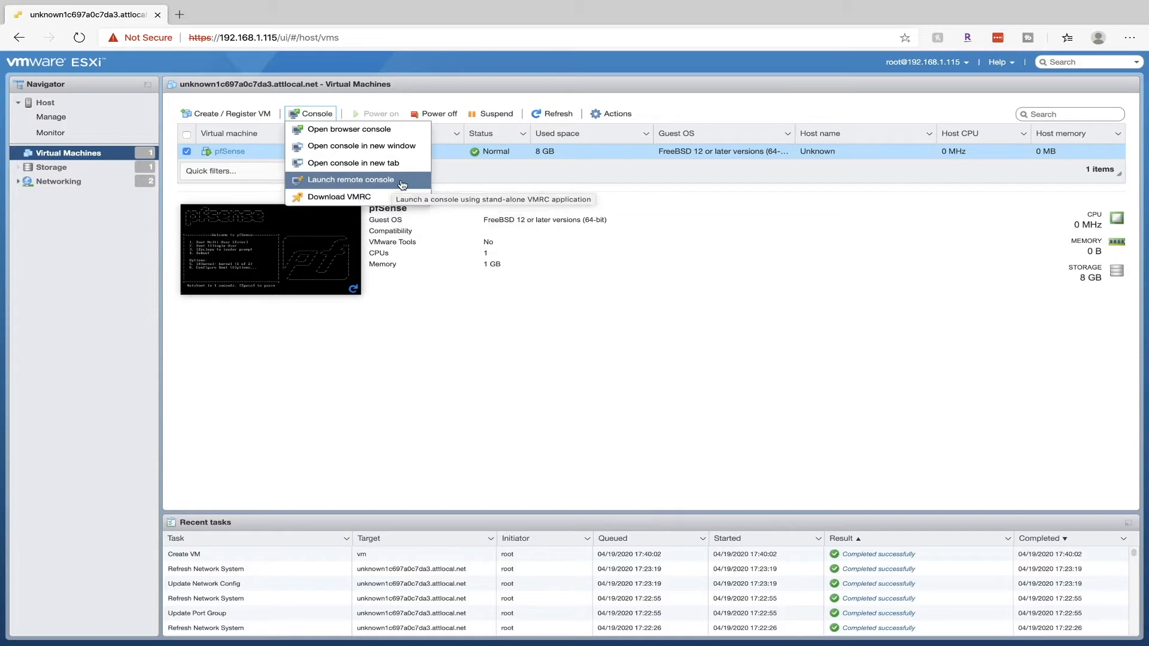
left_click(348, 130)
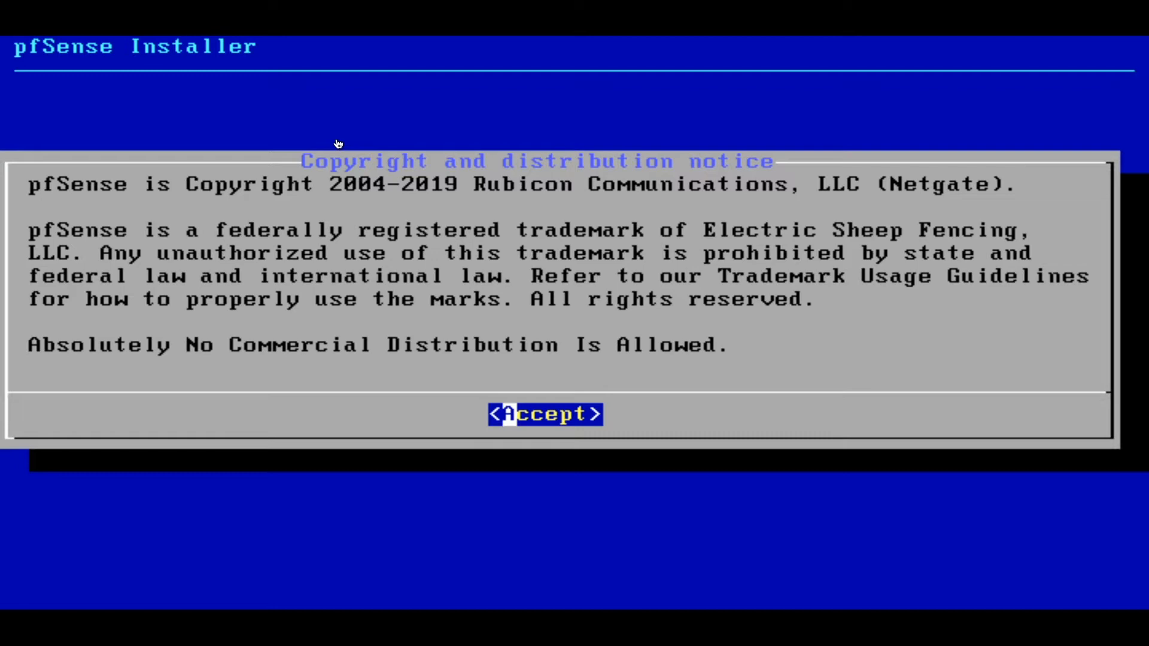
- Accept Auto (UFS) guided disk setup and reboot into the installed pfSense system
left_click(543, 414)
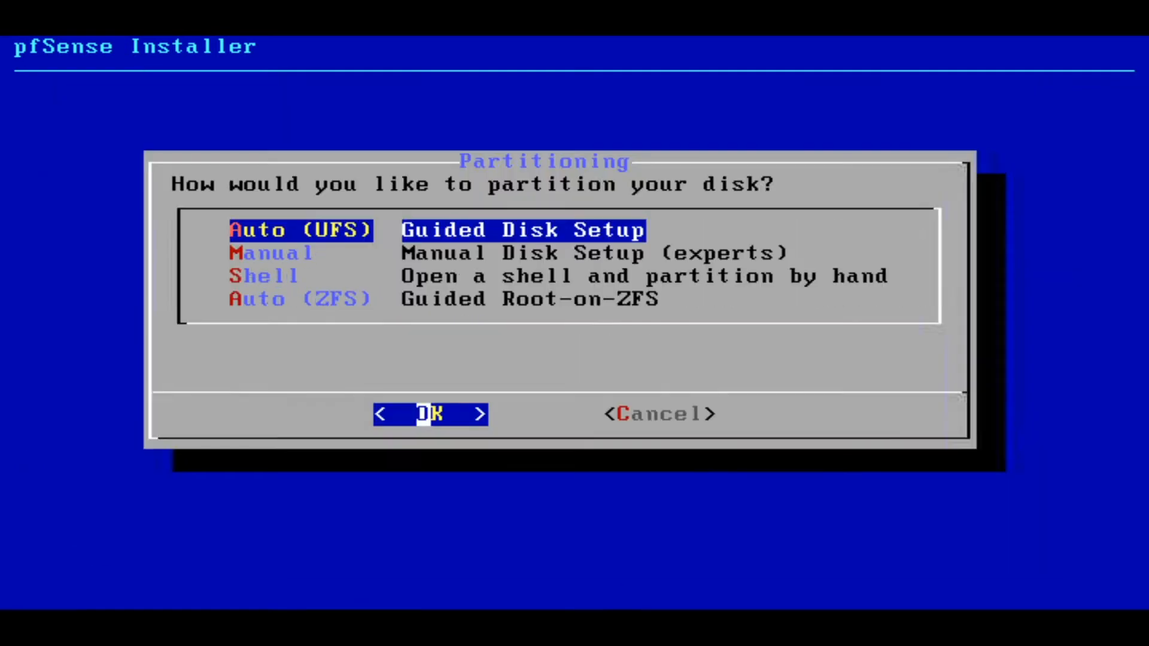
left_click(430, 414)
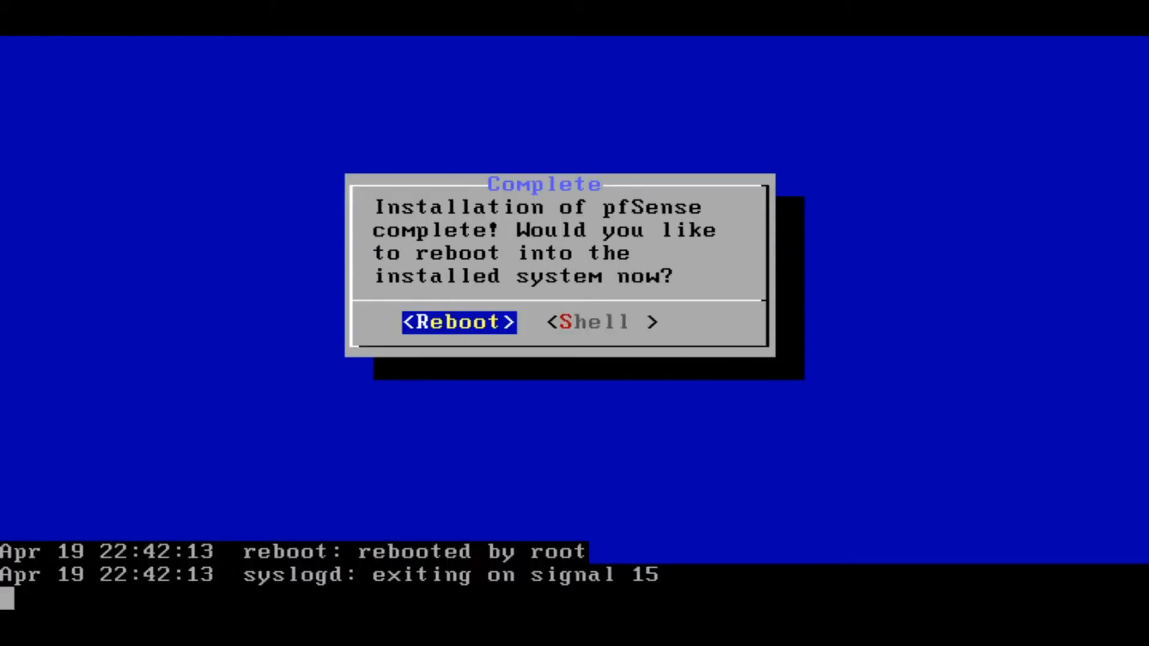
left_click(457, 323)
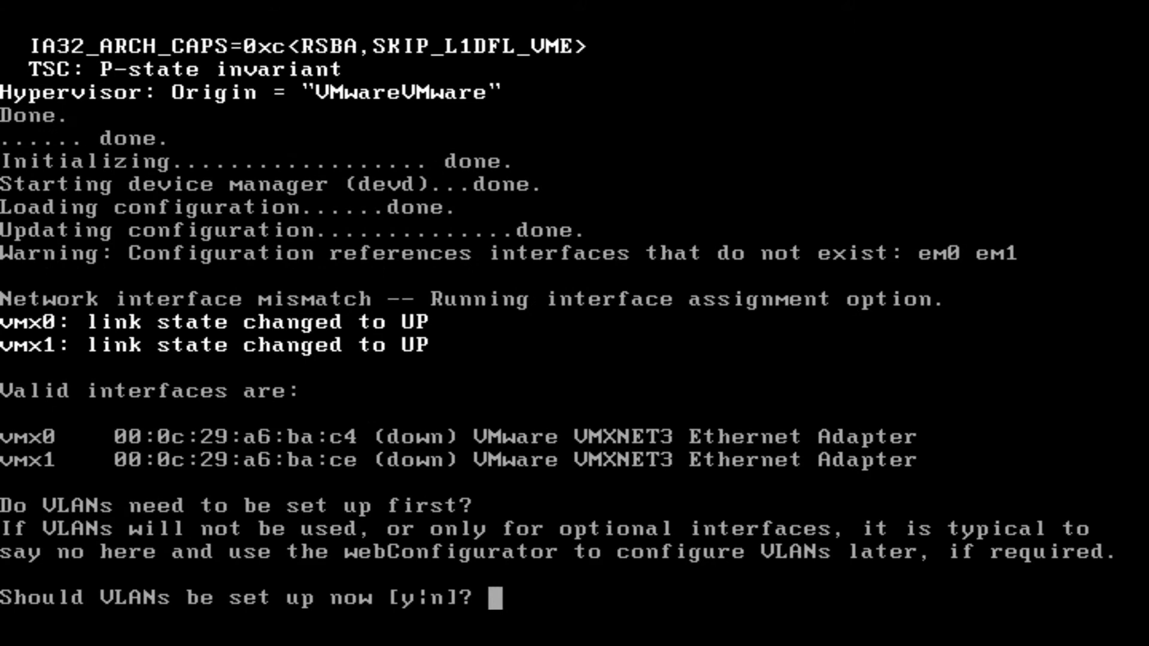
- Answer n to decline VLAN setup so the WAN interface prompt appears
type("n")
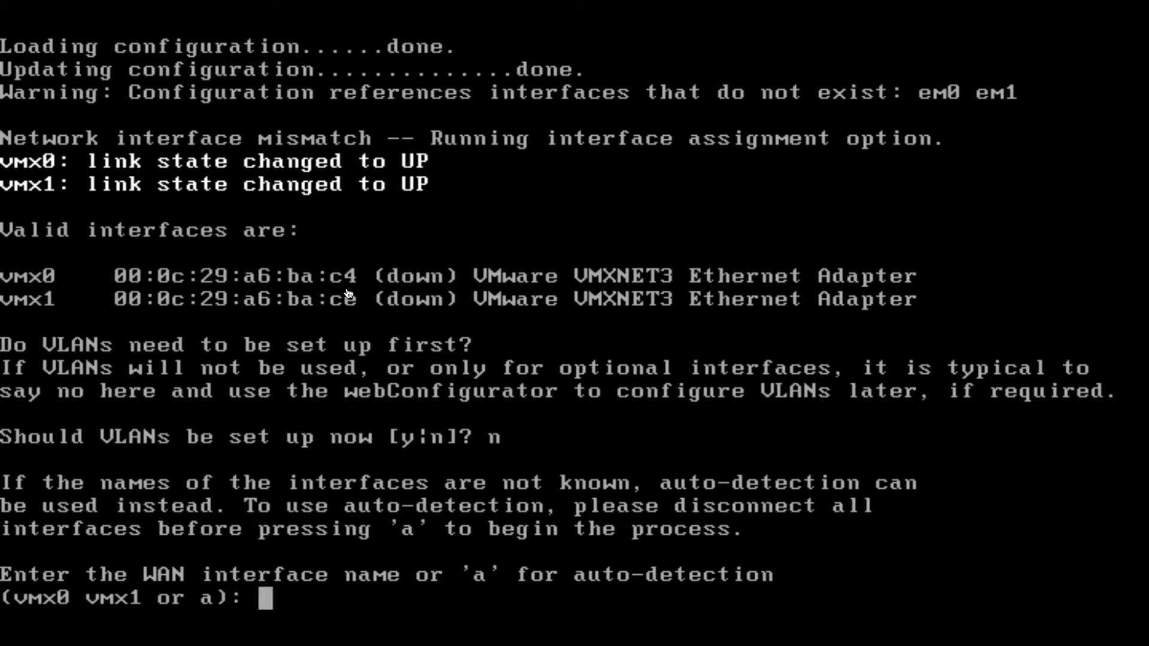
mouse_move(40, 312)
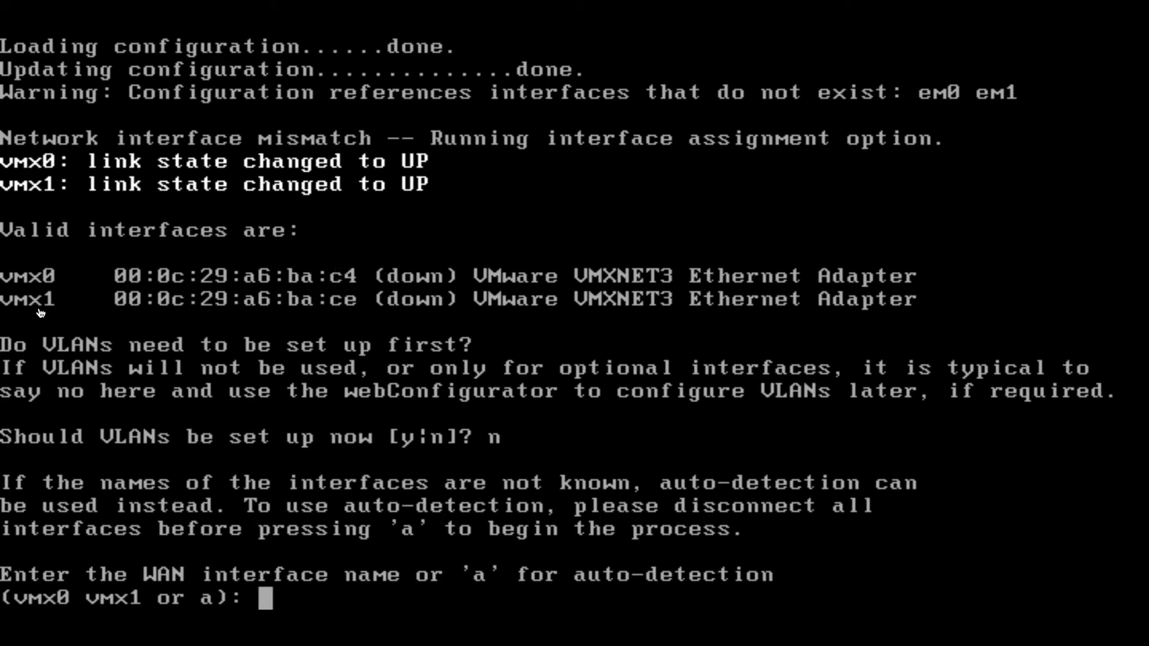
mouse_move(348, 300)
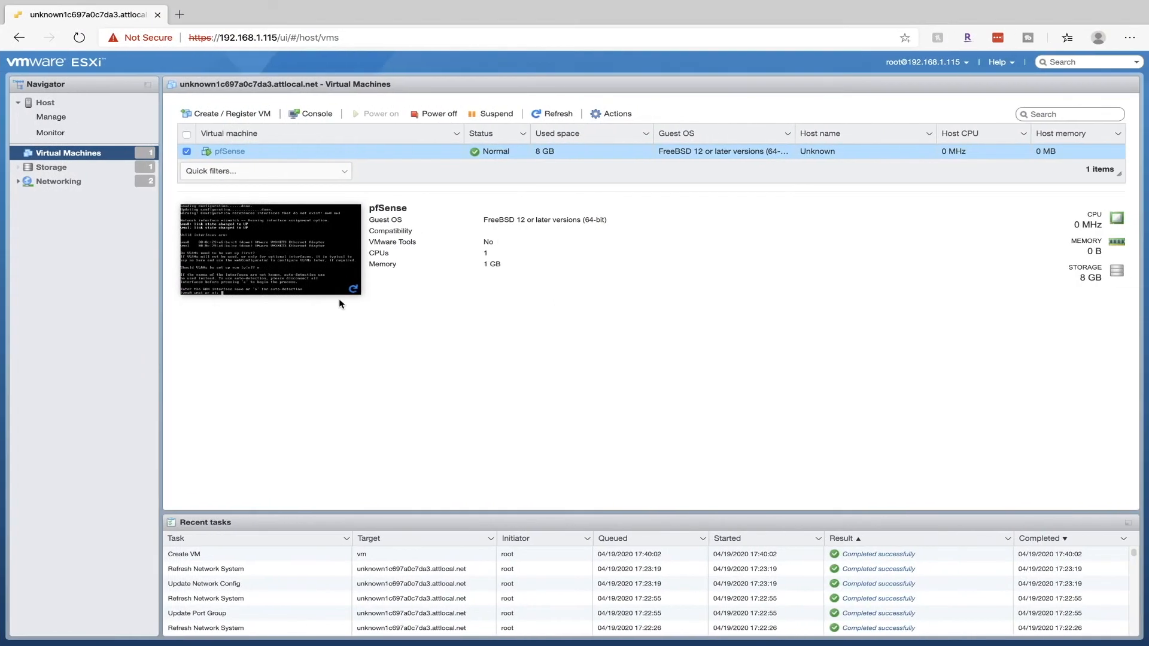
- View the WAN port group in Networking to read the pfSense adapter's MAC address
left_click(59, 181)
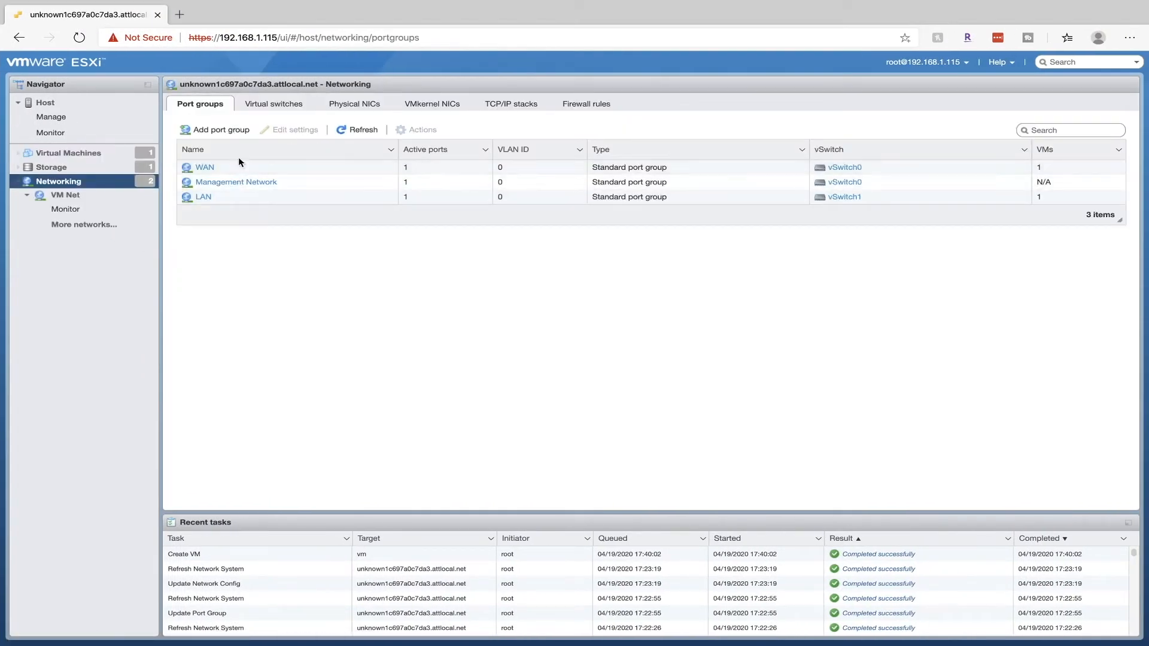
left_click(204, 168)
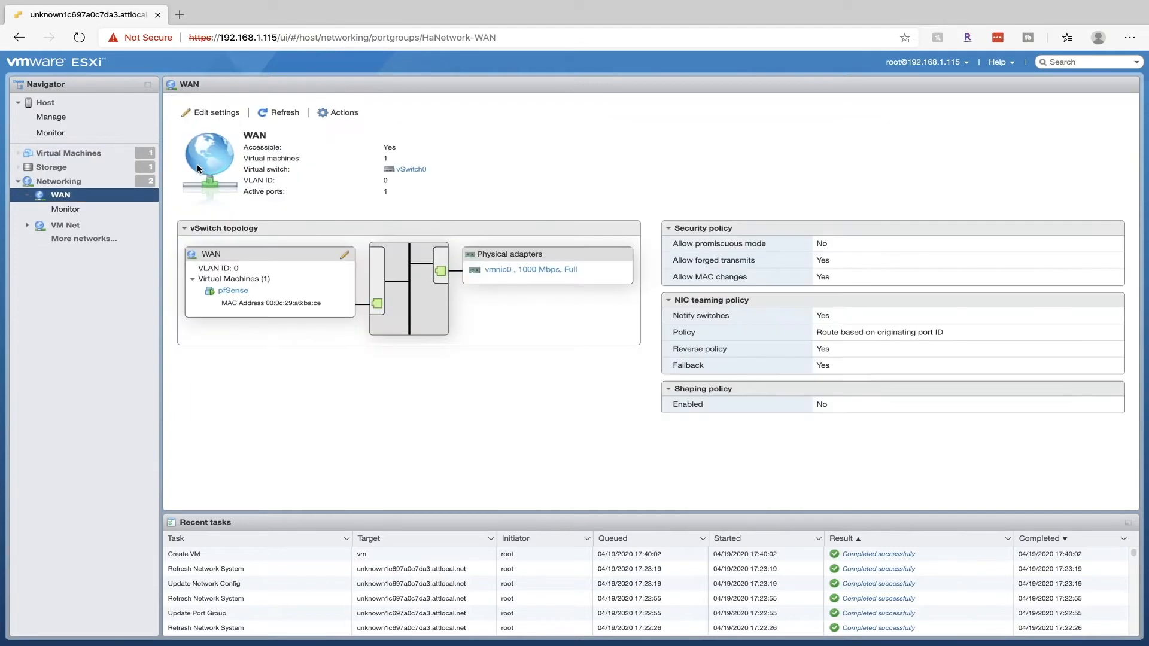
mouse_move(318, 304)
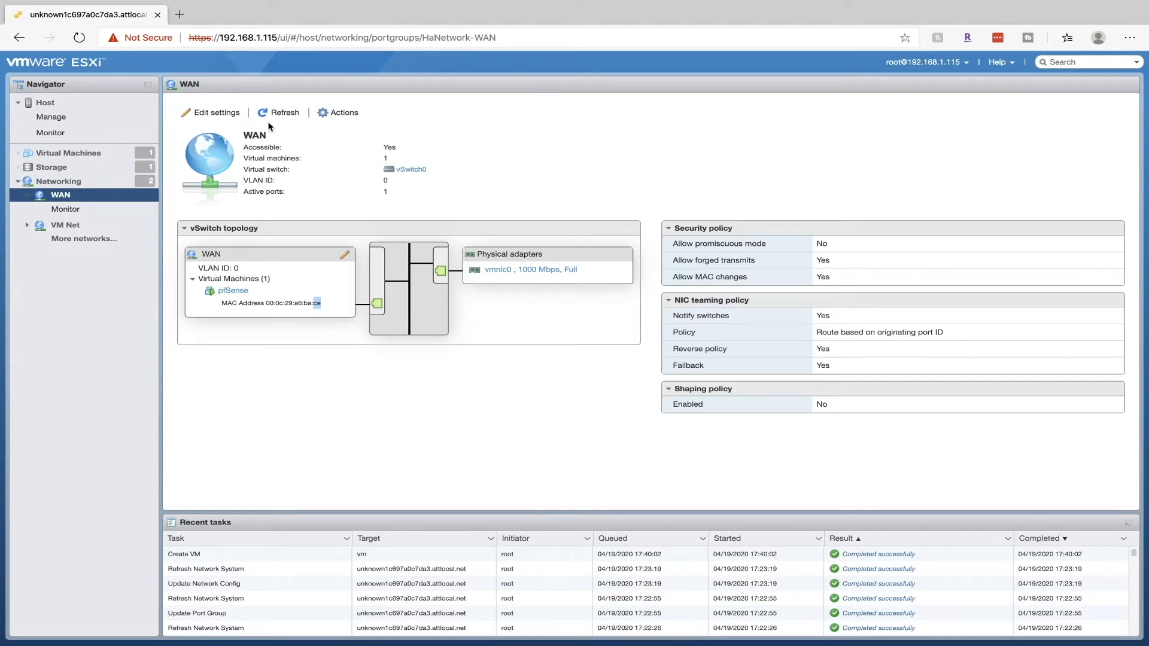
mouse_move(333, 321)
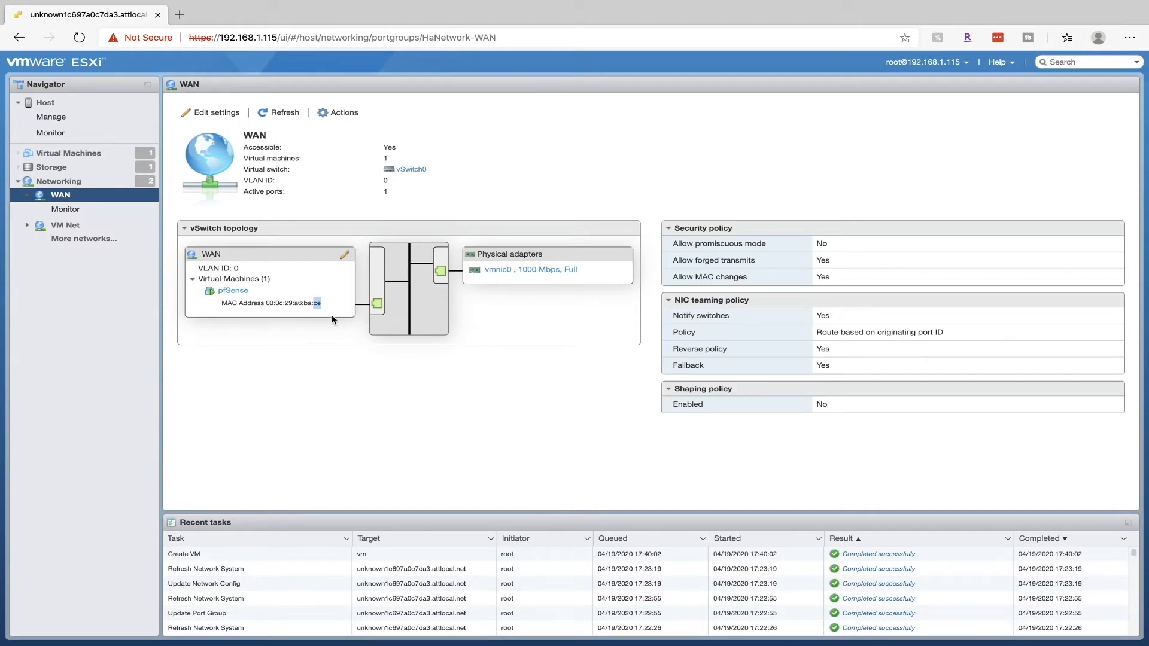
mouse_move(313, 310)
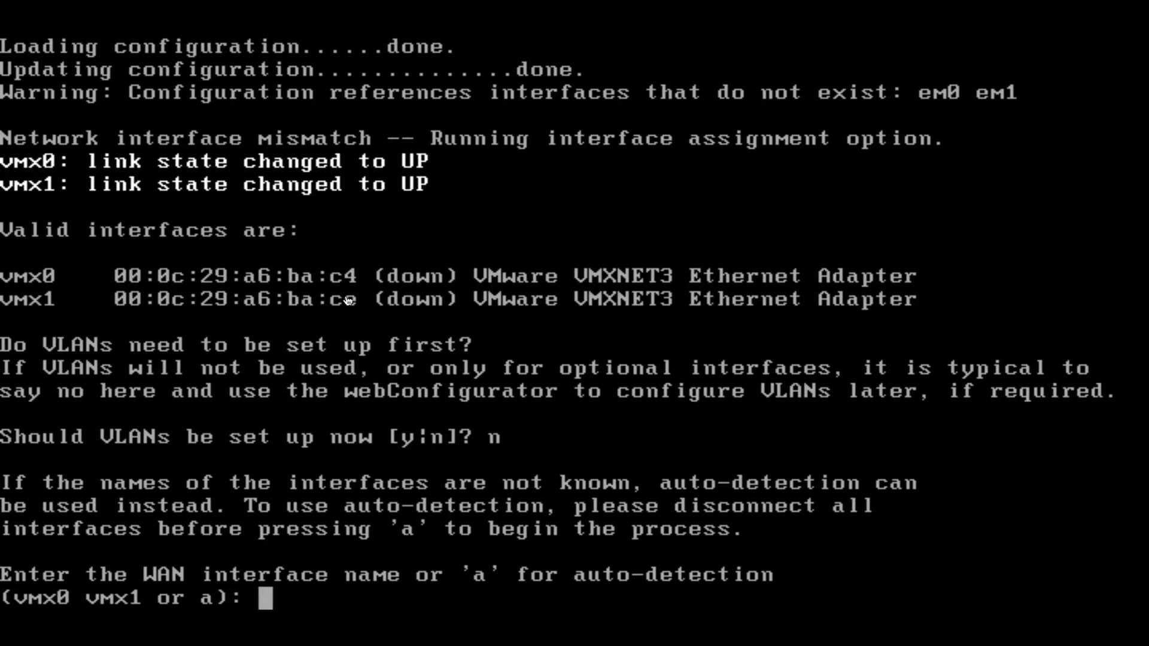
- Assign vmx1 as WAN and vmx0 as LAN and confirm with y
type("vmx1")
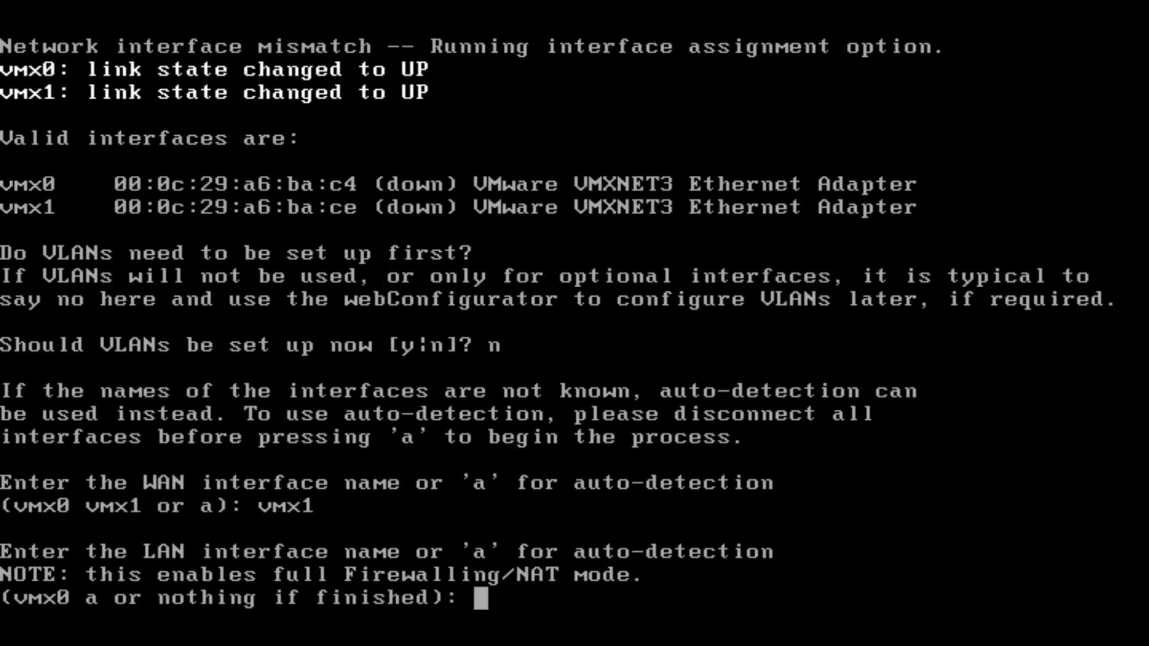
type("vmx0")
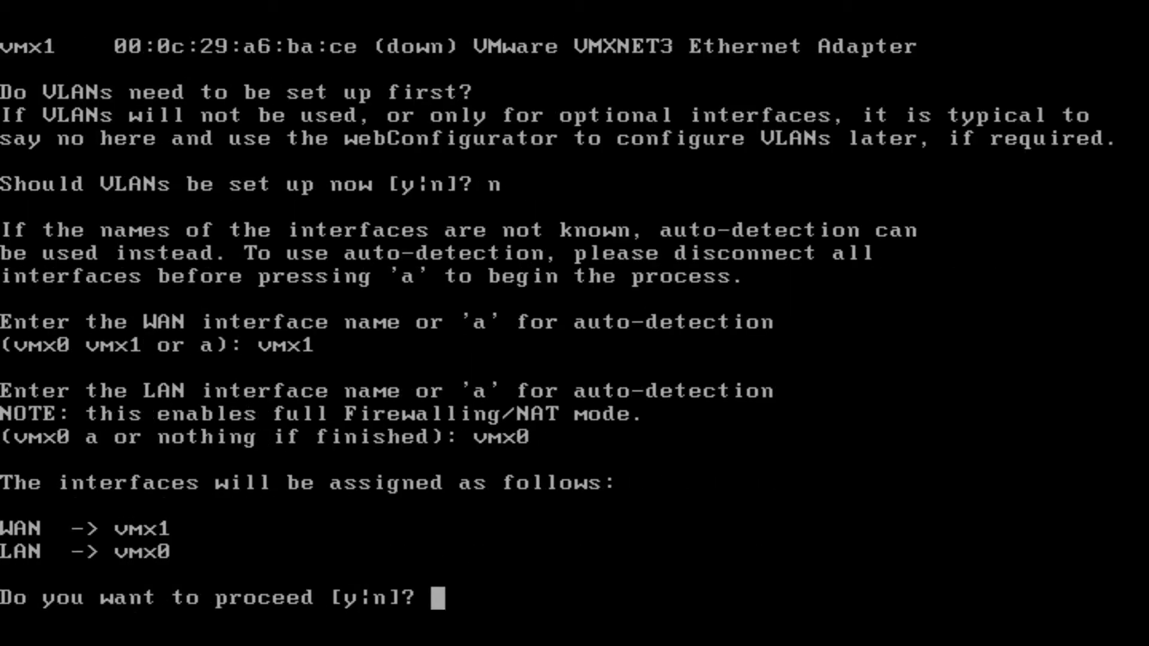
type("y")
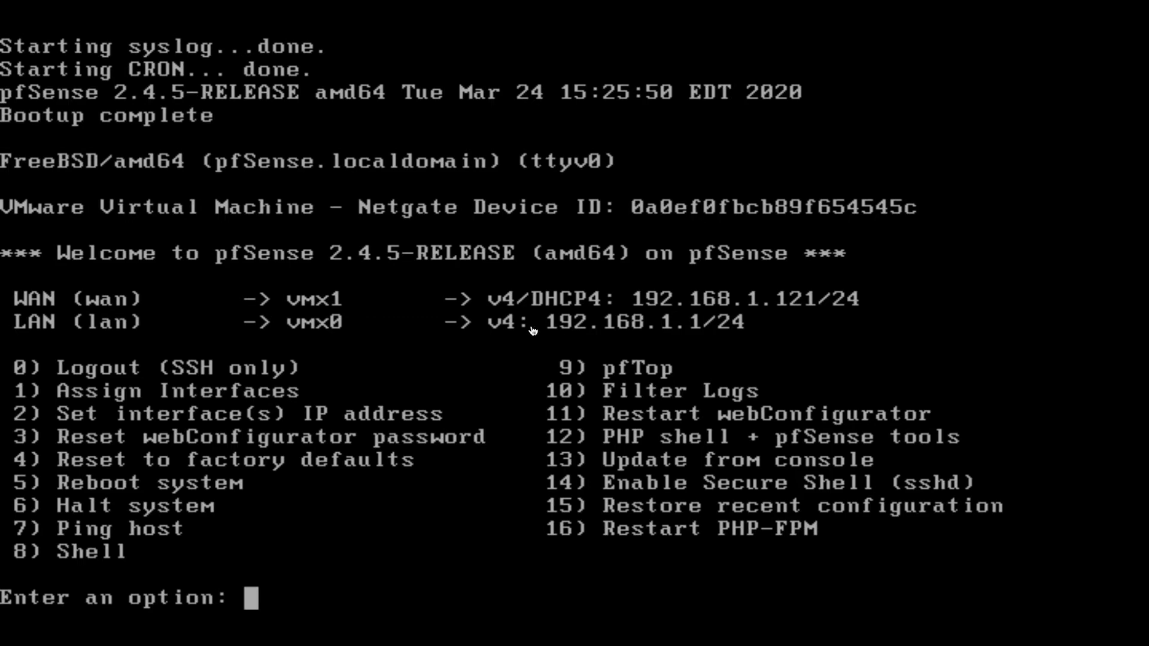
mouse_move(688, 334)
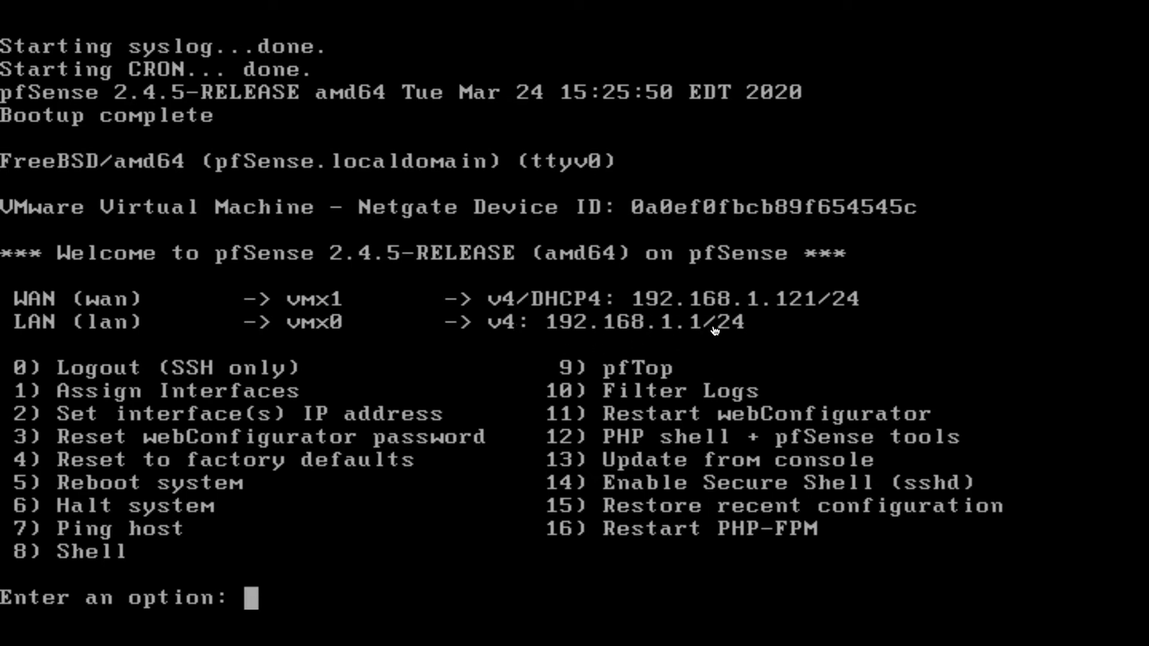
mouse_move(718, 351)
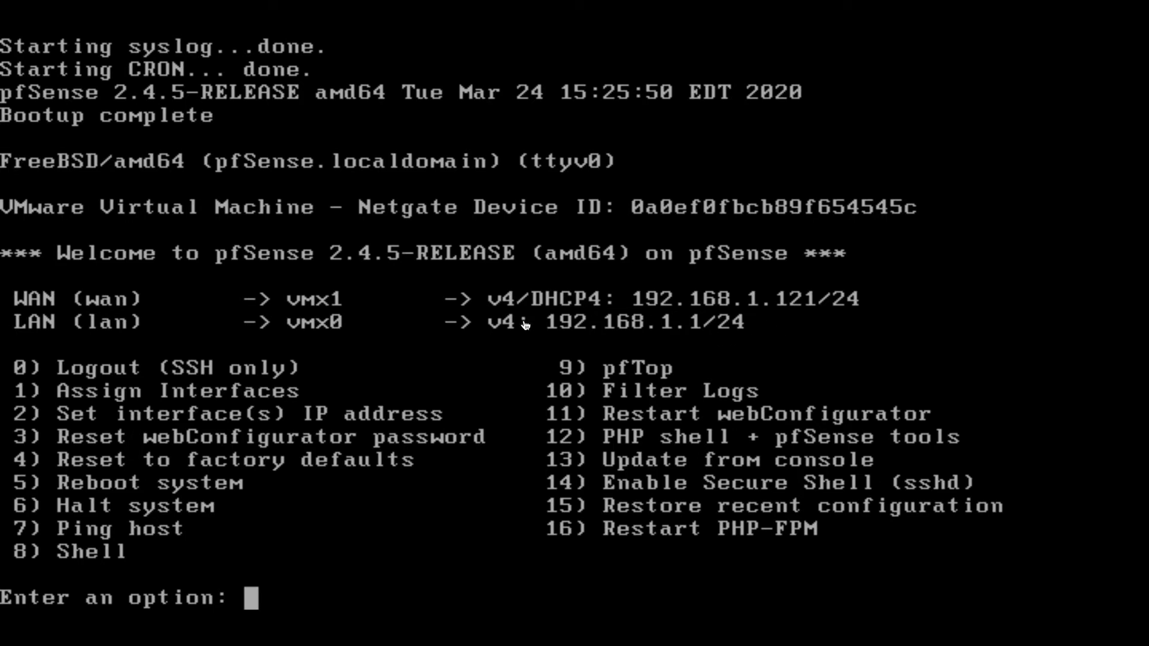
mouse_move(726, 335)
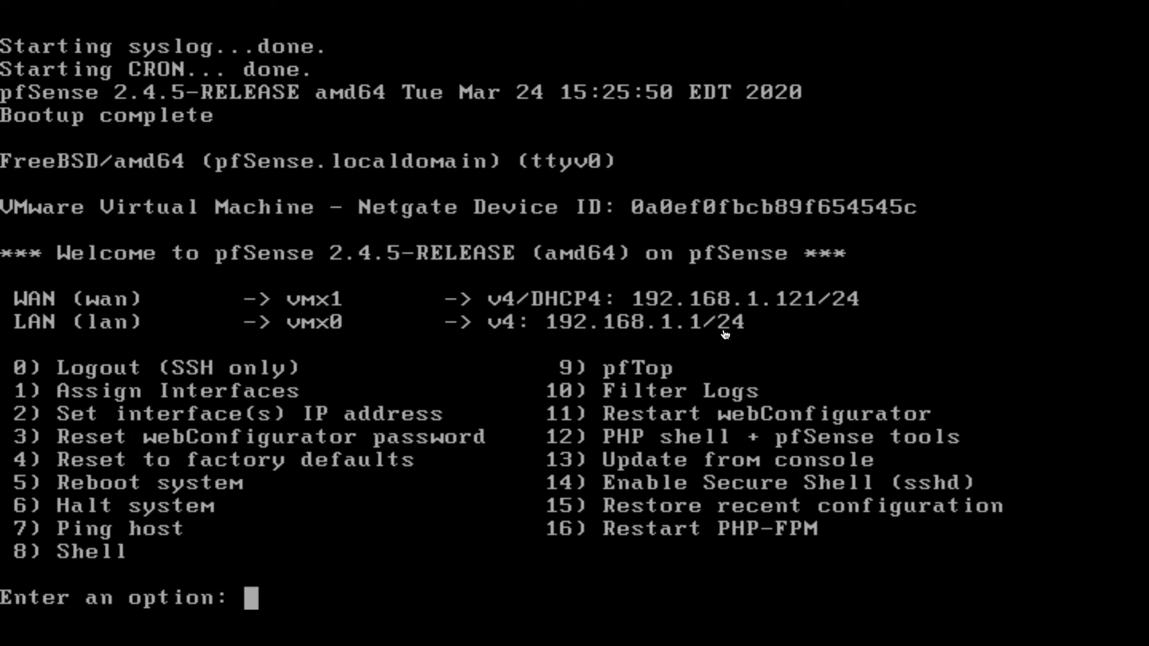
mouse_move(567, 329)
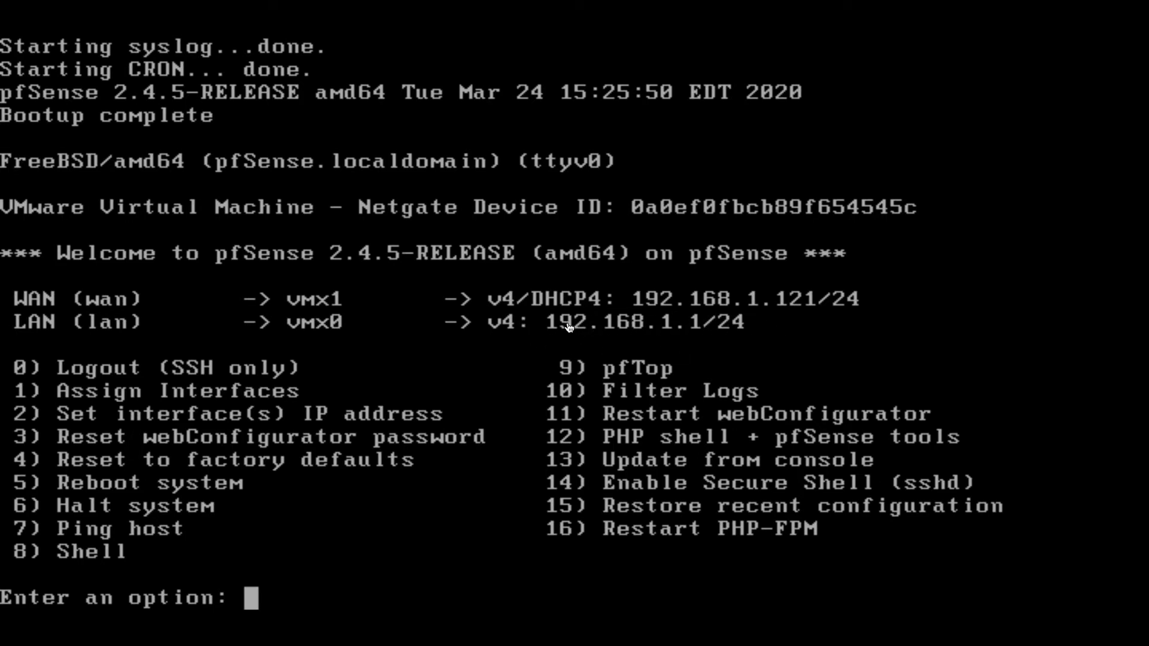
mouse_move(529, 338)
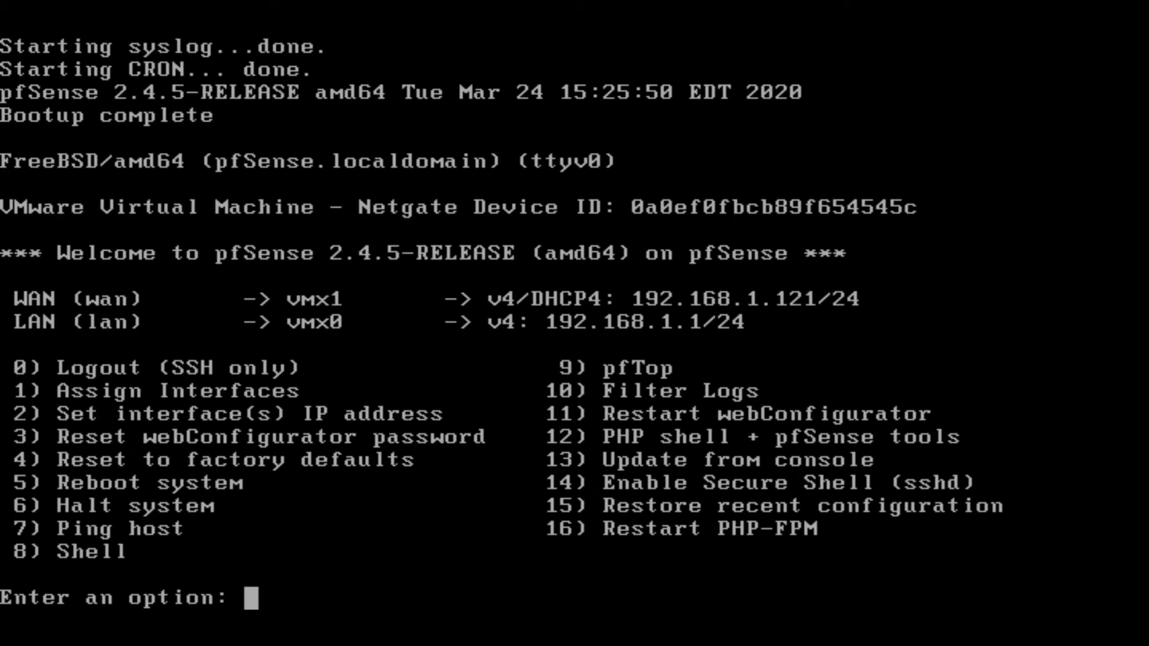
- Choose option 2 for the LAN interface and enter IPv4 address 10.10.10.0/24
type("2")
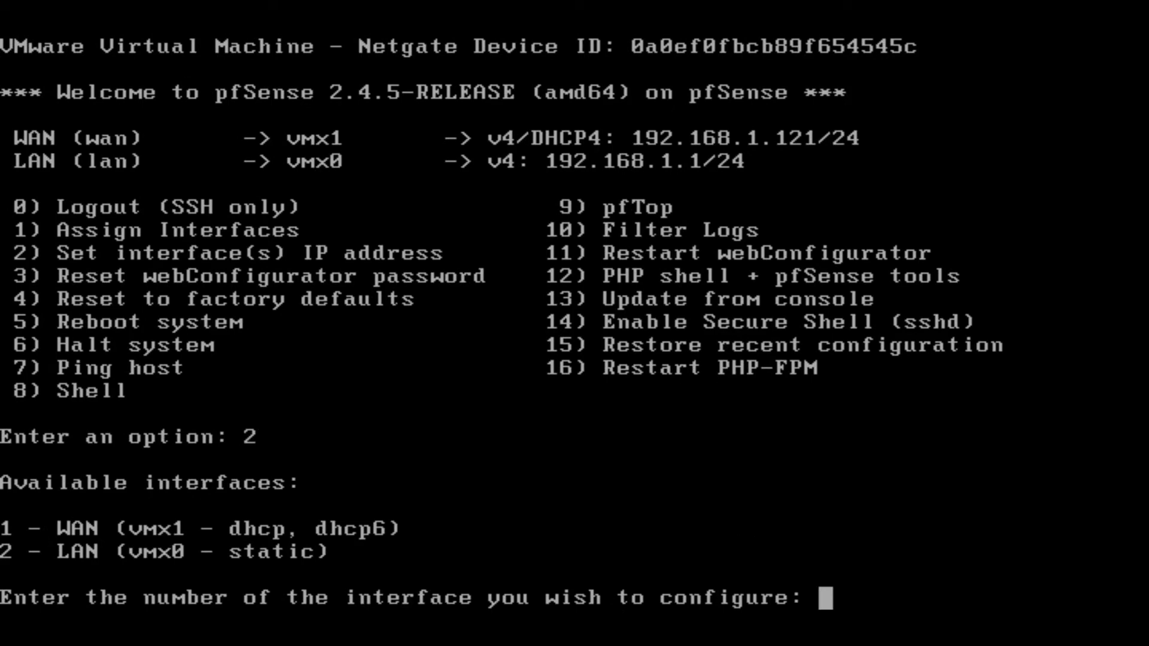
type("2")
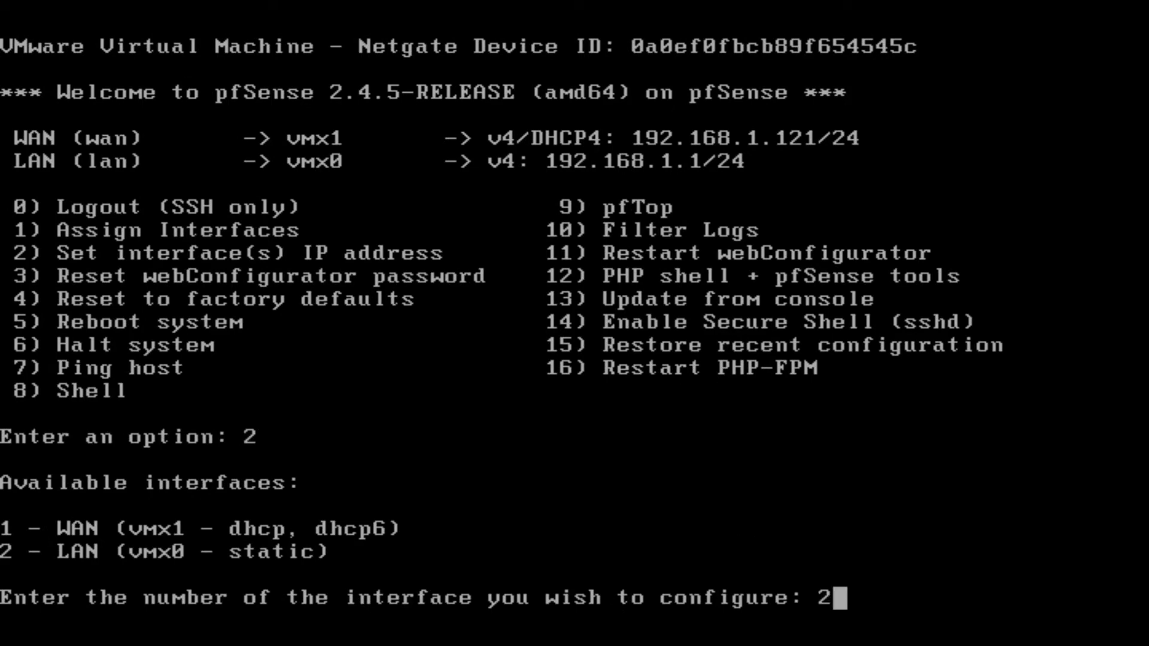
key("enter")
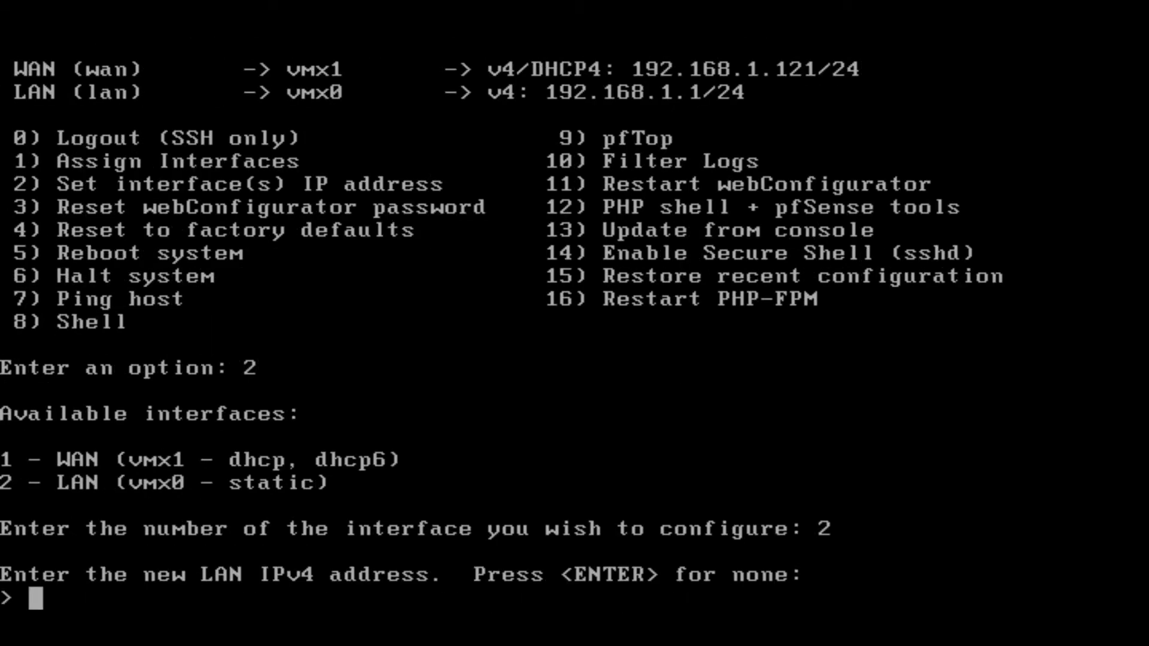
type("10.10.10")
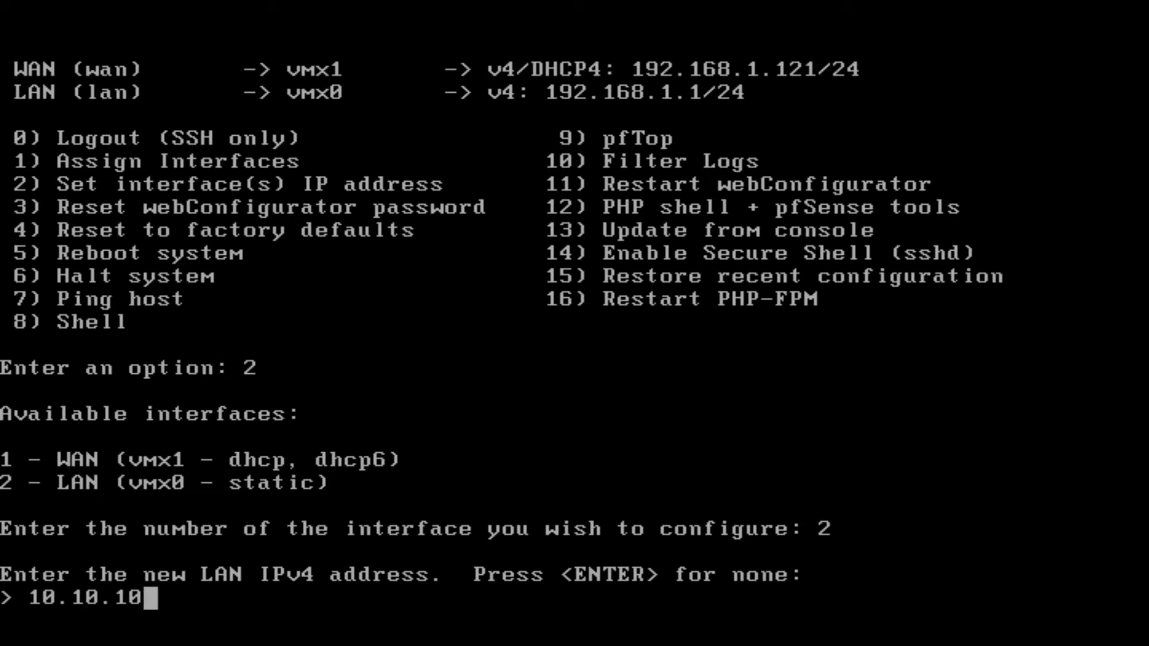
type(".0/")
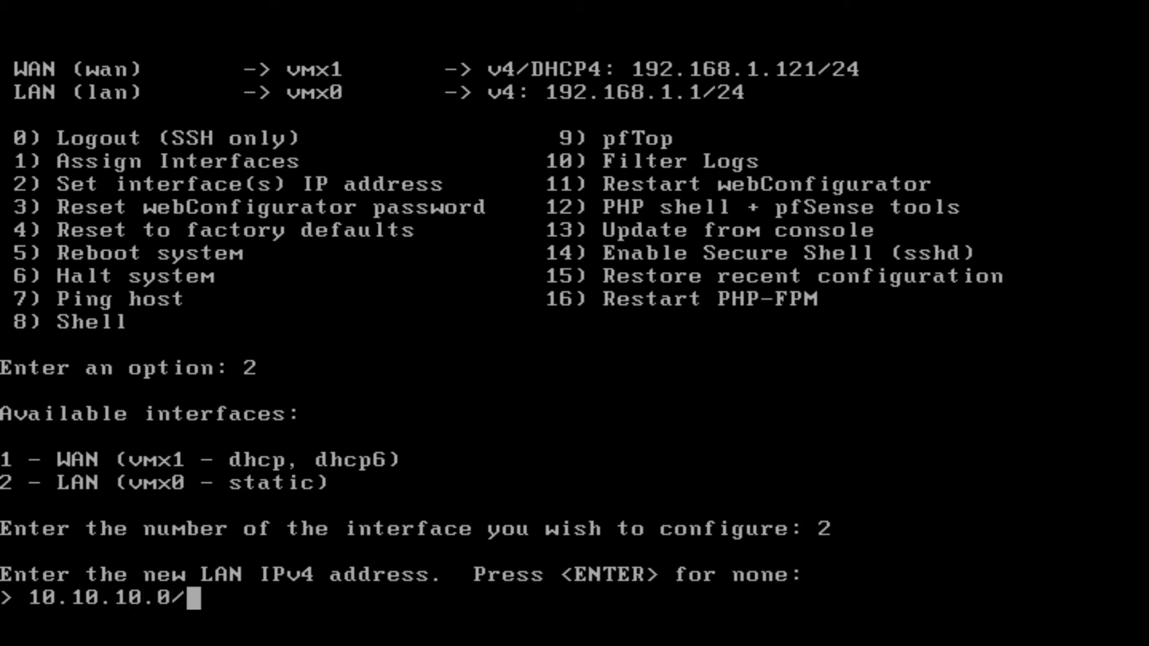
type("24")
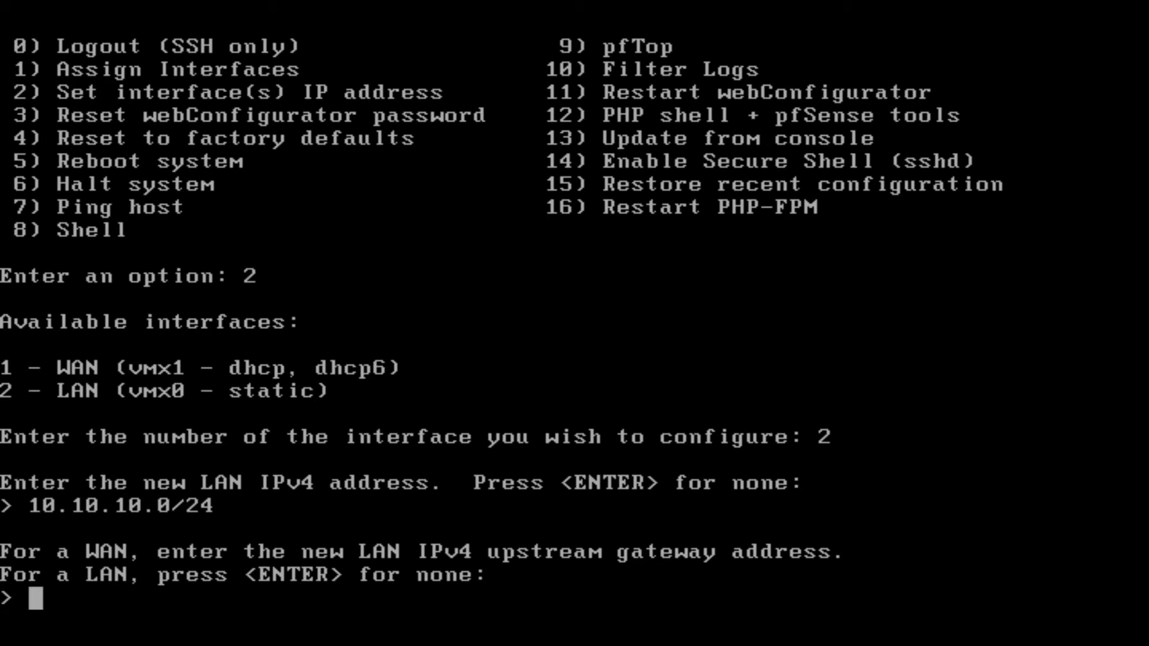
- Leave gateway and IPv6 empty, keep DHCP off, and return to the console menu
key("enter")
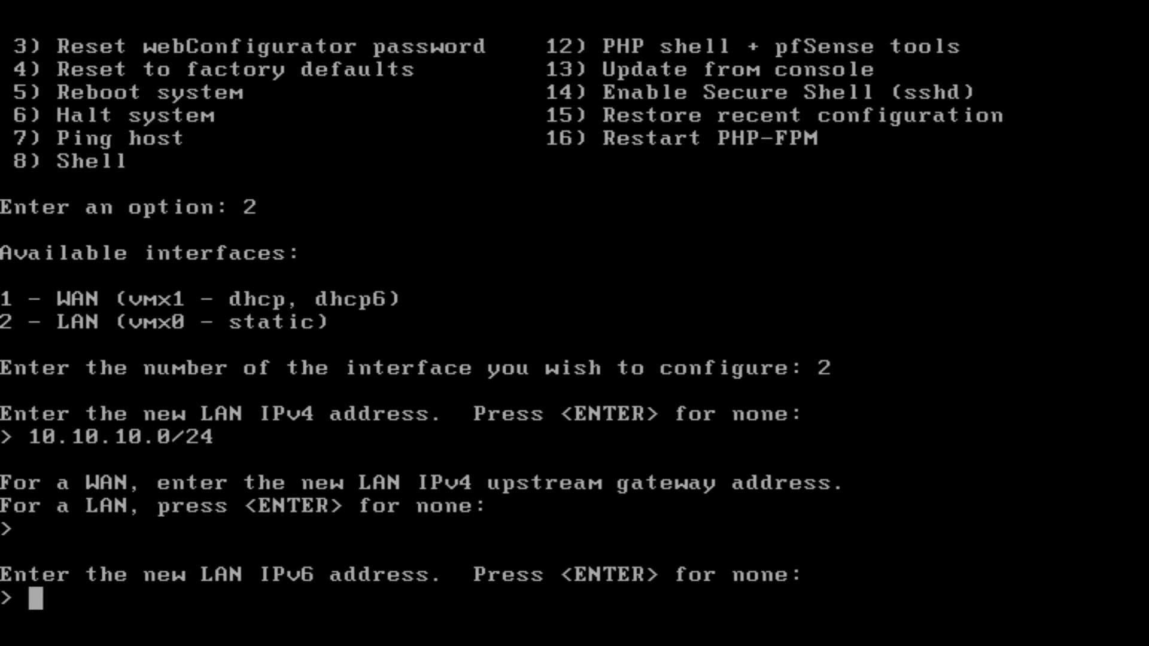
key("enter")
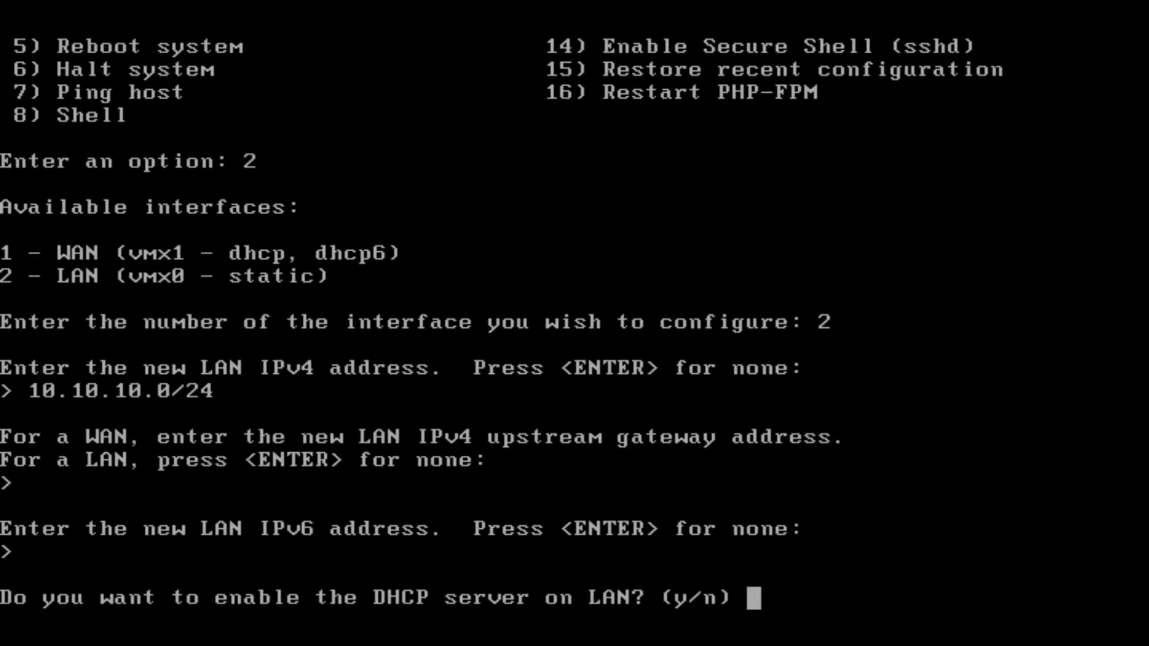
type("n")
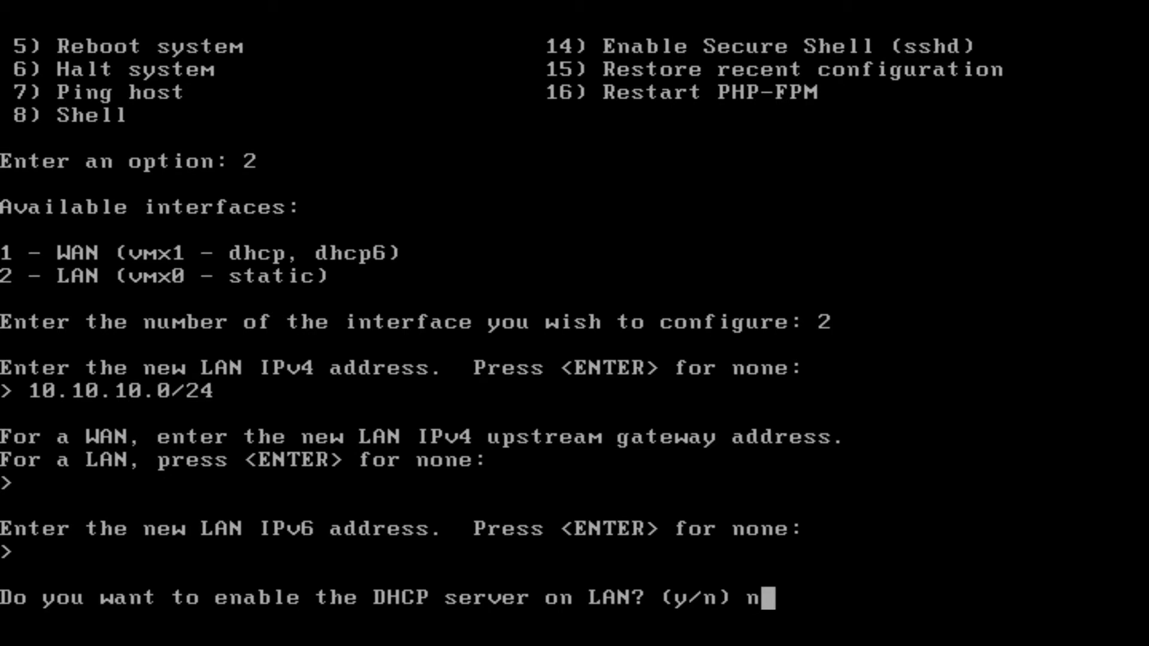
key("enter")
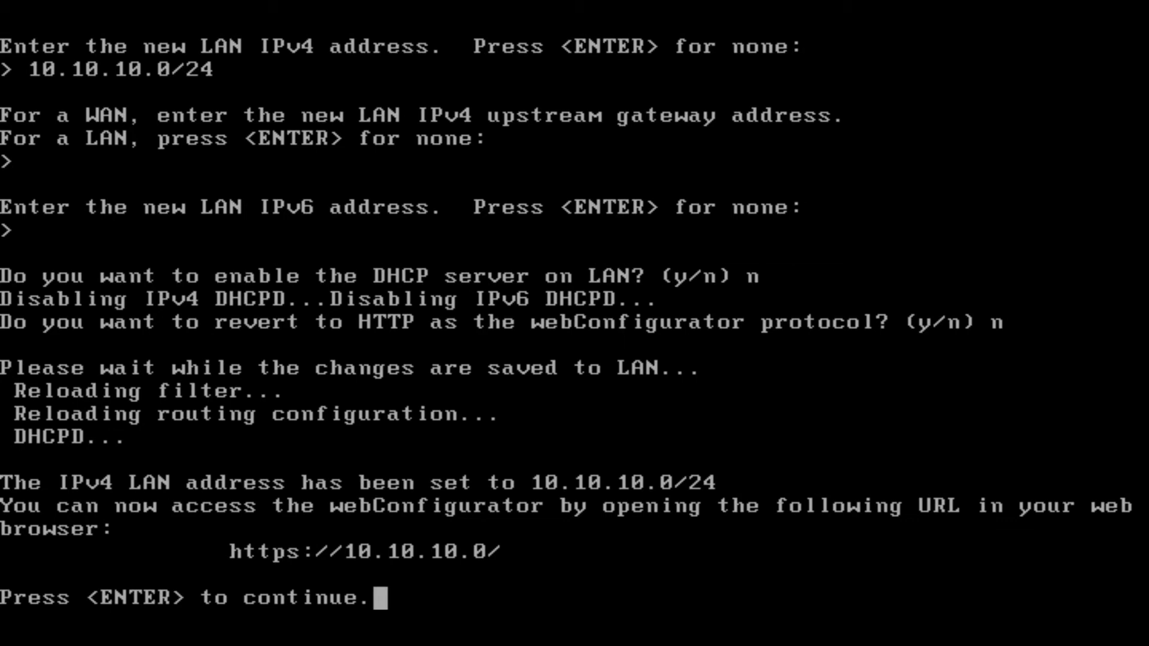
key("enter")
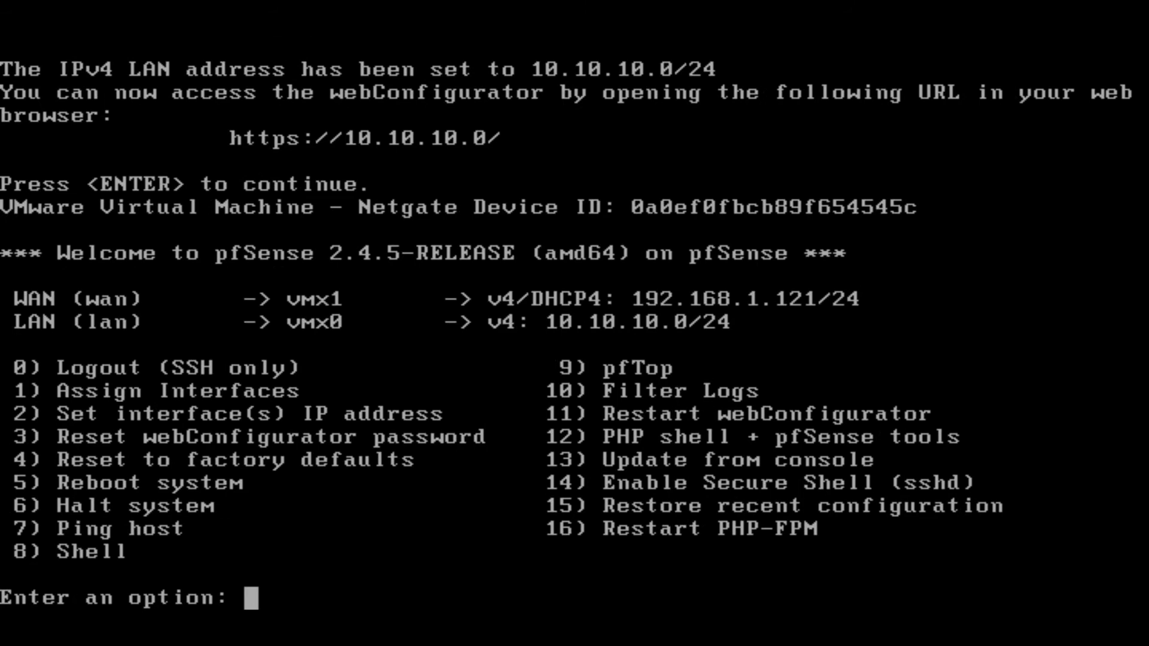
mouse_move(568, 360)
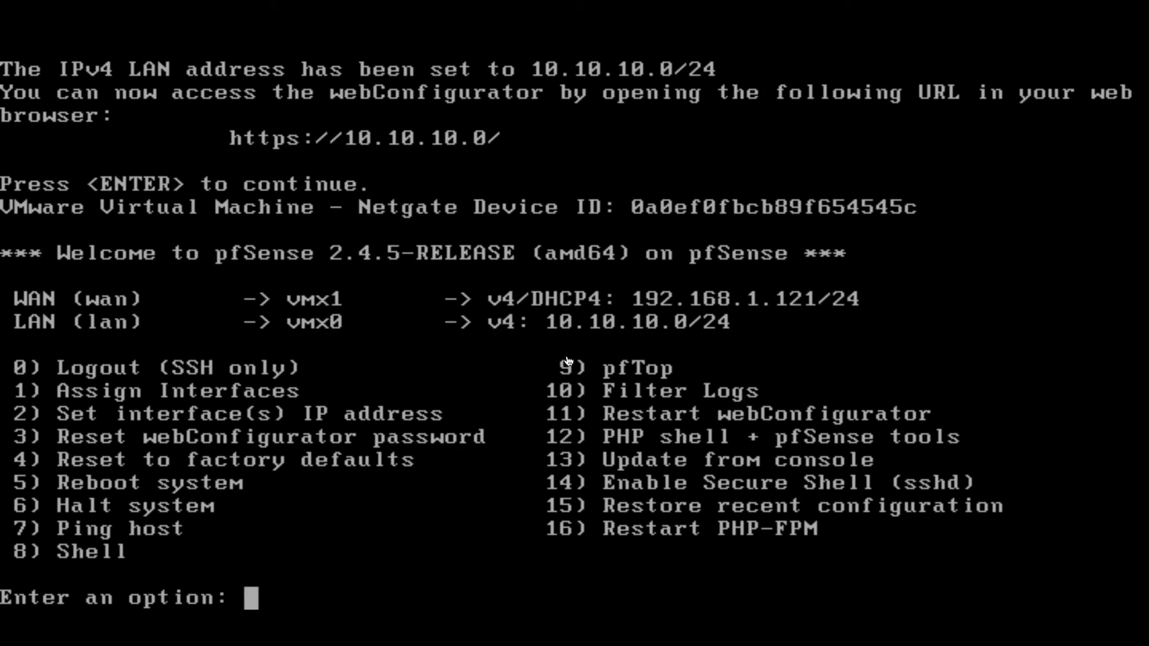
mouse_move(586, 331)
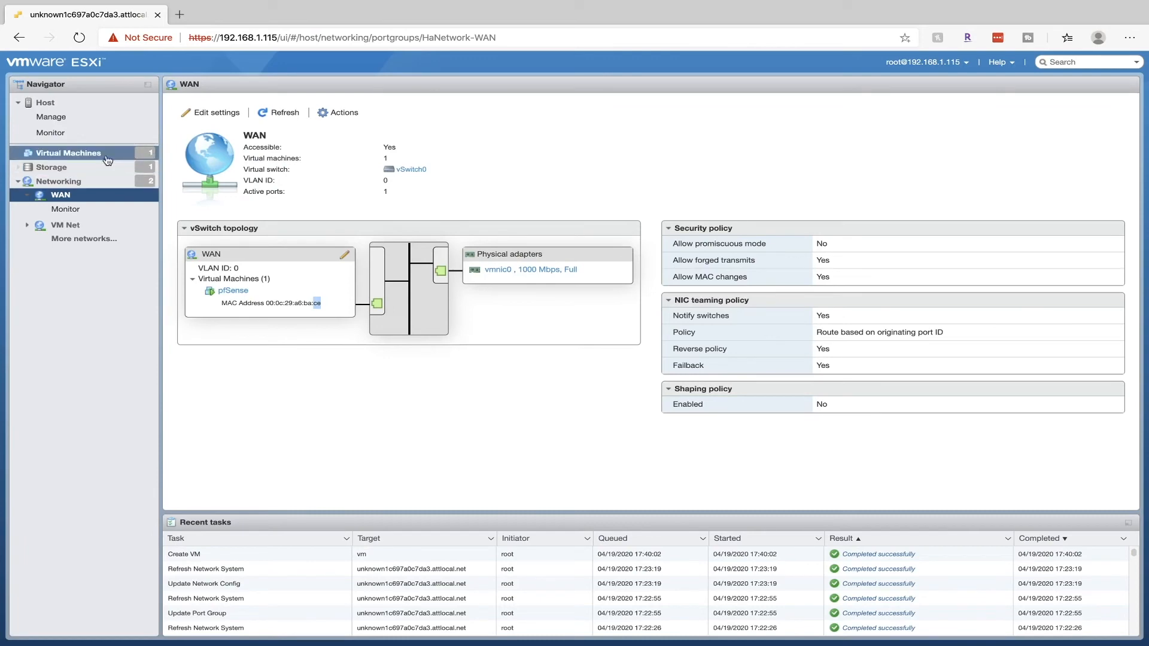
- Start a new VM with guest OS Windows Server 2016 or later and virtualization based security enabled
left_click(69, 152)
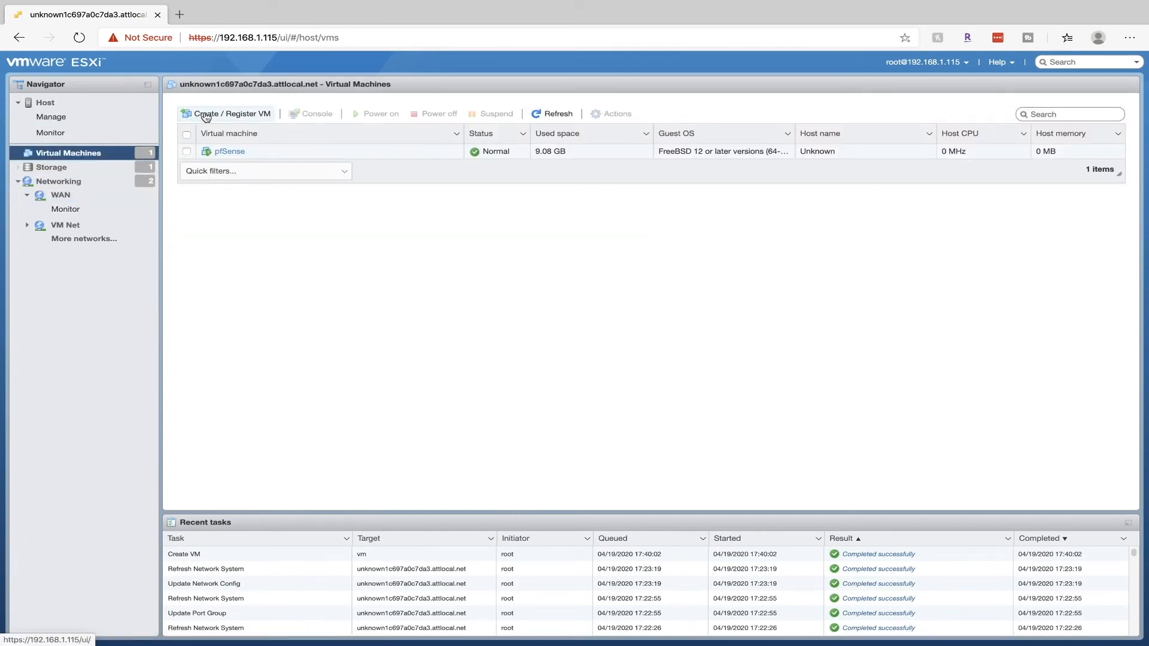
left_click(230, 114)
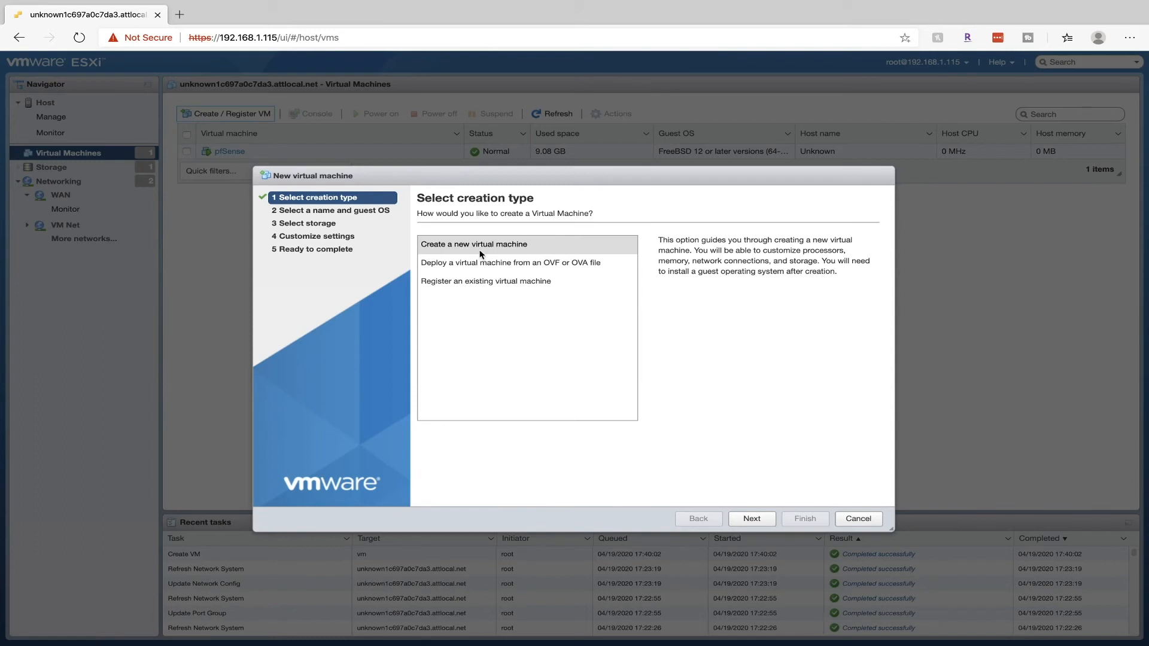
mouse_move(480, 253)
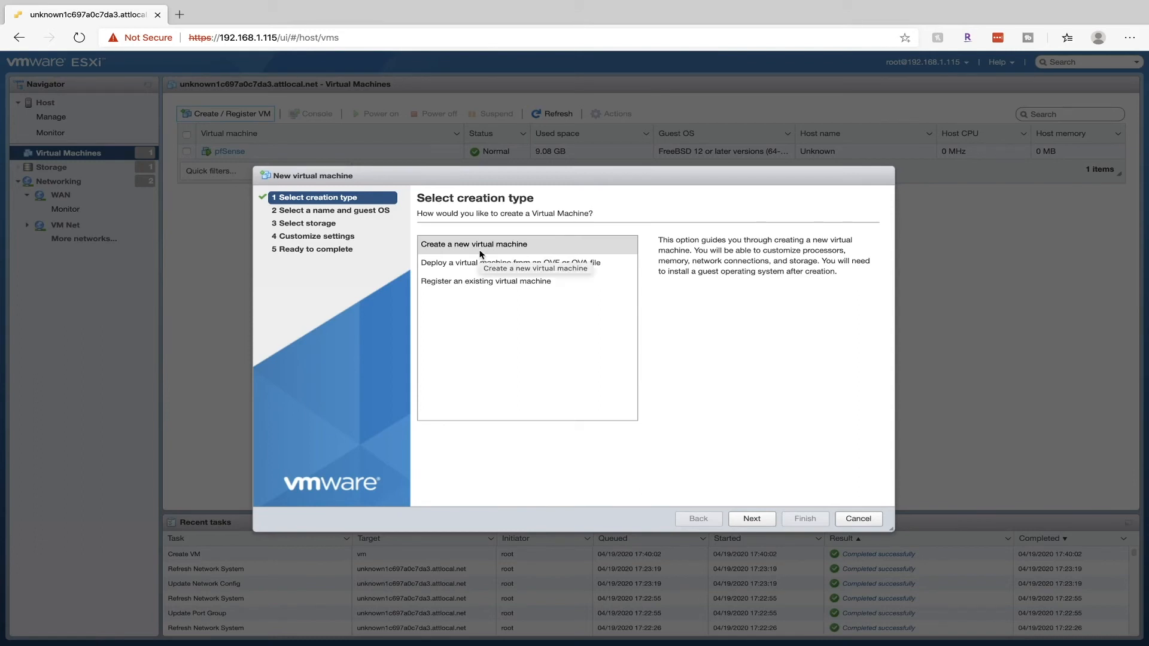
left_click(752, 519)
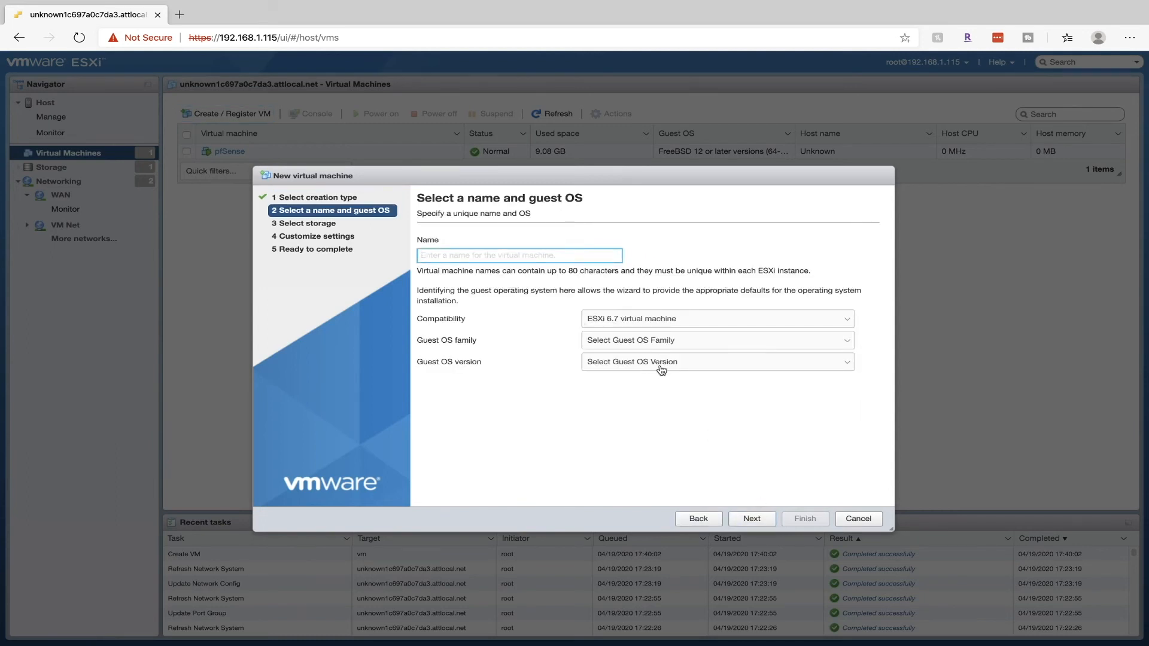
left_click(716, 340)
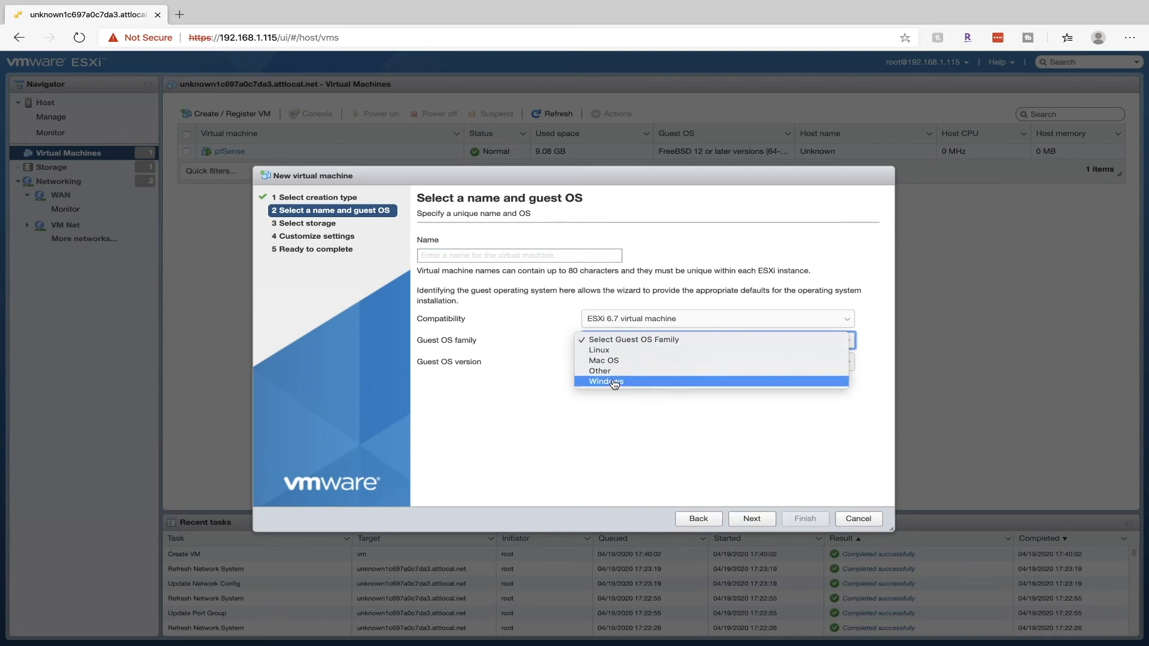
left_click(605, 381)
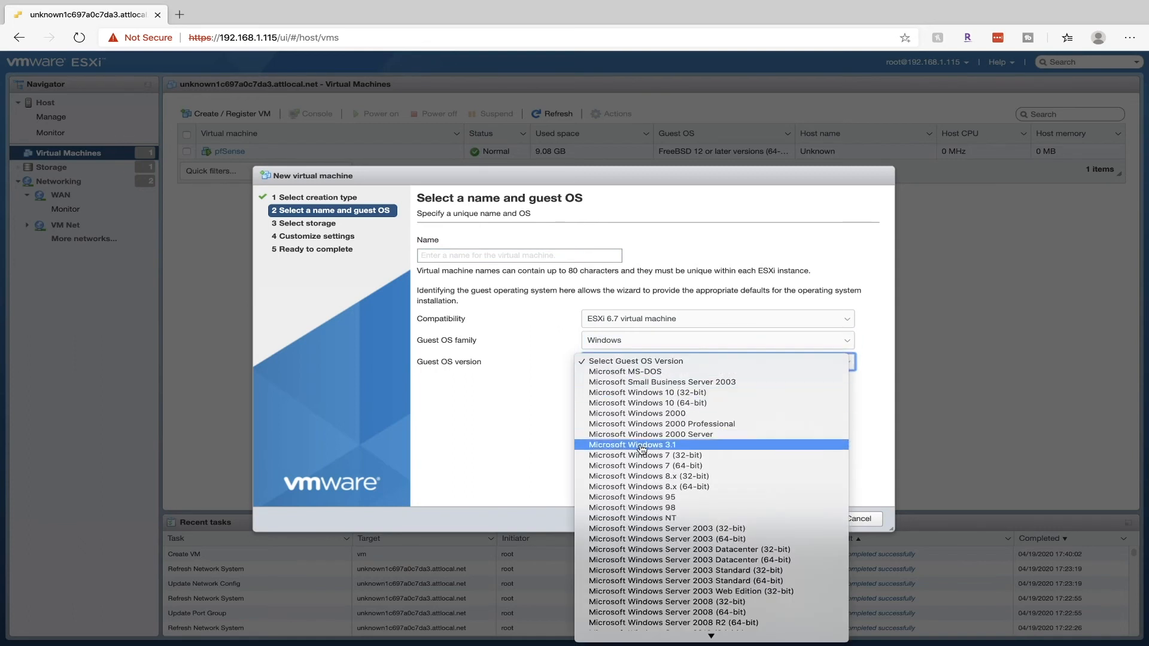
scroll("down", 3)
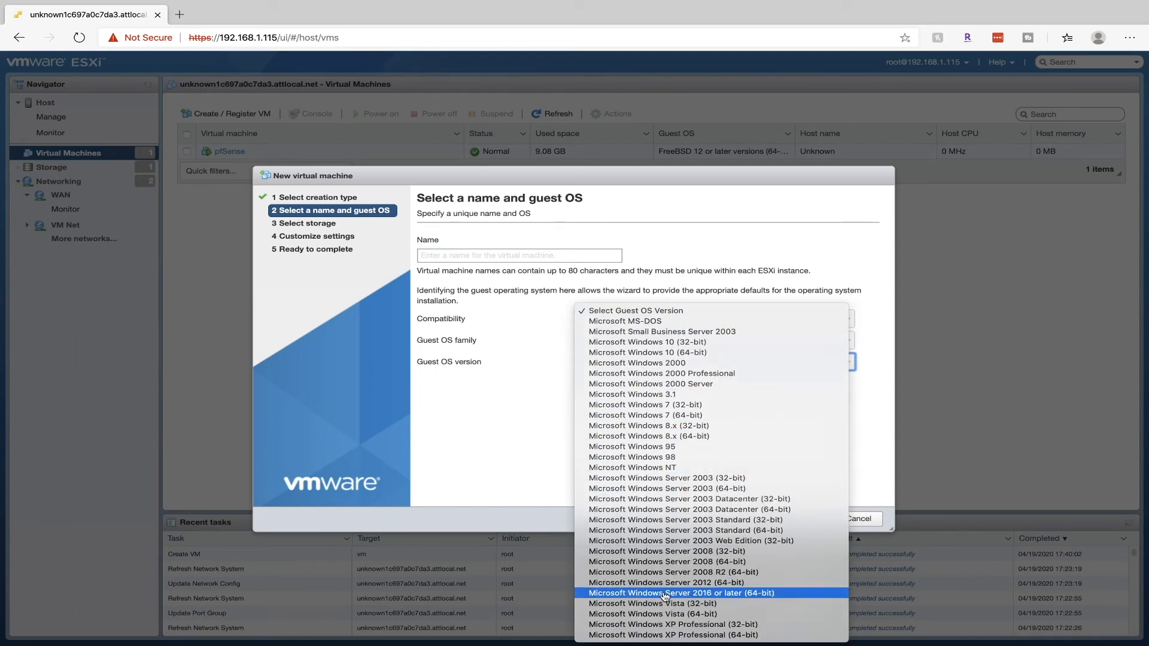
left_click(682, 593)
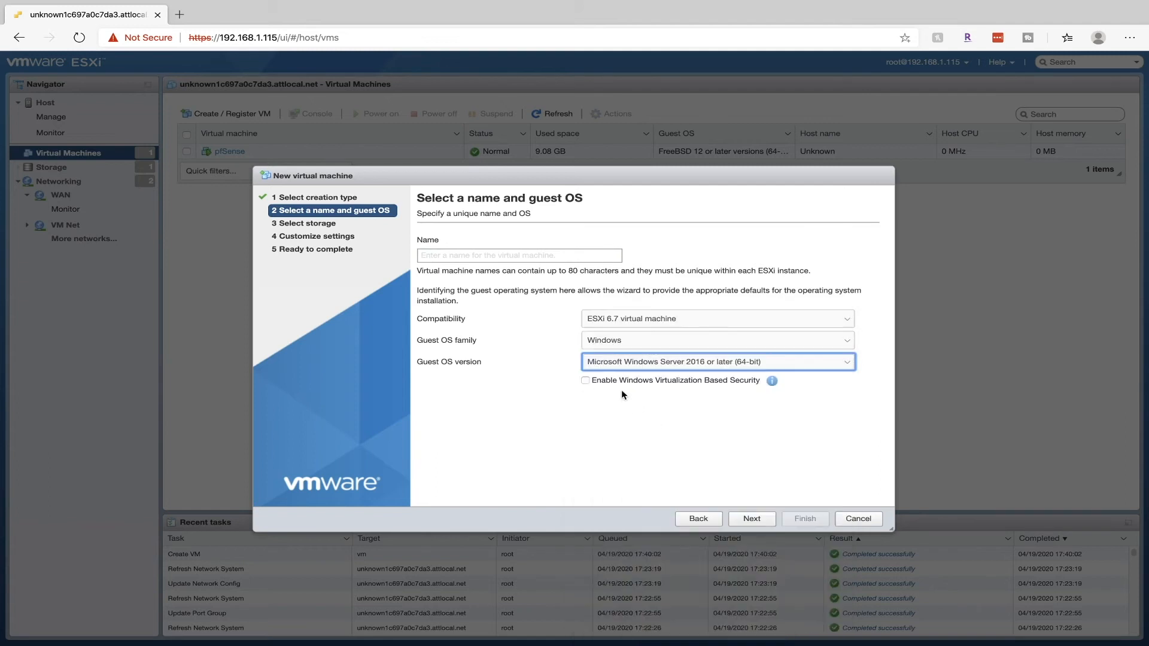
mouse_move(711, 375)
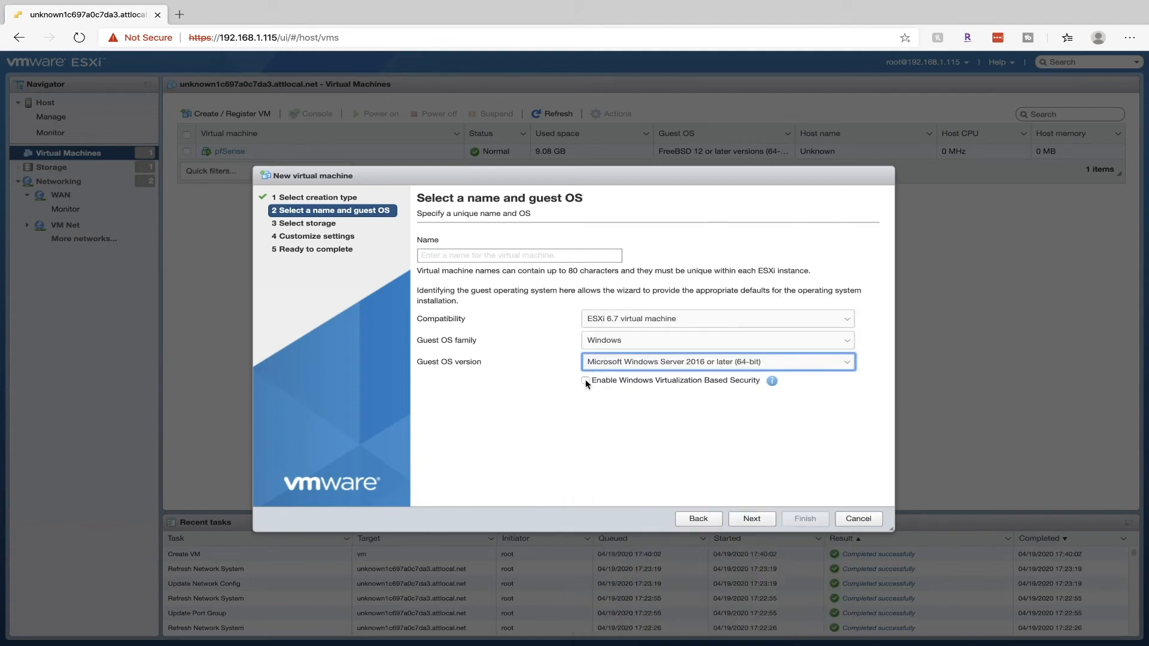
left_click(585, 381)
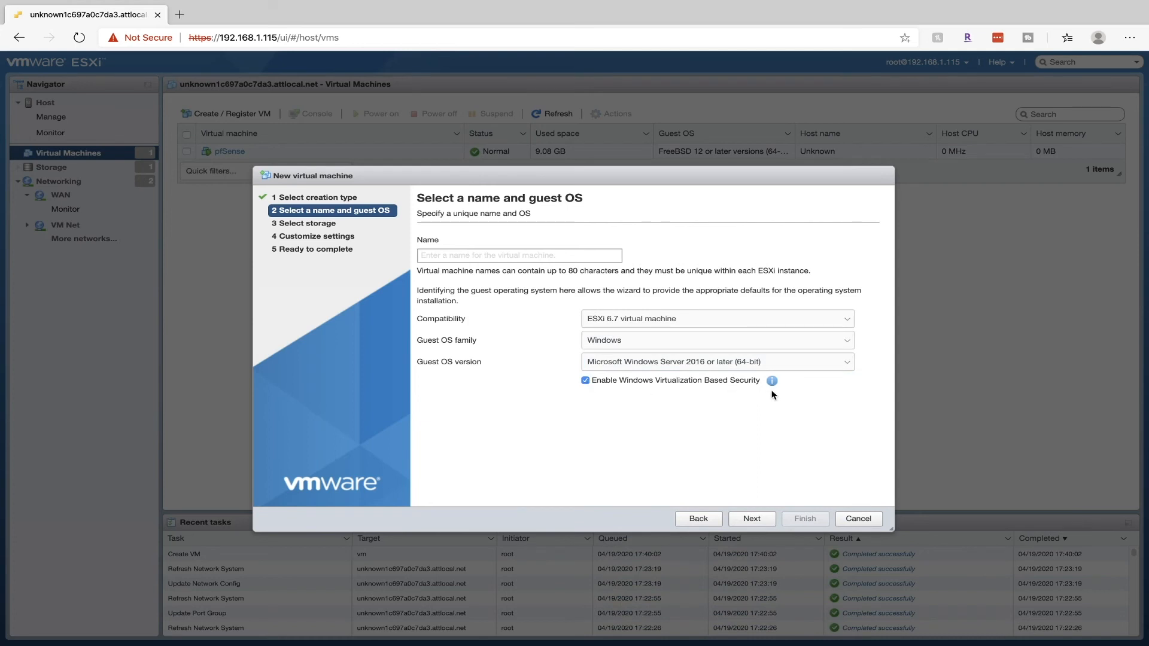
mouse_move(804, 396)
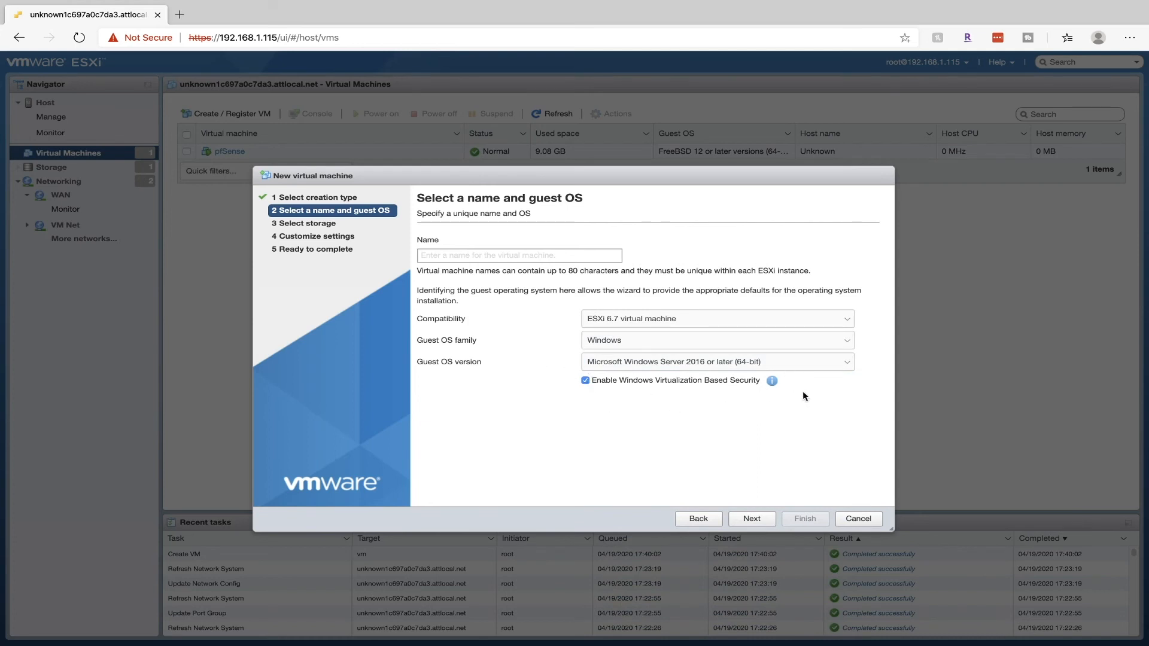
mouse_move(725, 347)
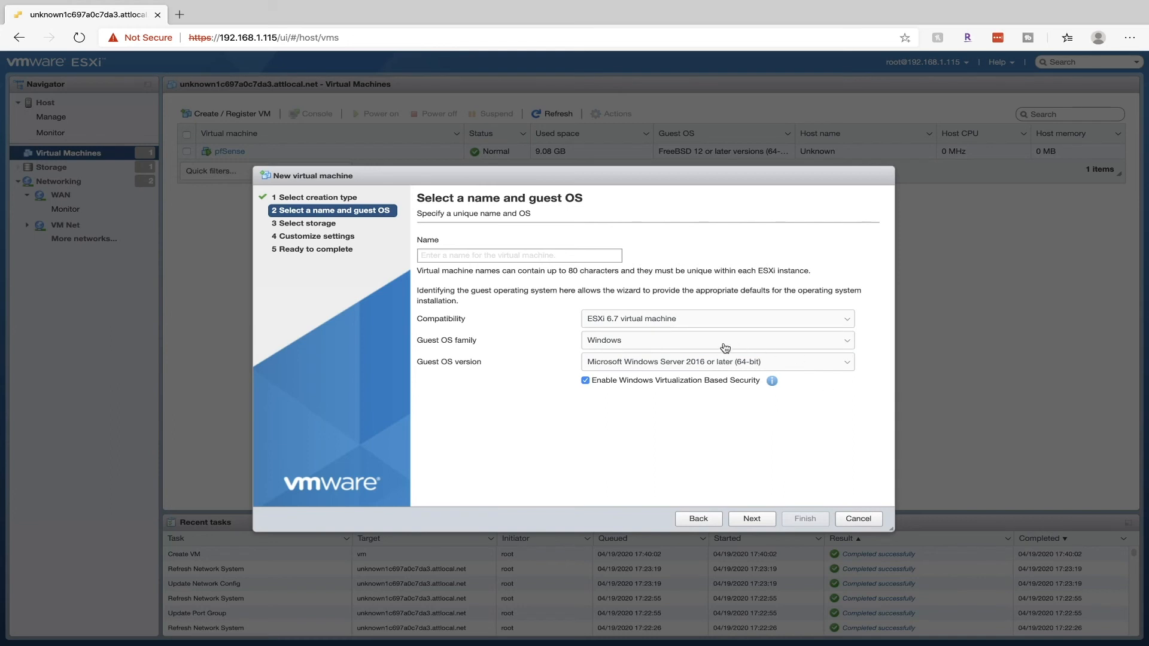
mouse_move(665, 361)
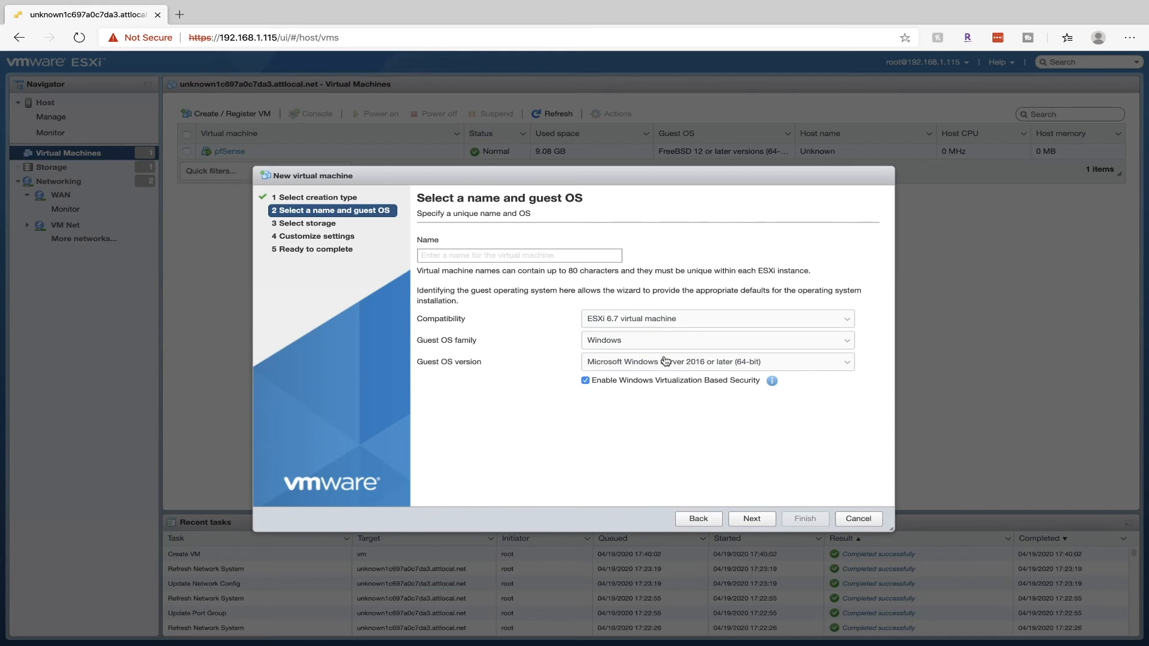
mouse_move(623, 394)
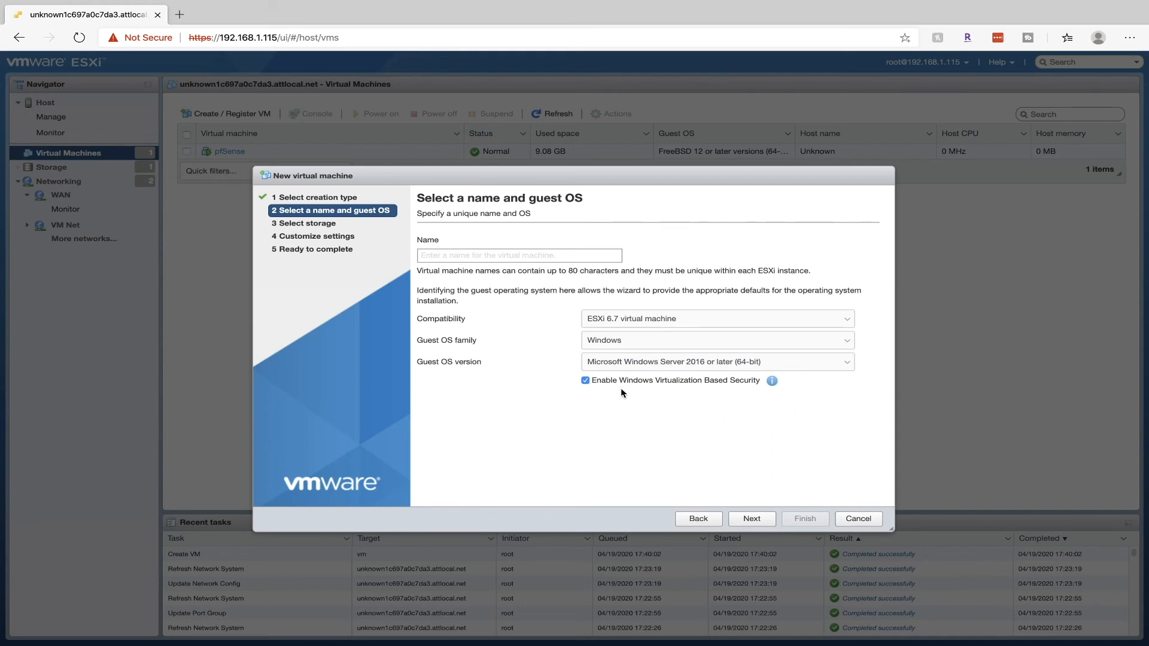
- Name the machine VM-DC-01 and finish creating it
left_click(517, 255)
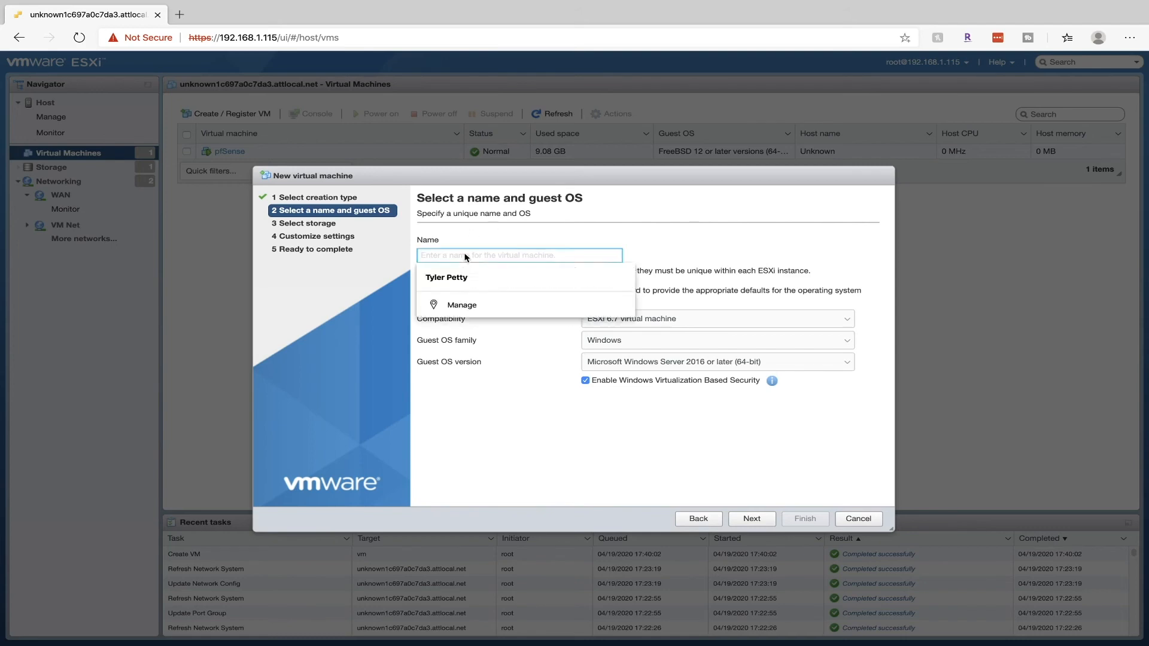
left_click(750, 518)
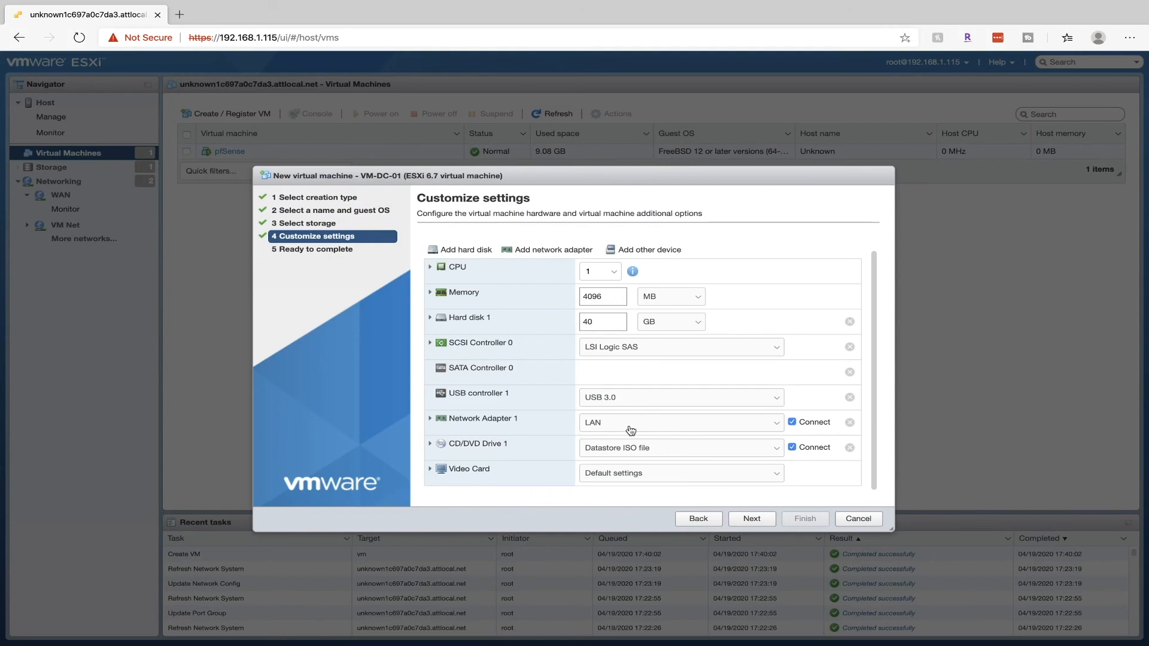
mouse_move(609, 443)
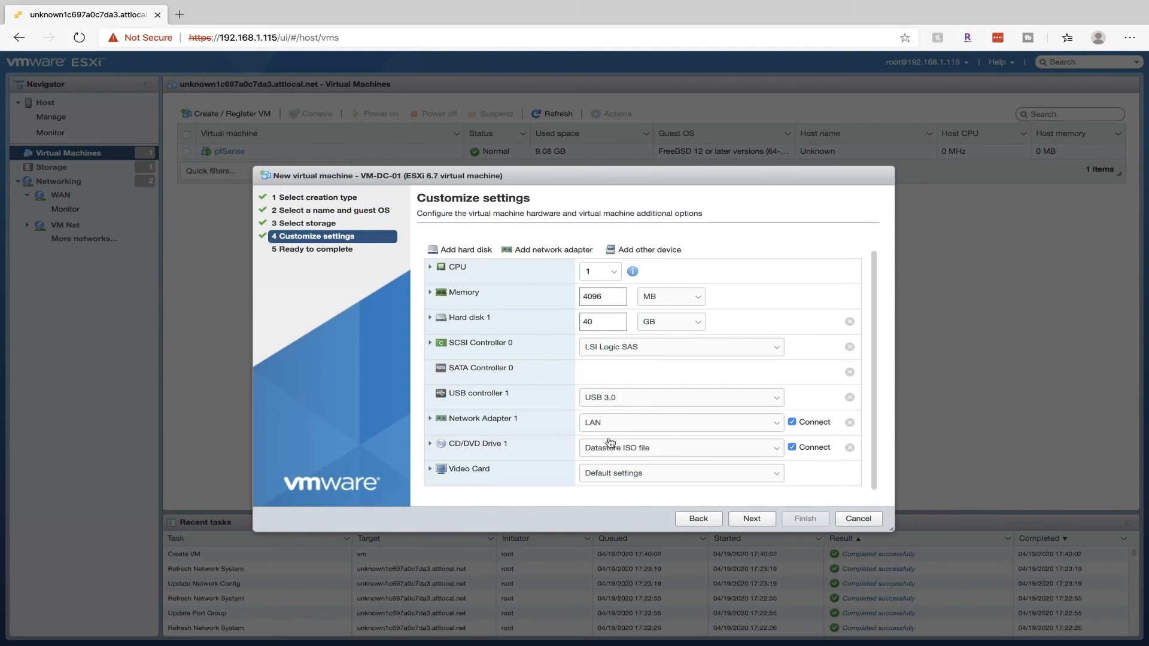
left_click(805, 519)
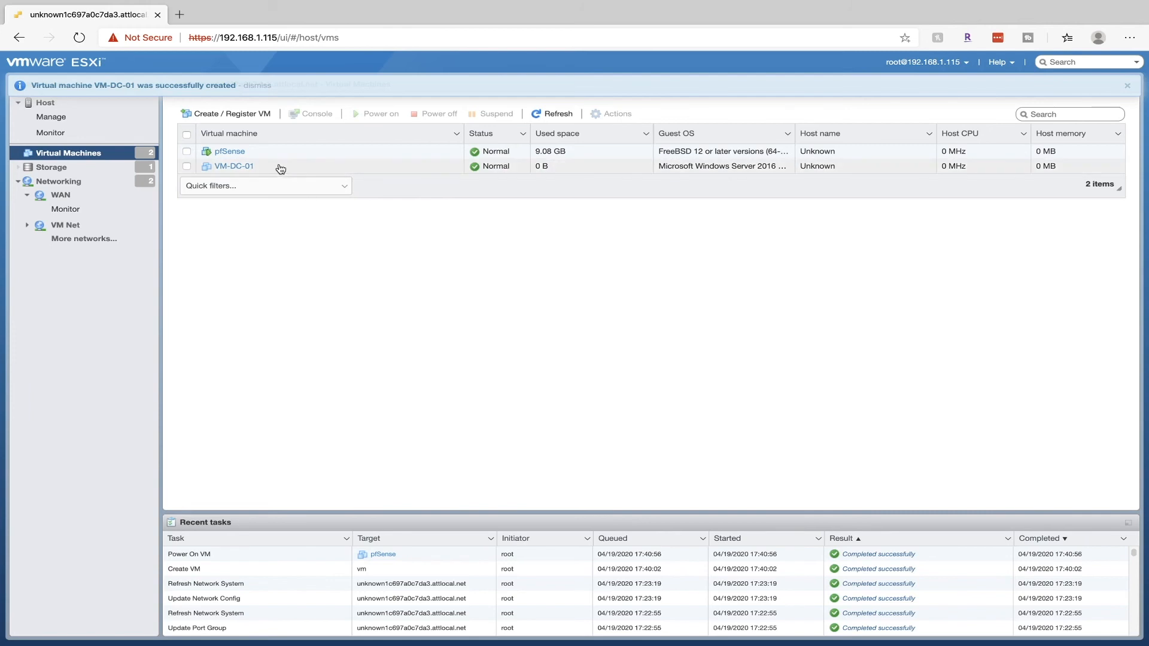
- Launch the VM-DC-01 remote console and begin the Windows Server 2016 installation
left_click(234, 166)
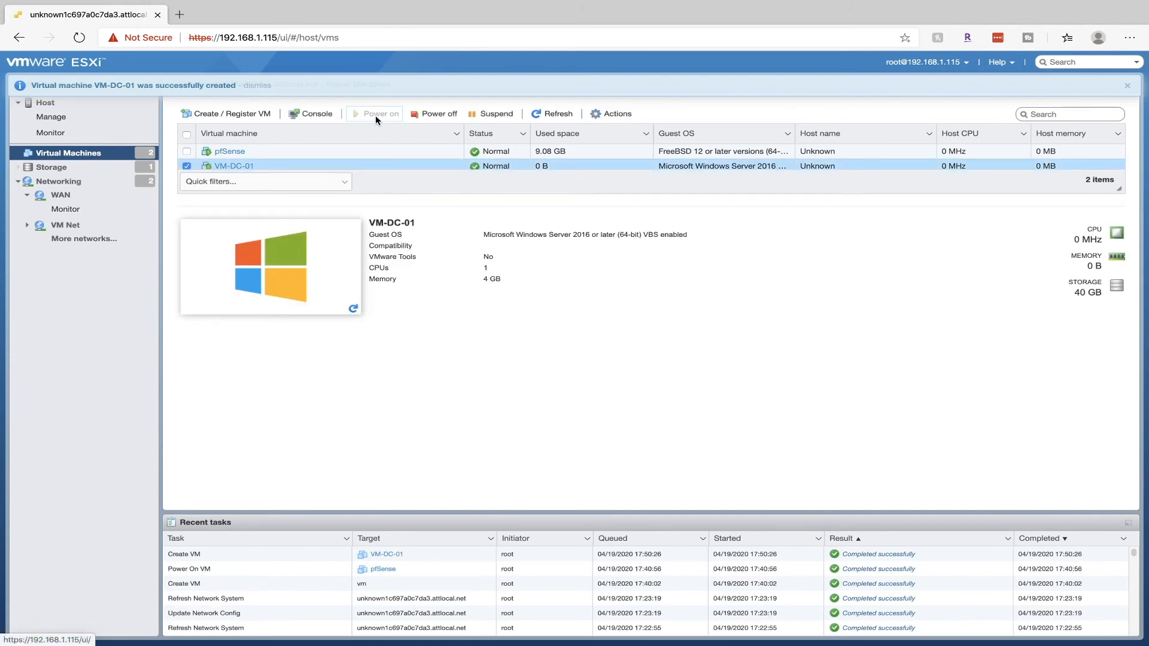
left_click(315, 114)
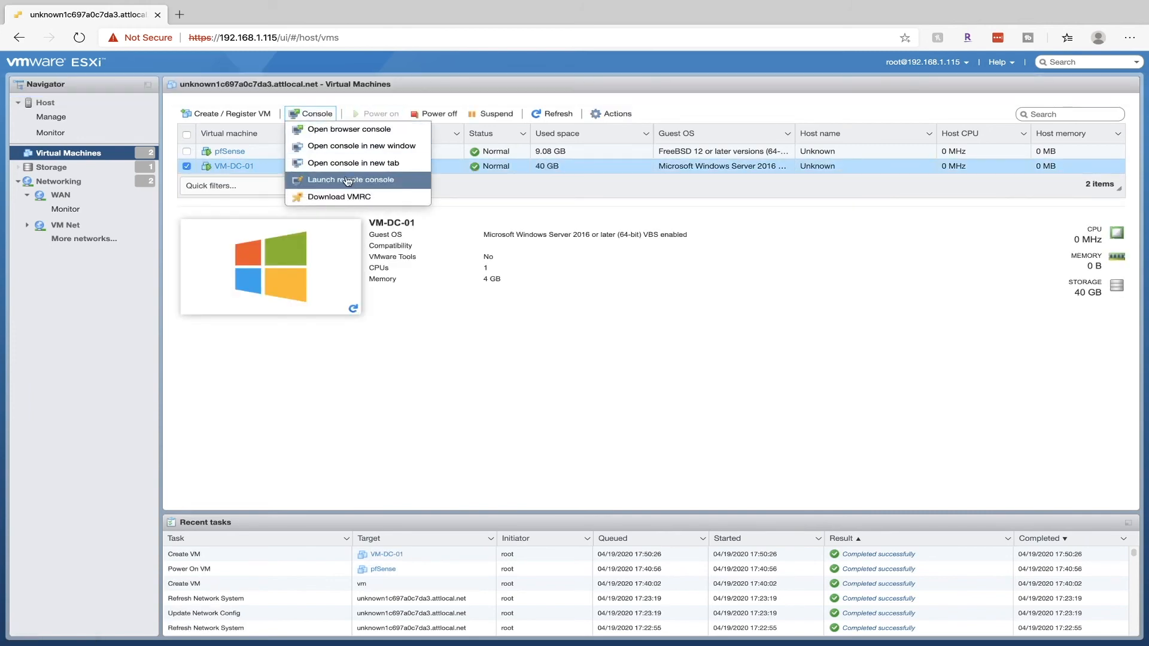
left_click(351, 179)
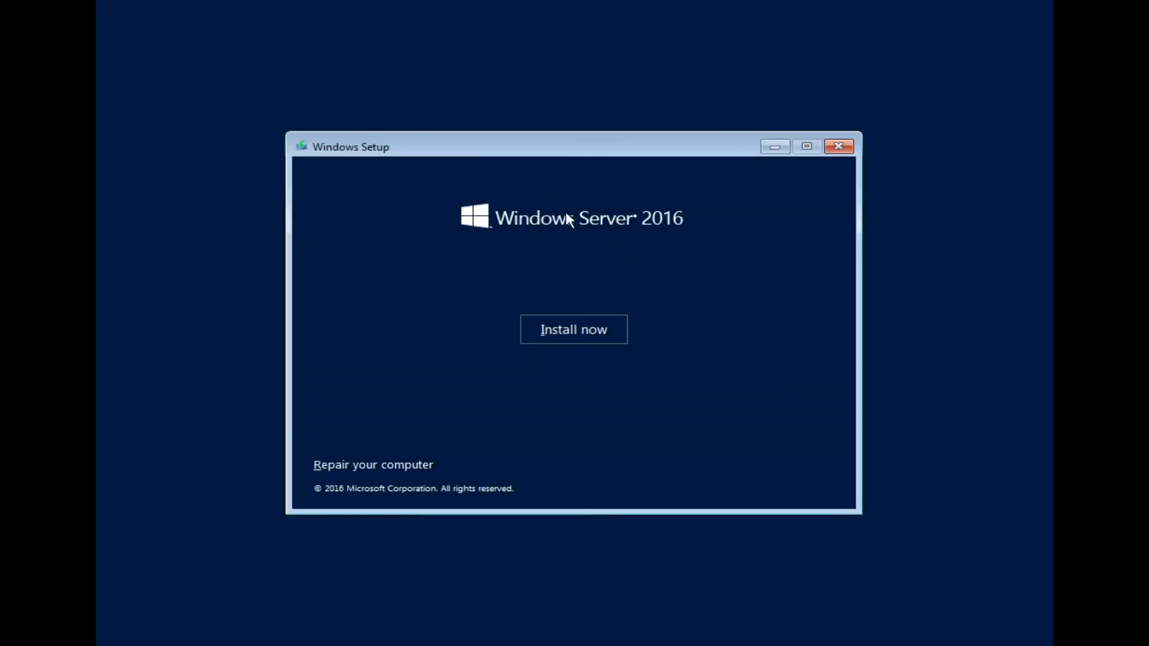
mouse_move(531, 297)
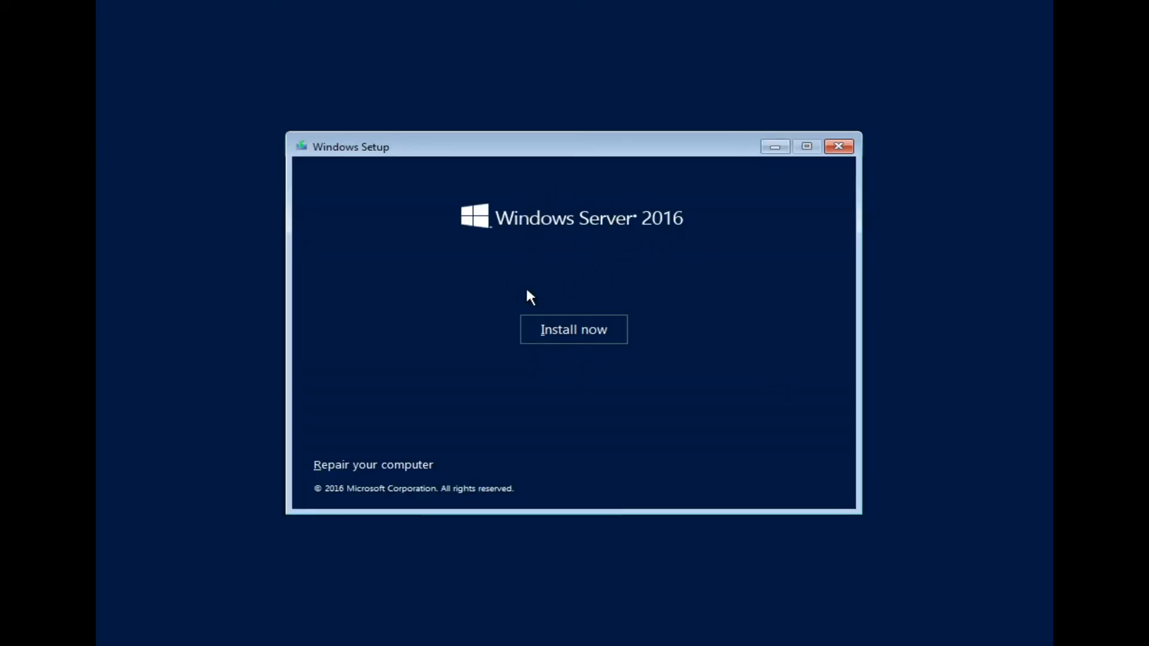
mouse_move(574, 339)
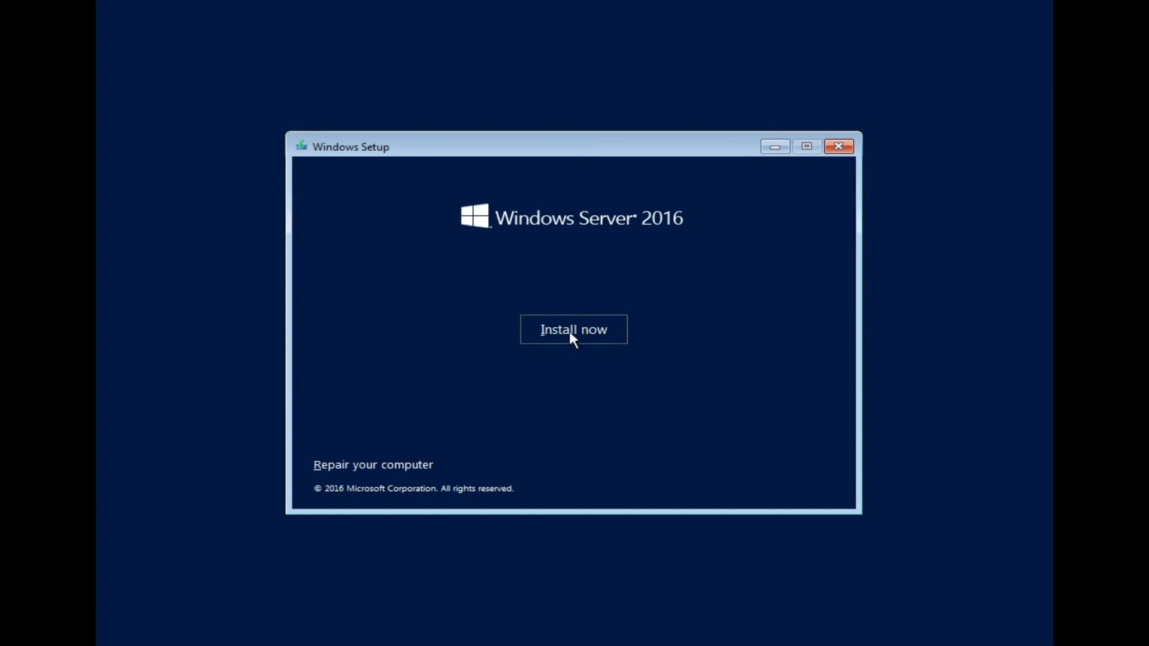
left_click(574, 330)
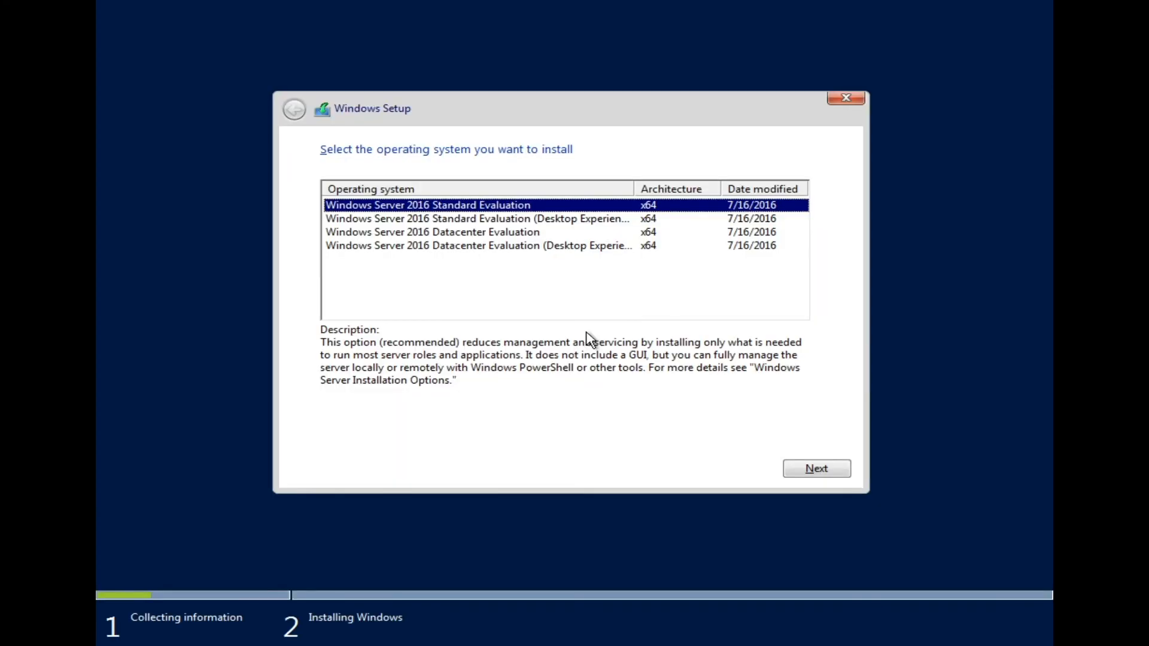
mouse_move(370, 246)
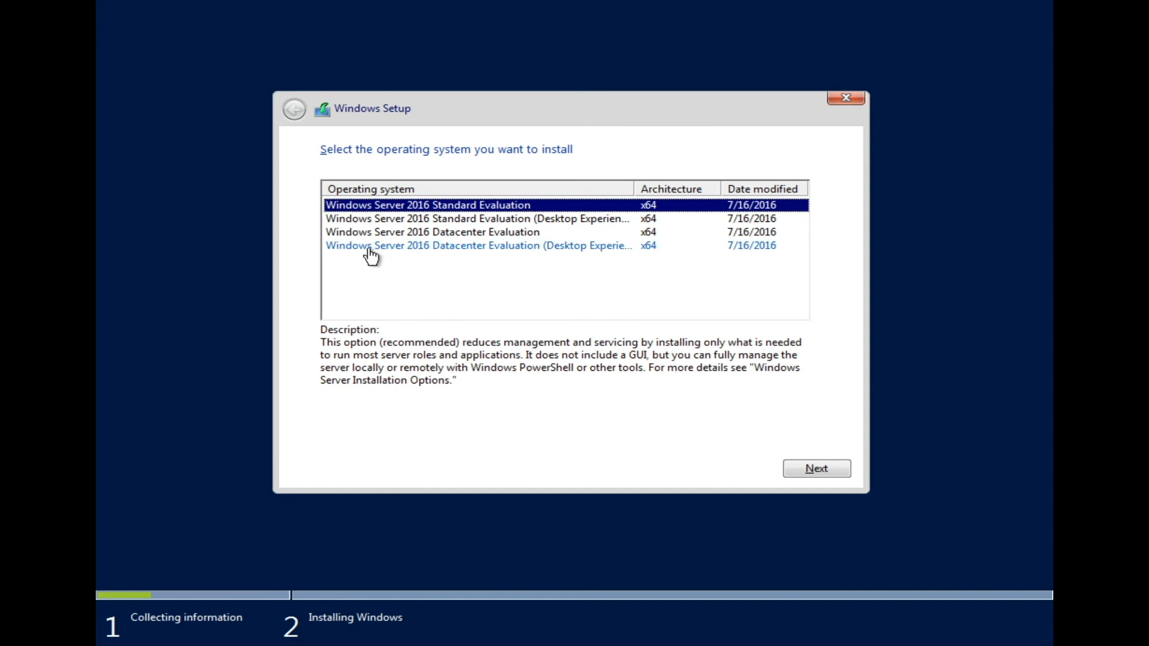
- Select Datacenter Evaluation (Desktop Experience) and continue to the license terms
left_click(480, 246)
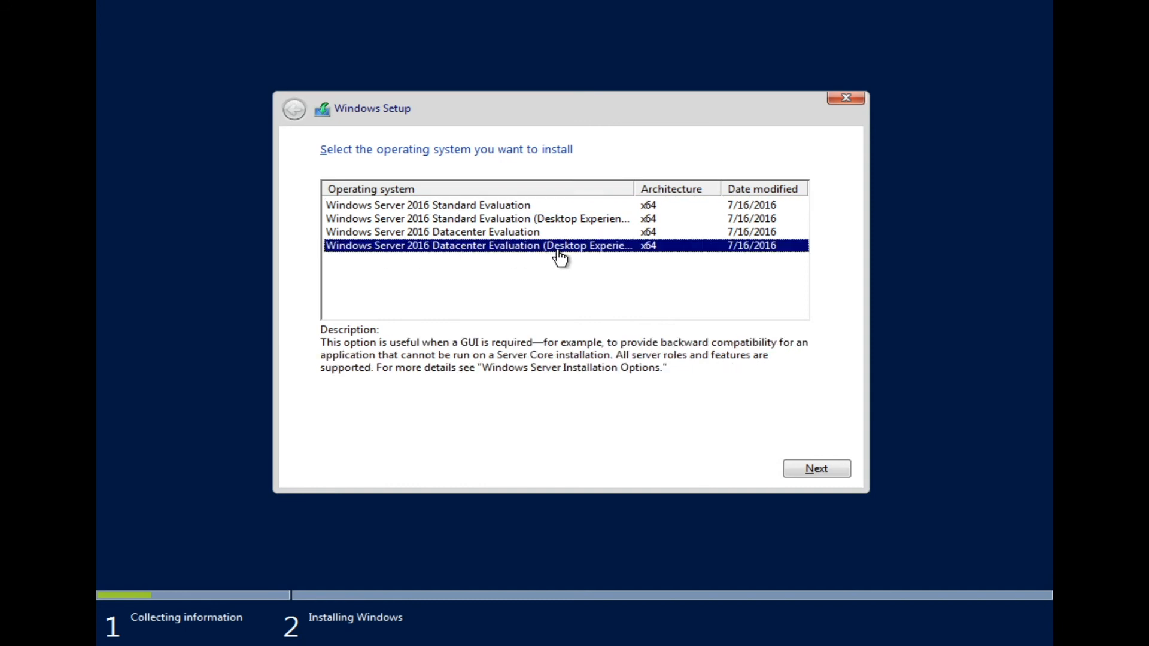
mouse_move(601, 259)
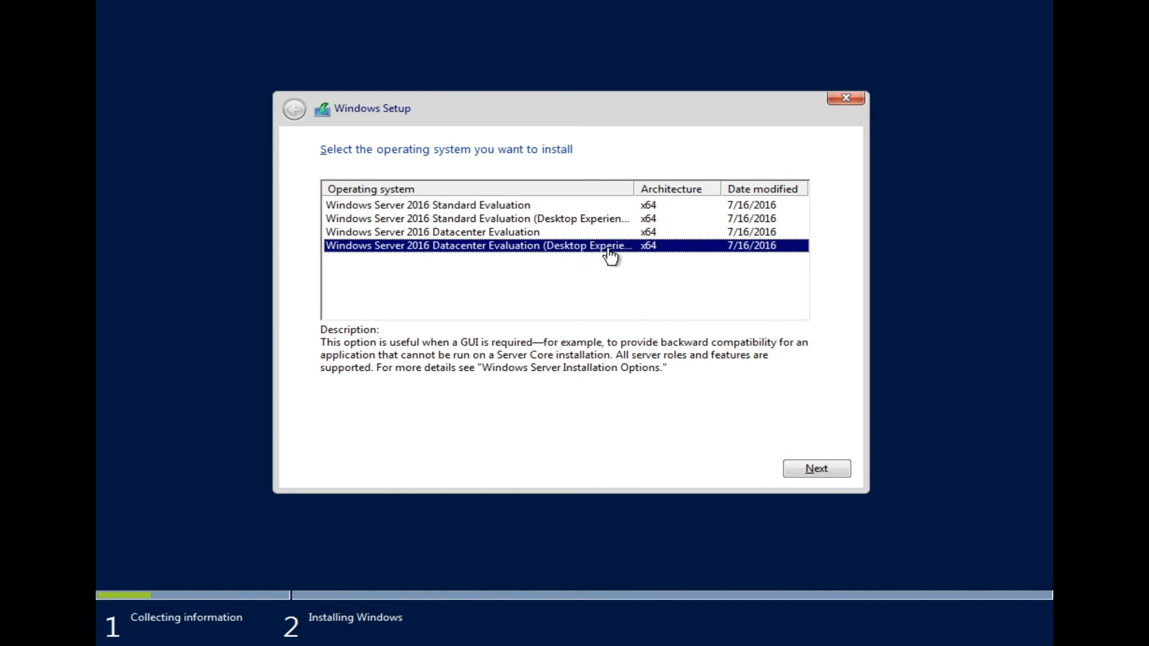
mouse_move(743, 432)
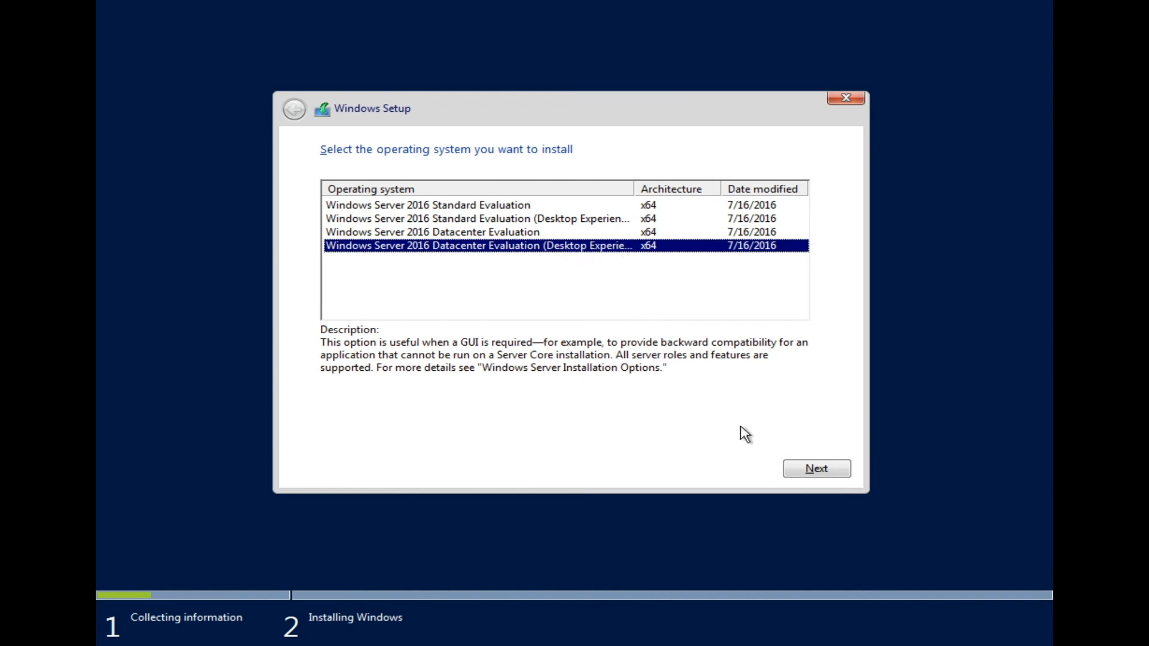
left_click(816, 468)
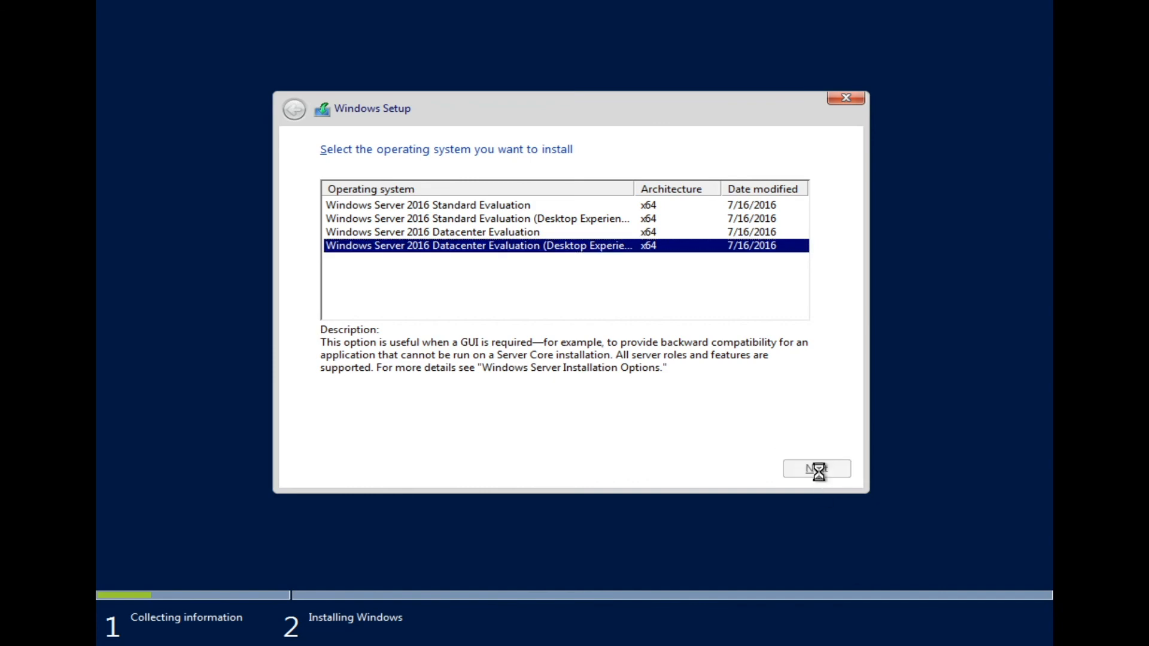
left_click(815, 469)
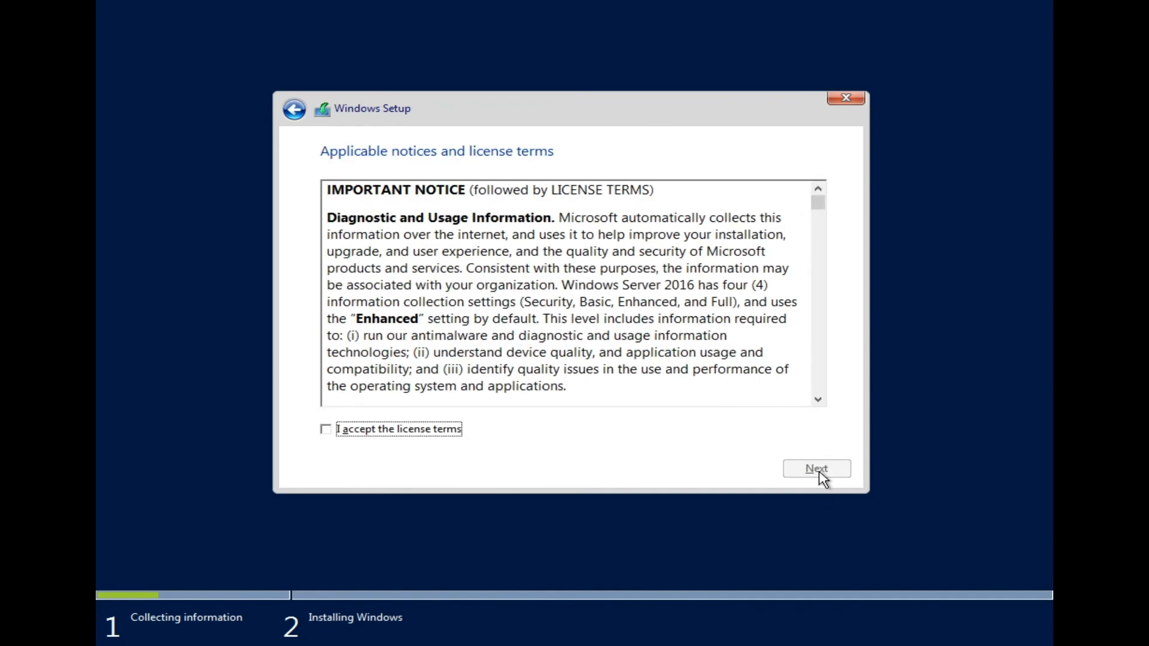